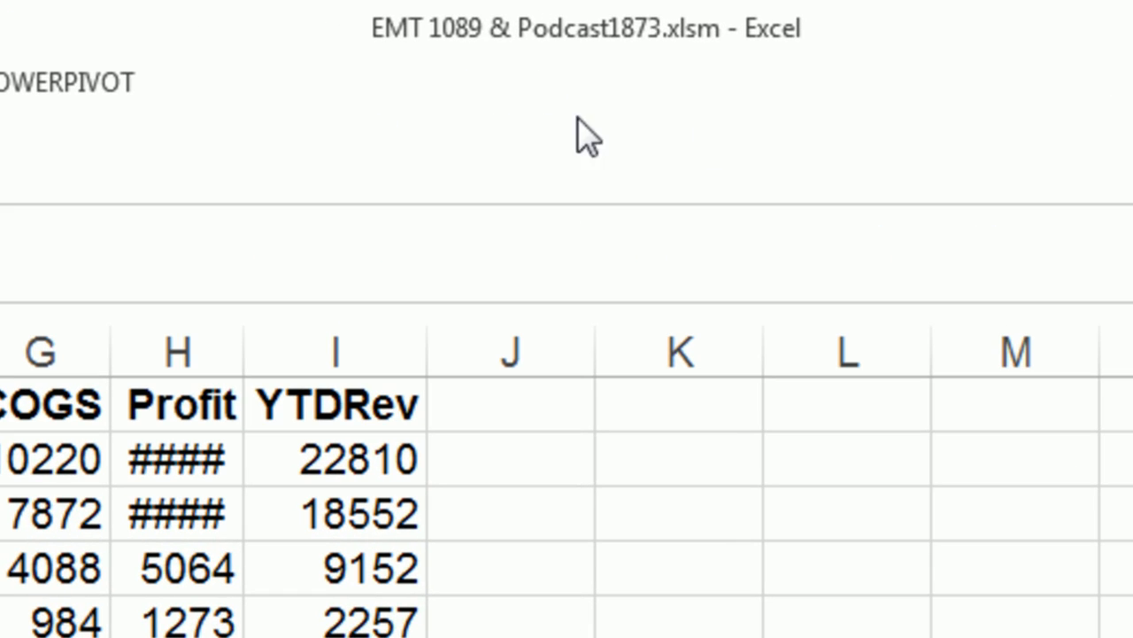
mouse_move(467, 69)
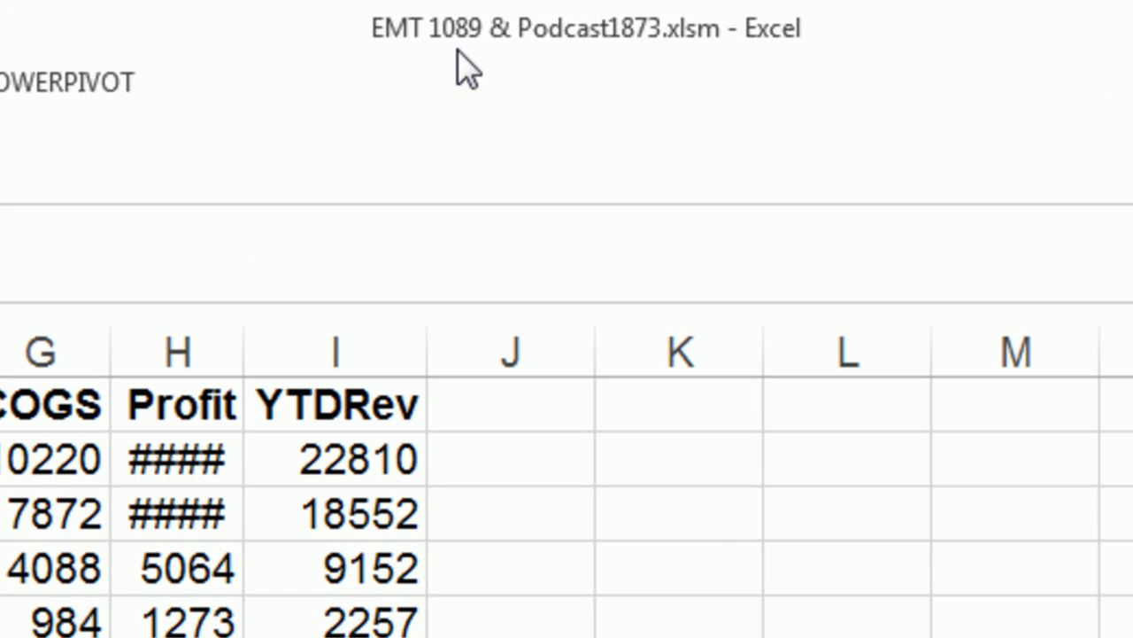
mouse_move(730, 110)
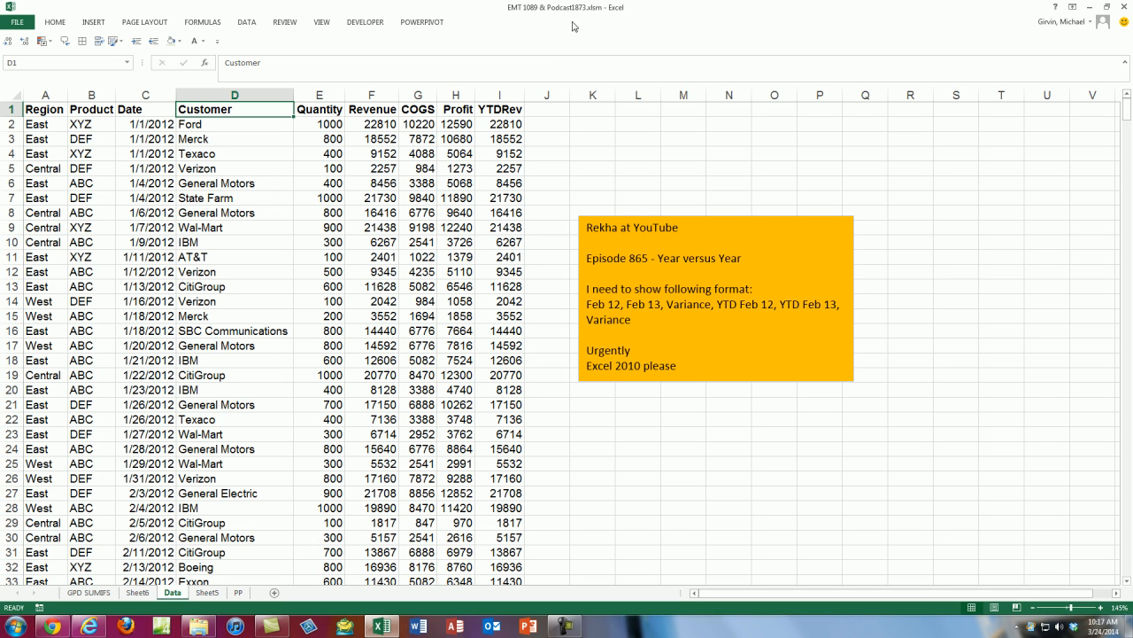
mouse_move(577, 203)
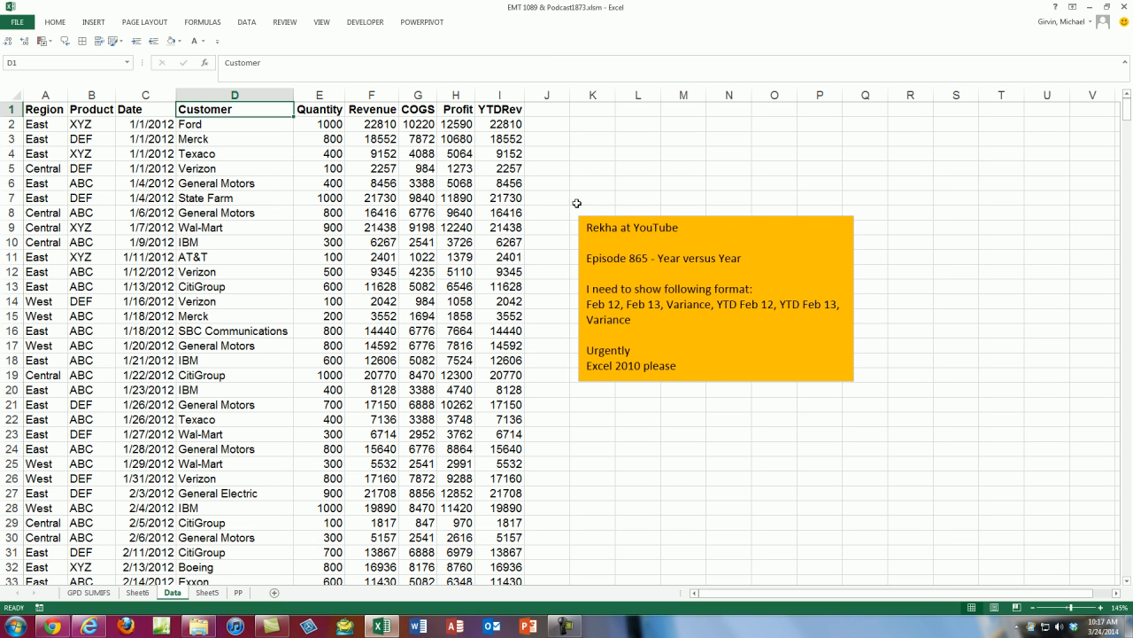
mouse_move(581, 198)
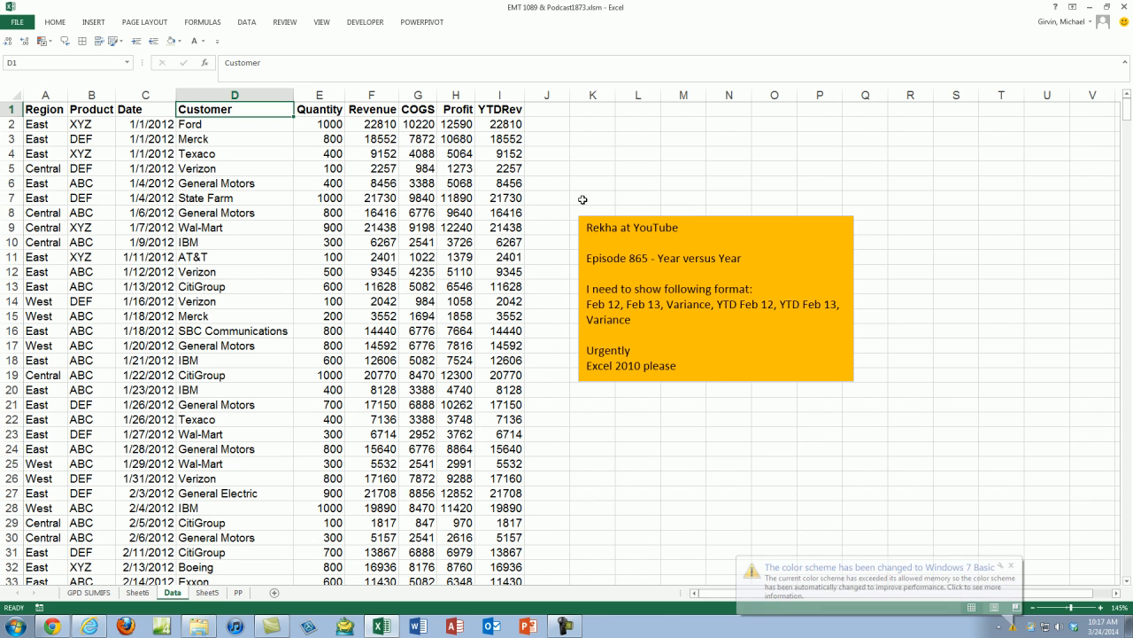
Review the Data sheet columns and the year-over-year report layout
click(234, 301)
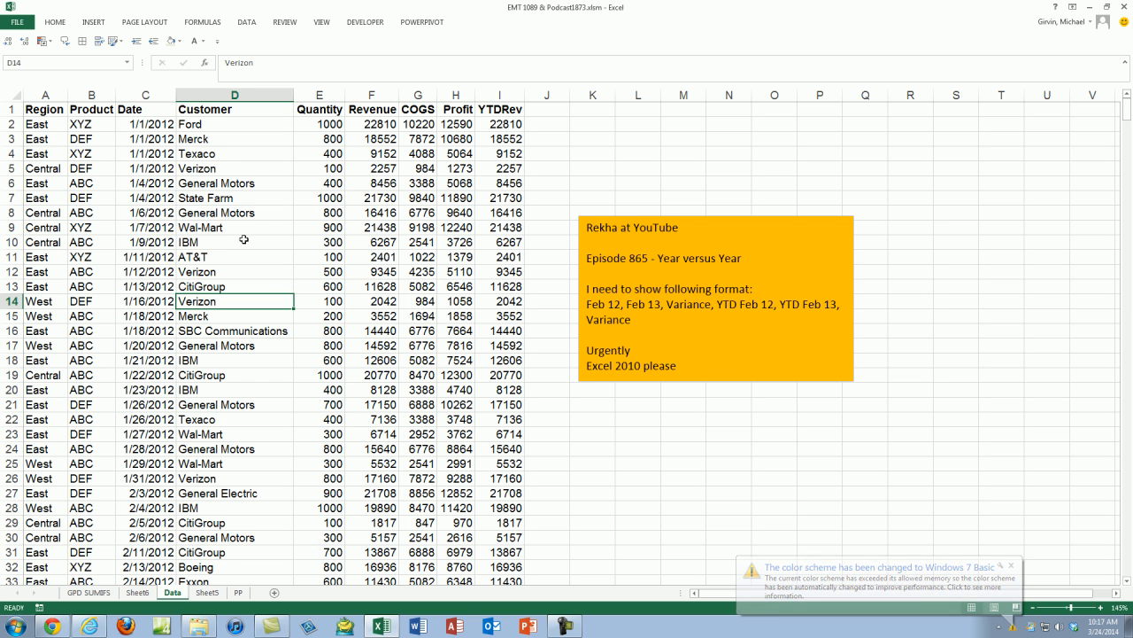
drag(372, 124, 372, 273)
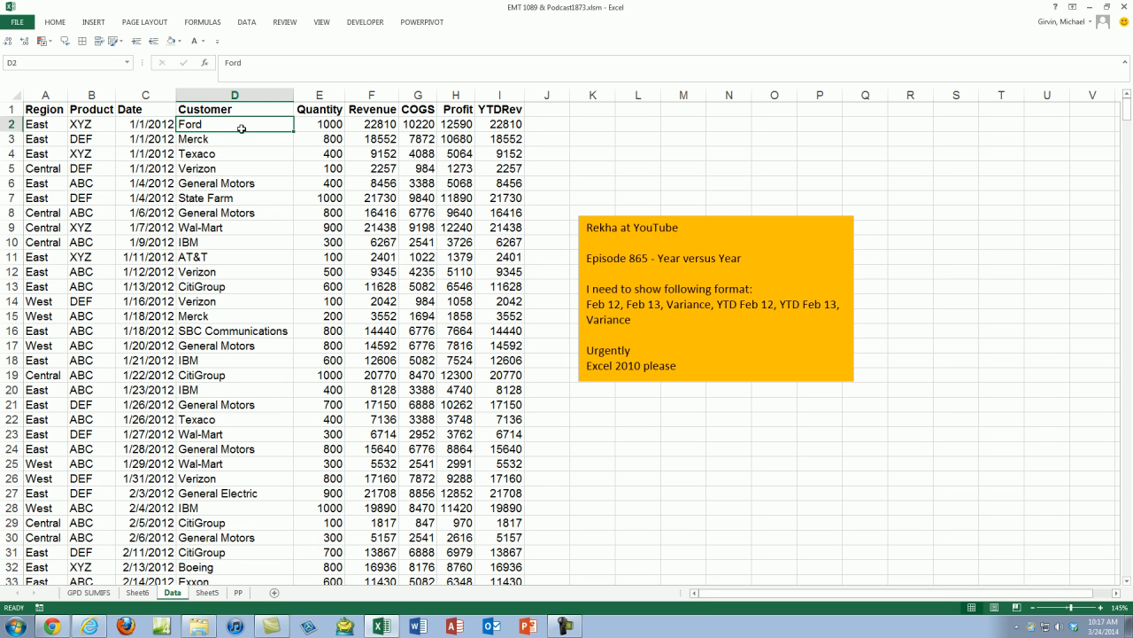
mouse_move(383, 124)
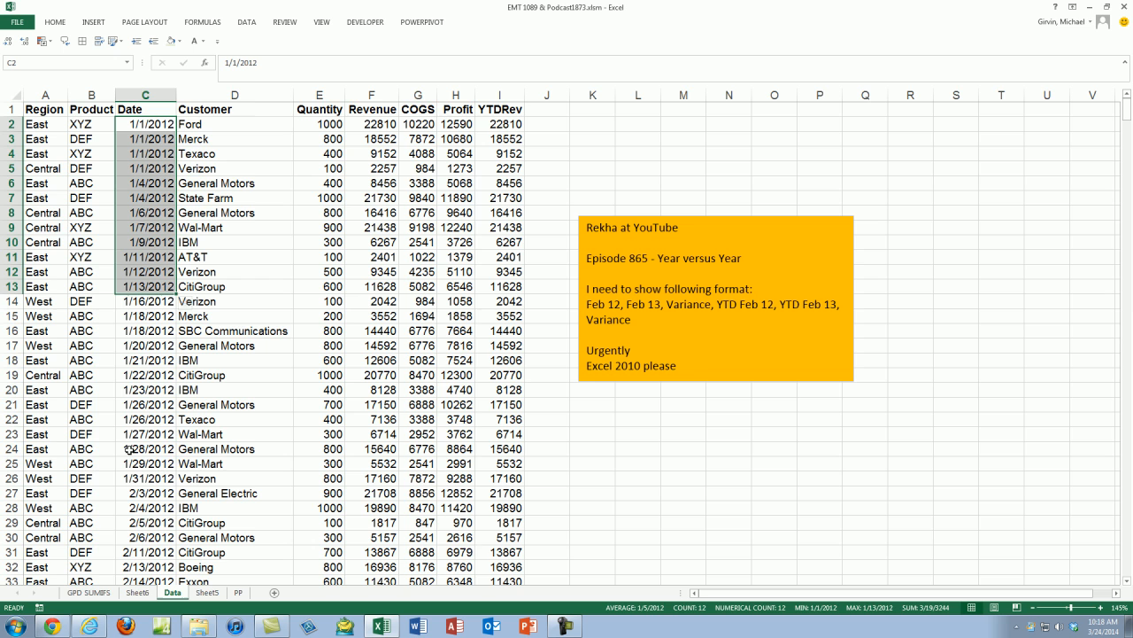
click(138, 591)
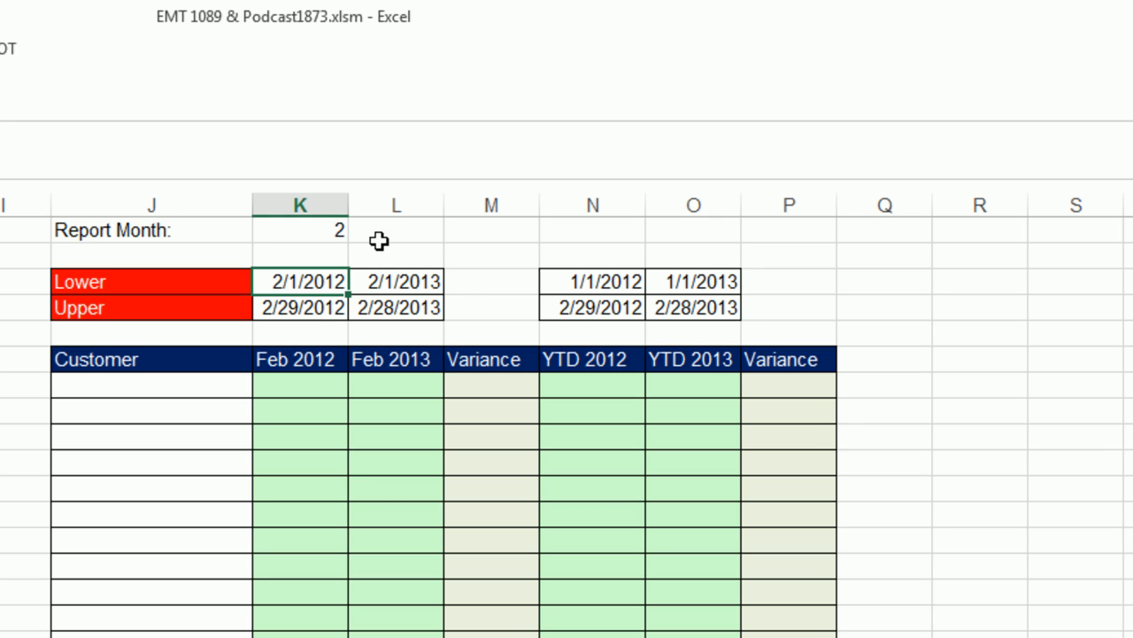
click(490, 203)
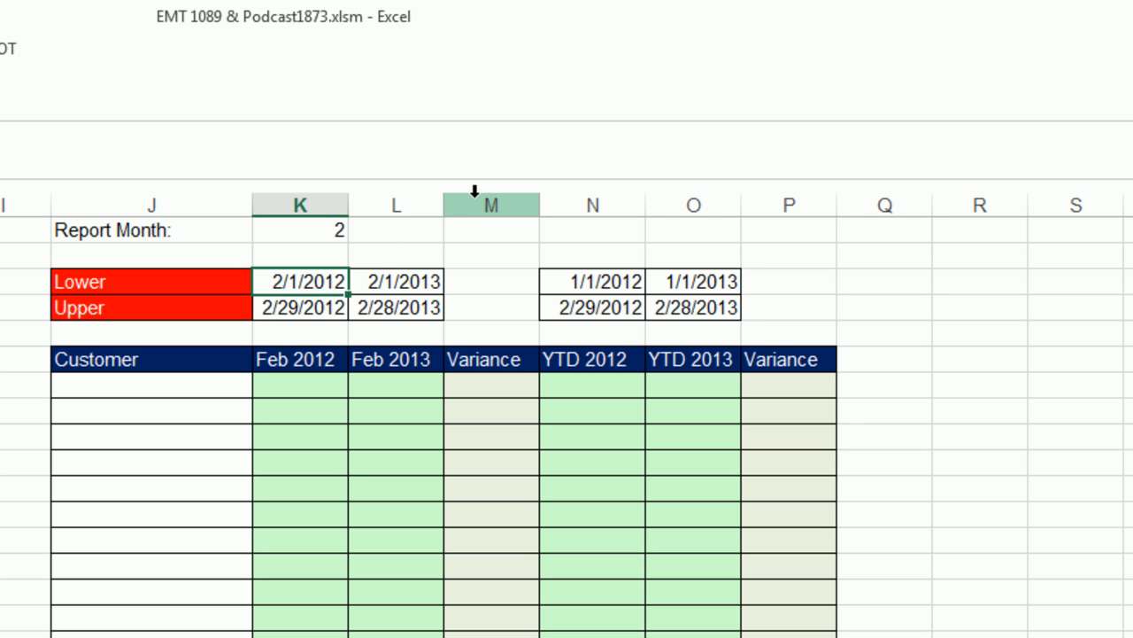
mouse_move(416, 231)
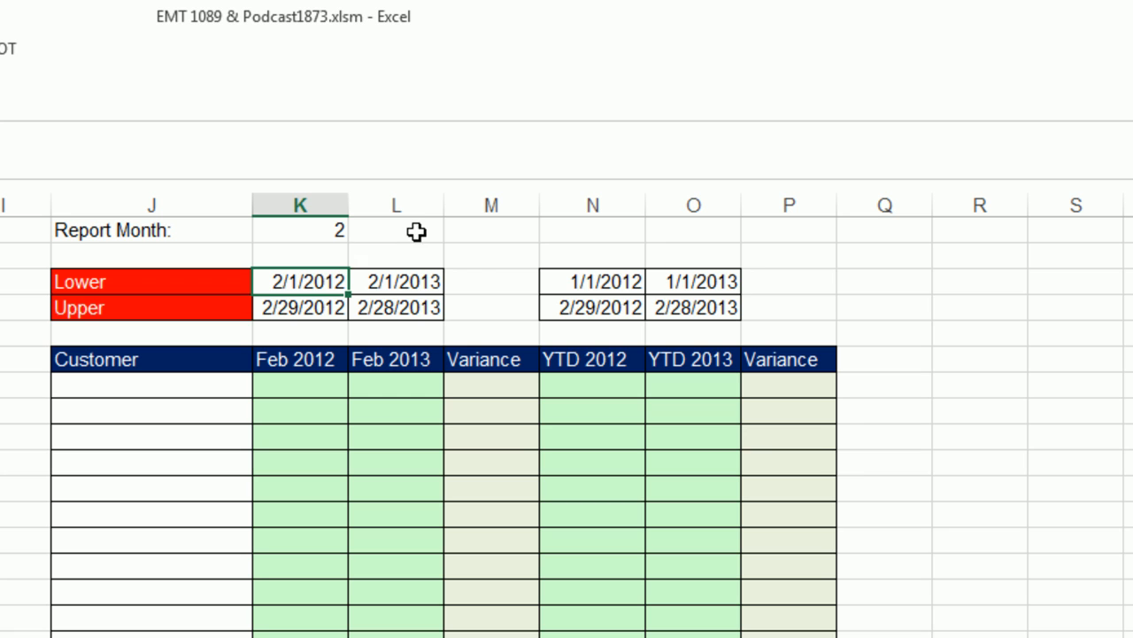
mouse_move(445, 271)
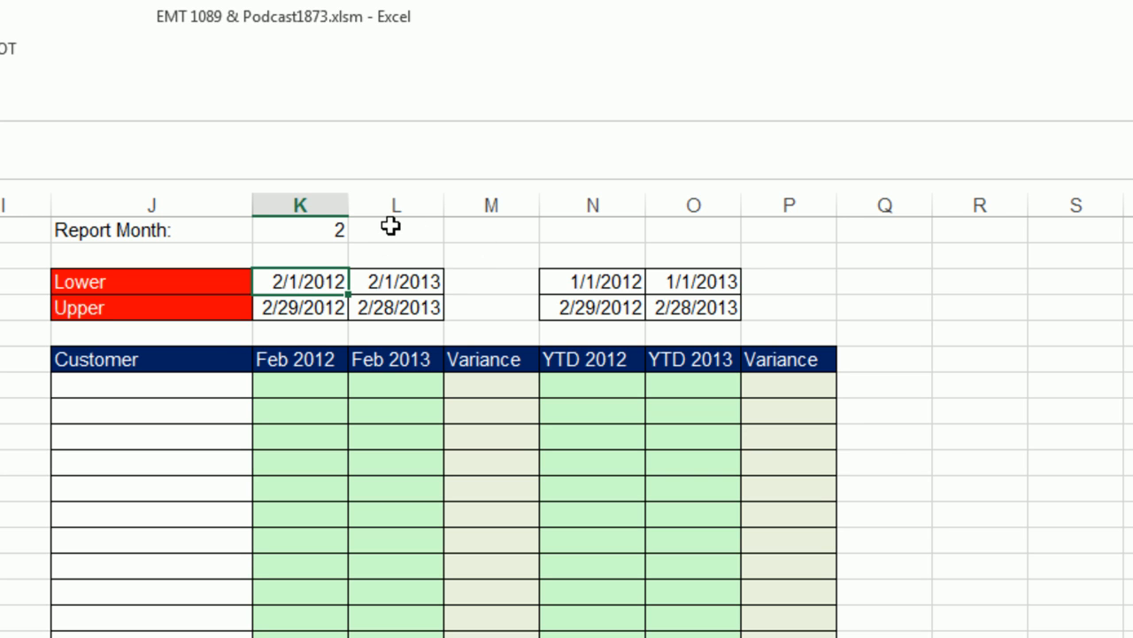
mouse_move(325, 357)
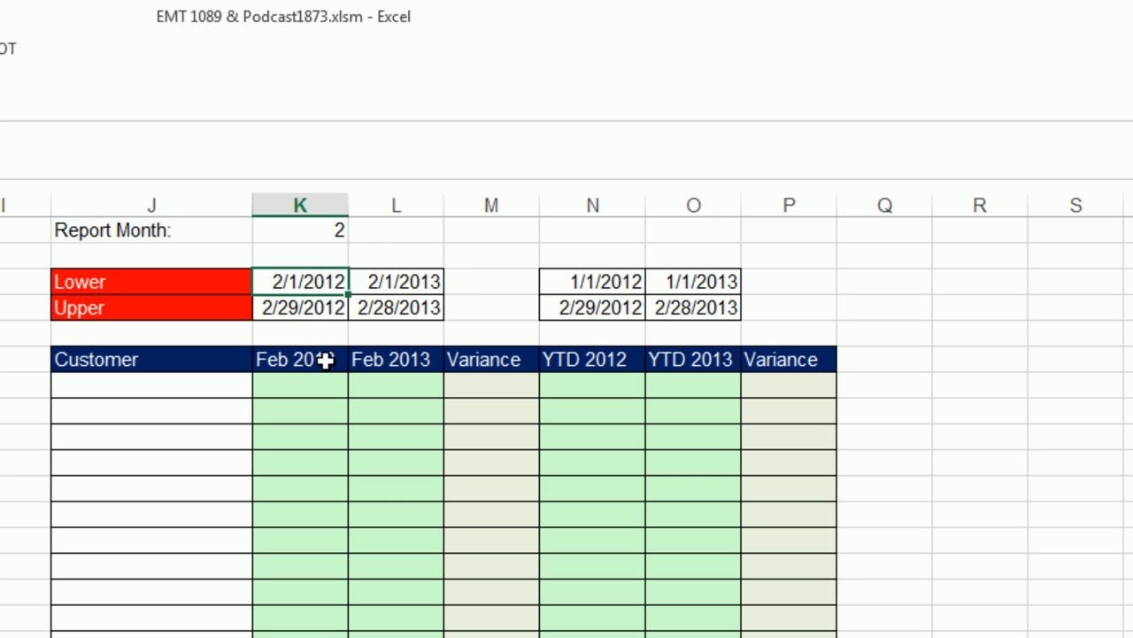
mouse_move(609, 270)
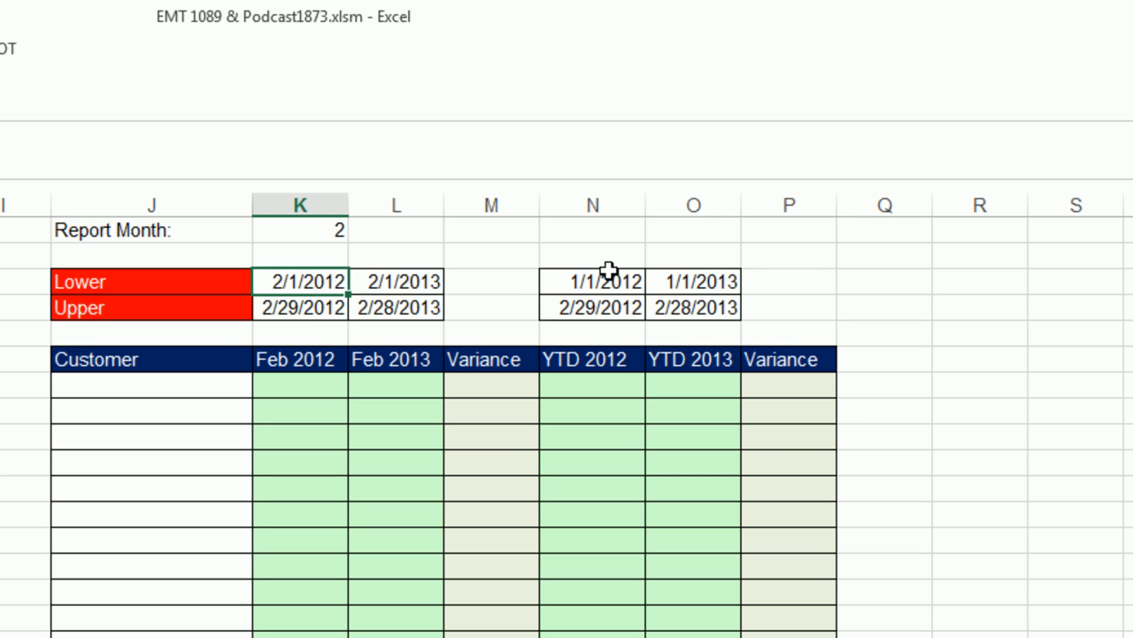
mouse_move(634, 227)
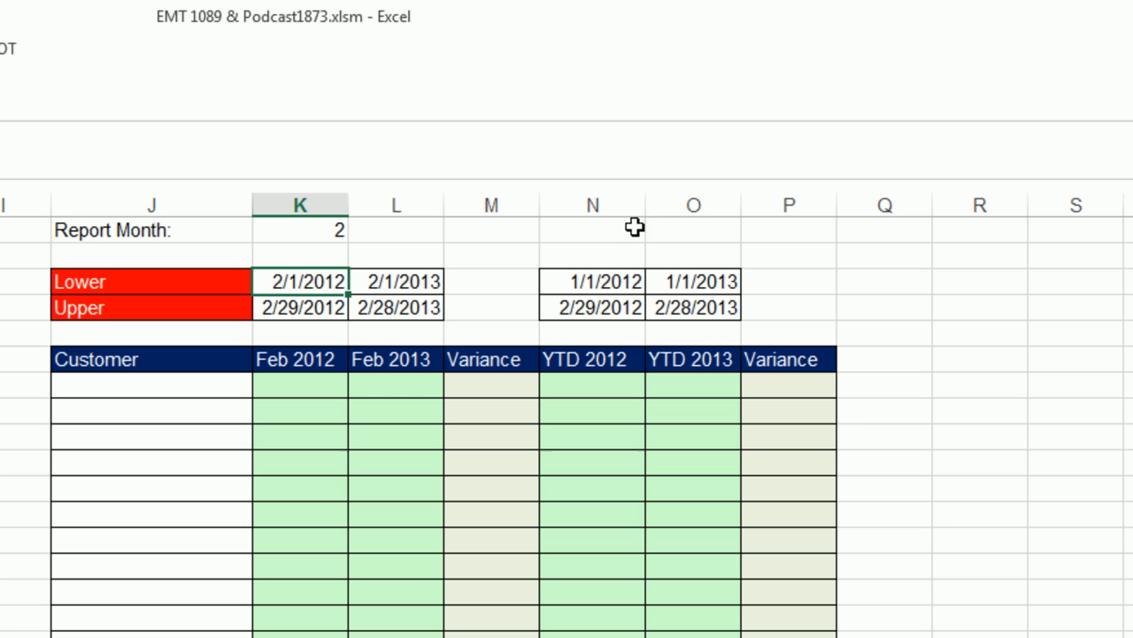
mouse_move(602, 322)
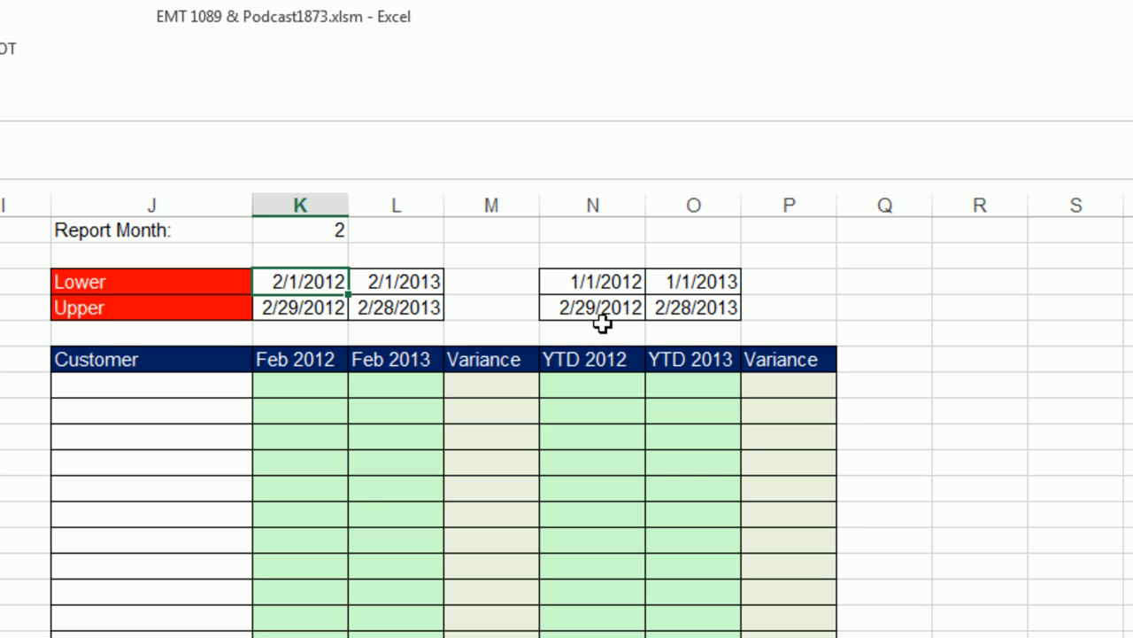
mouse_move(705, 318)
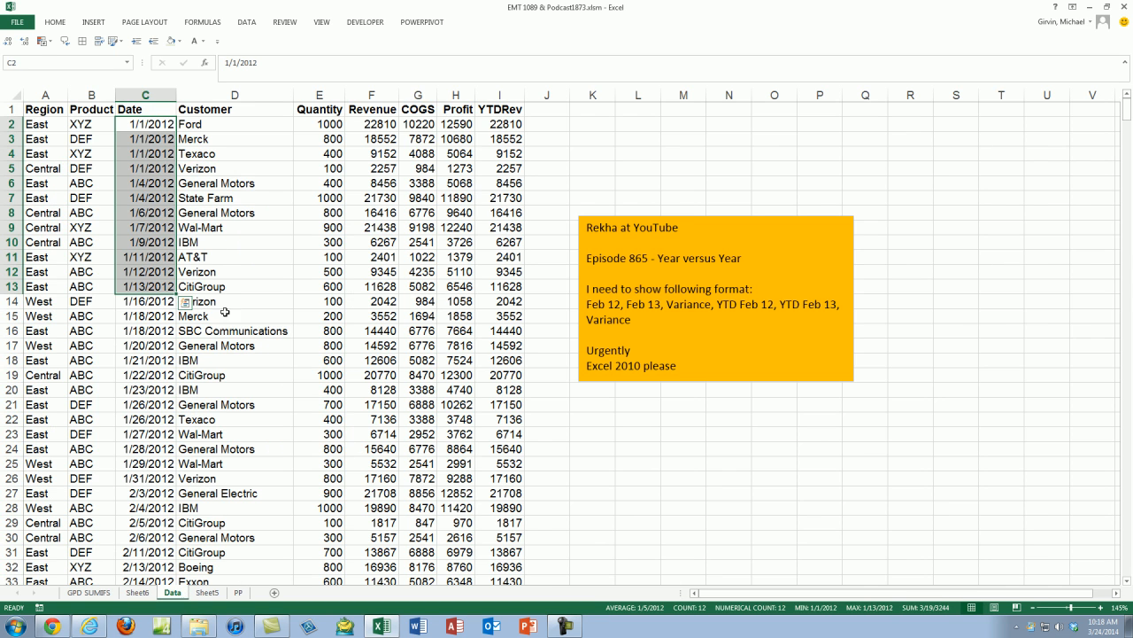
Advanced-filter the Customer column to K1 as unique records only, copied to another location
click(234, 226)
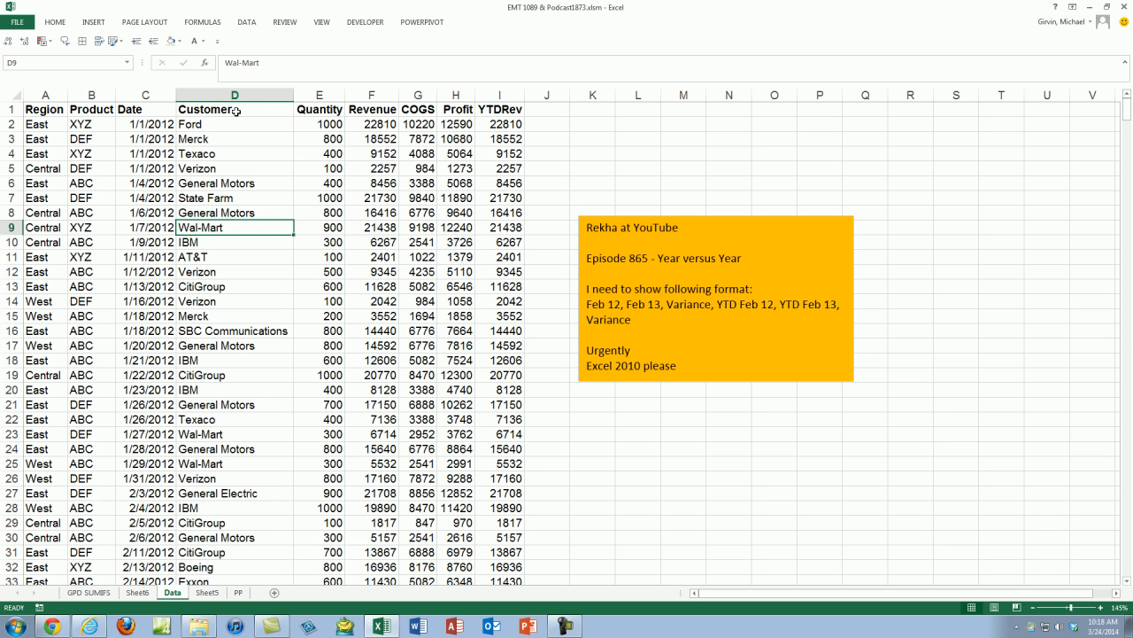
click(234, 110)
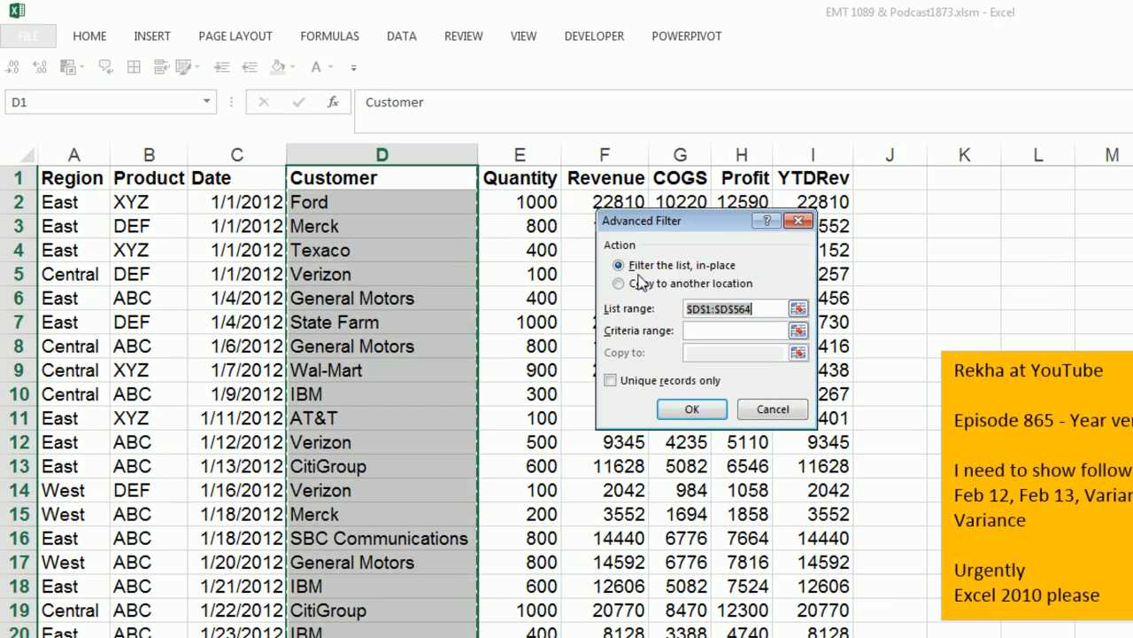
click(619, 283)
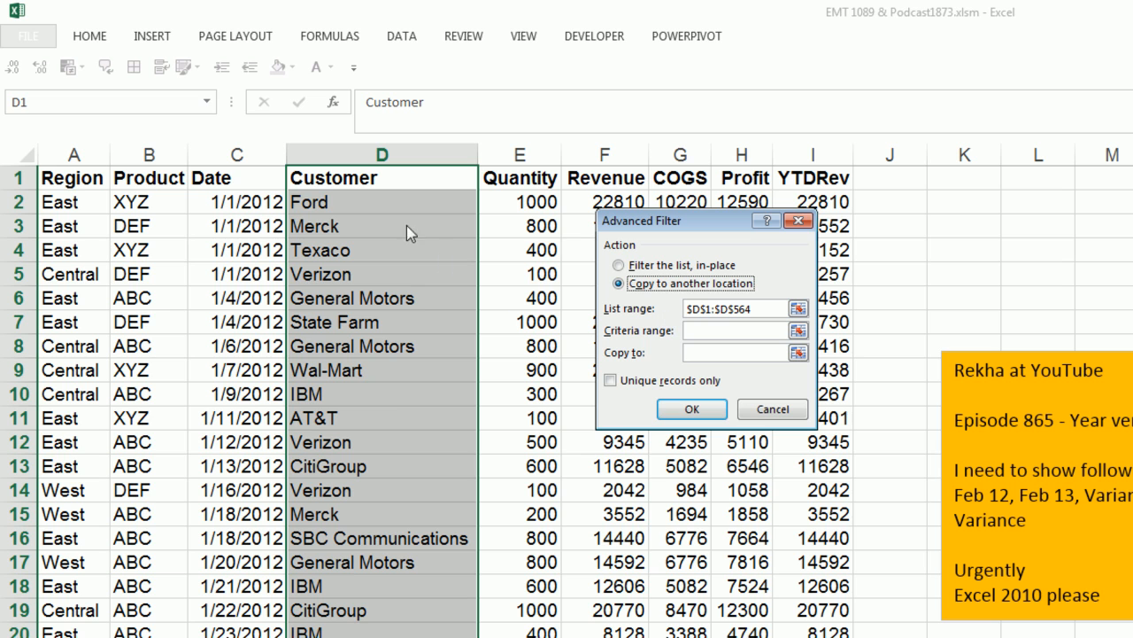
mouse_move(783, 328)
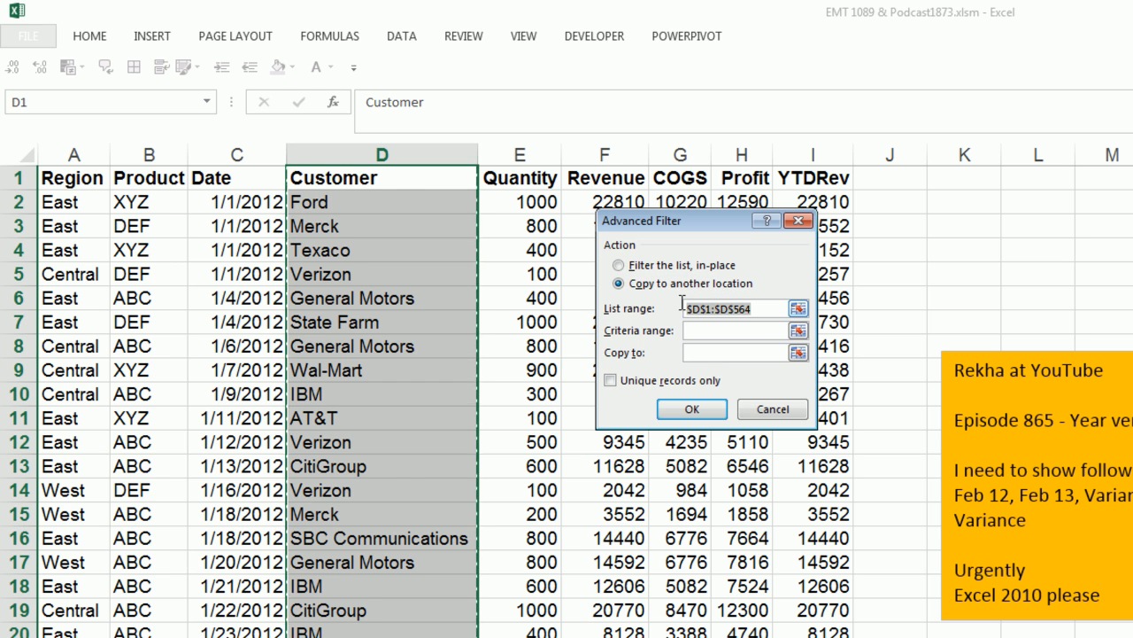
key(ctrl+shift+down)
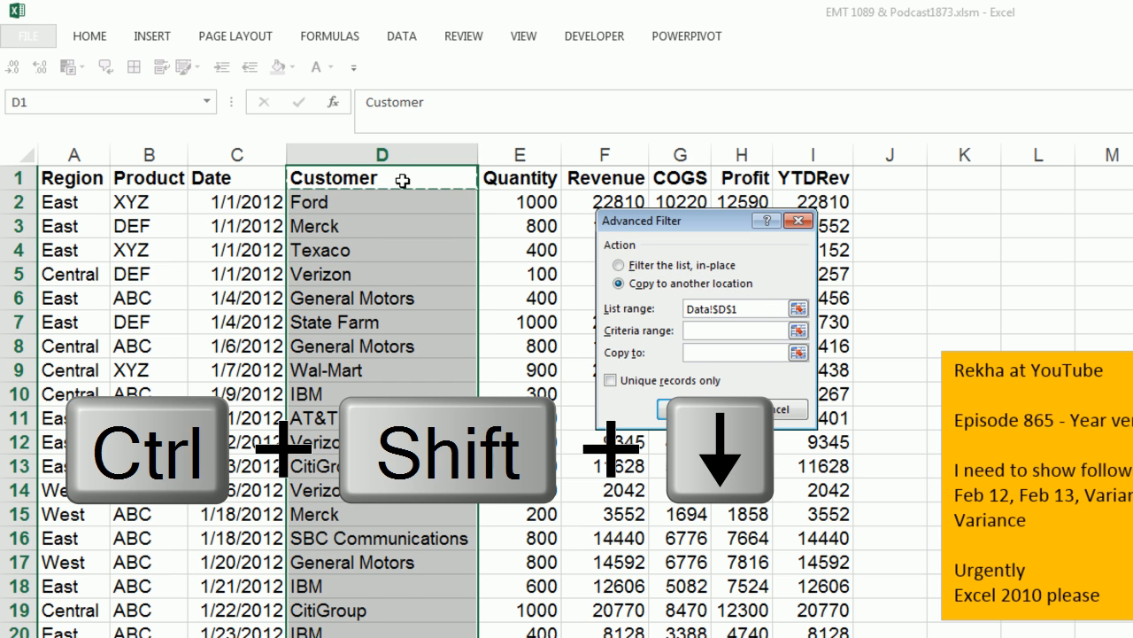
key(ctrl+shift+down)
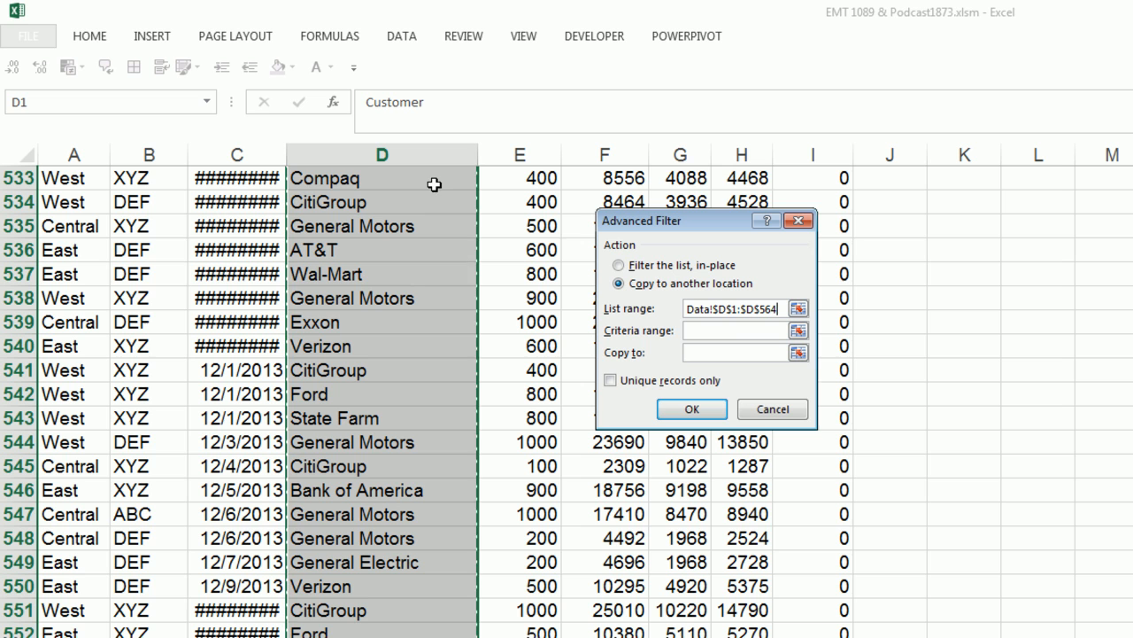
click(741, 329)
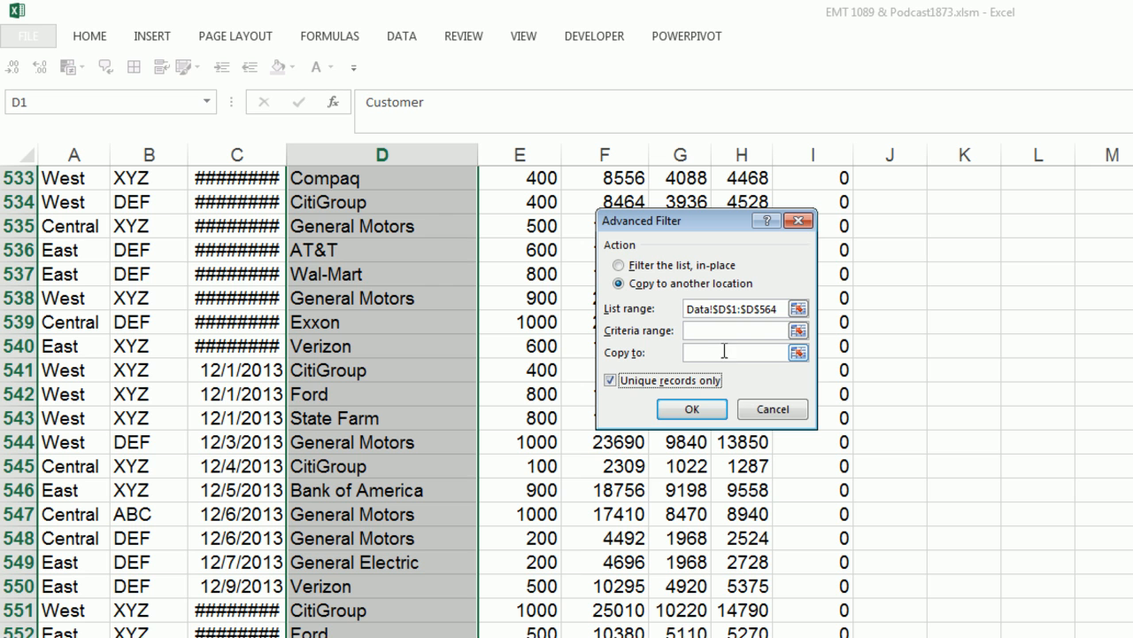
mouse_move(925, 202)
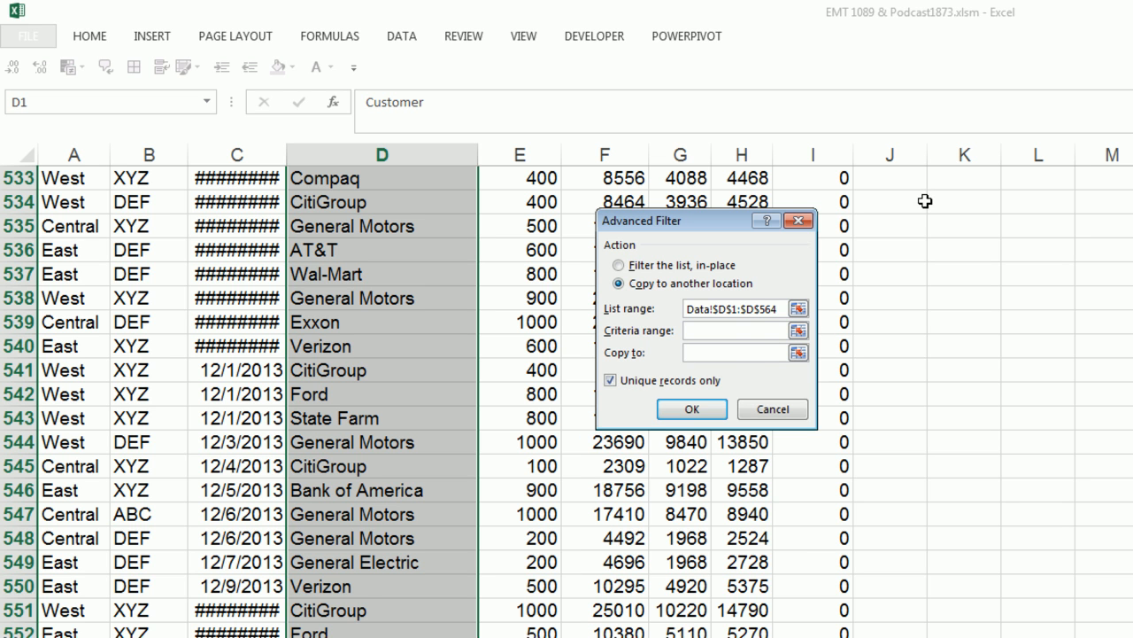
key(ctrl+Home)
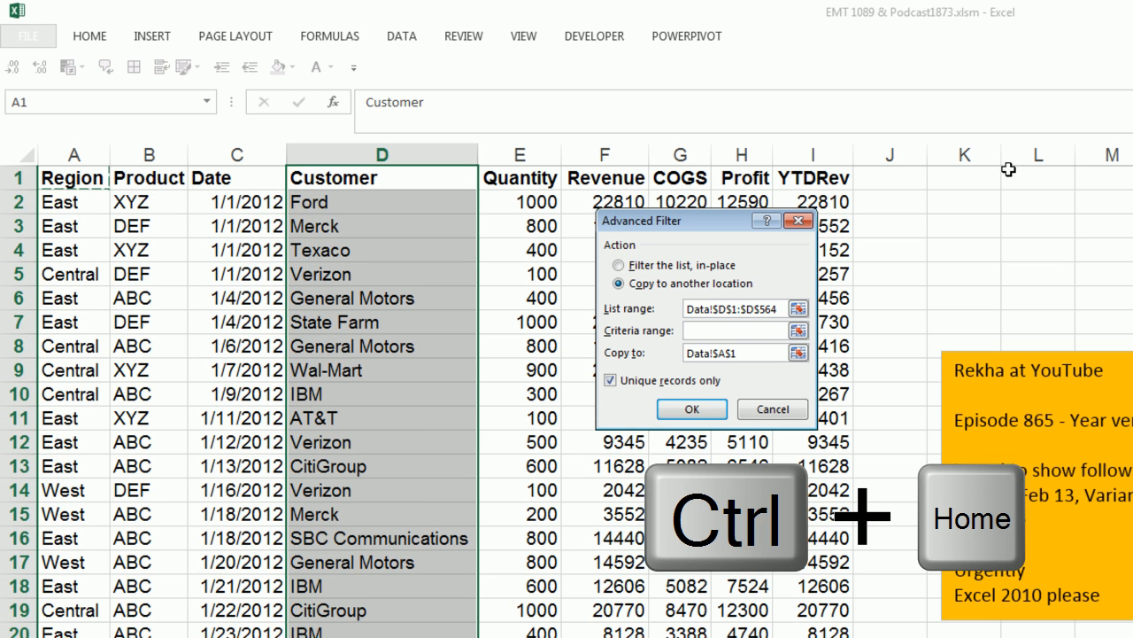
click(963, 177)
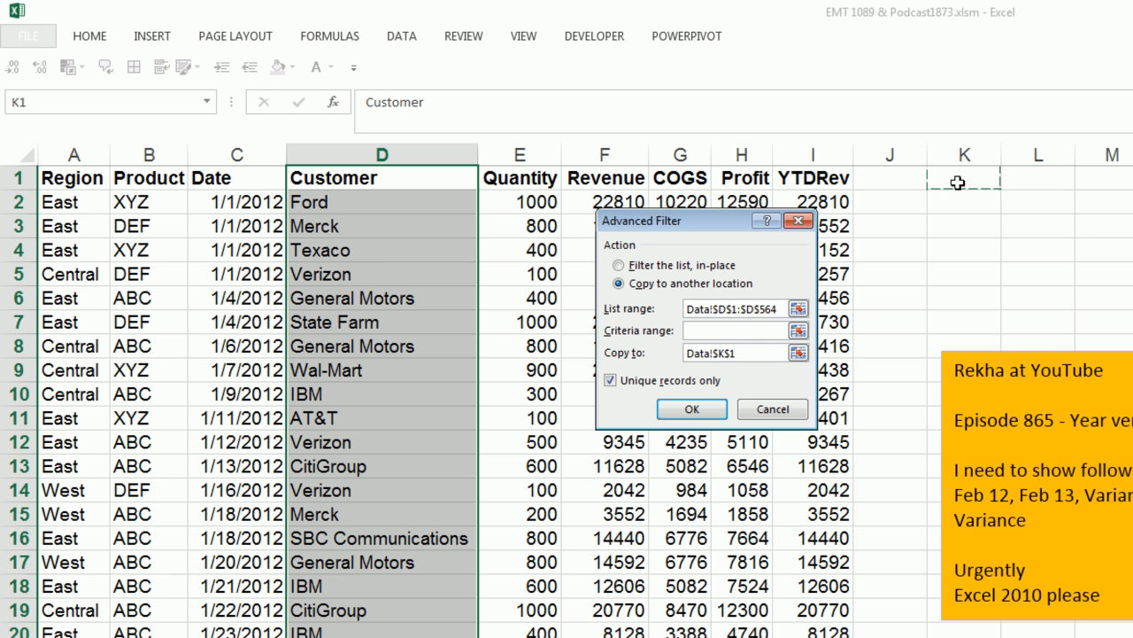
click(691, 407)
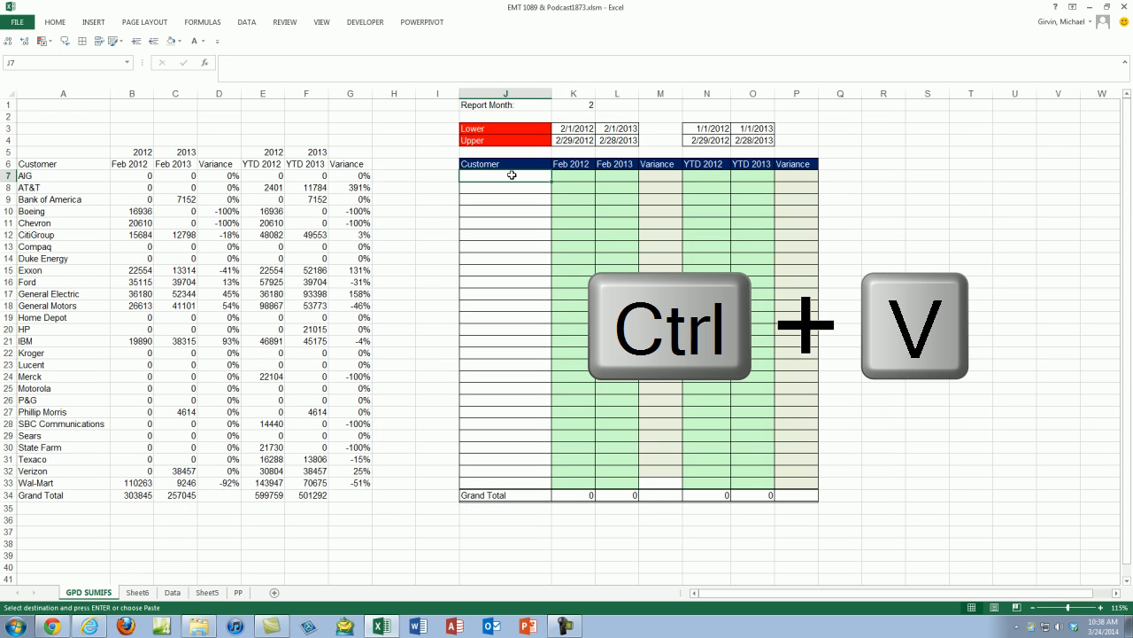
Paste the unique customer names into the report's Customer column, then select Ford's Feb 2012 cell
key(ctrl+v)
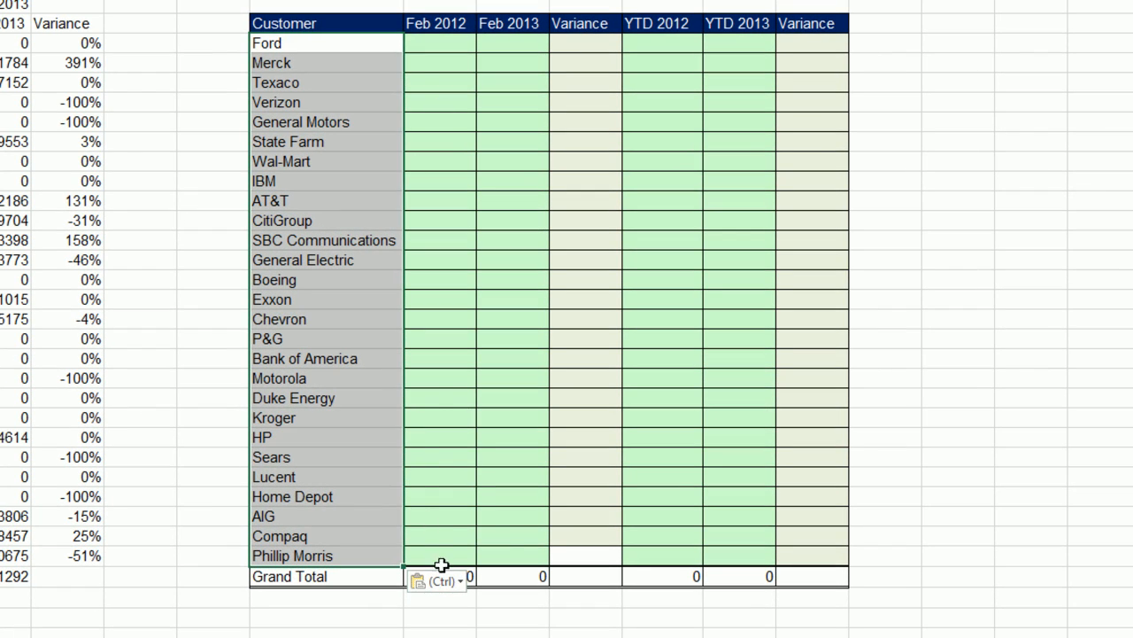
click(435, 581)
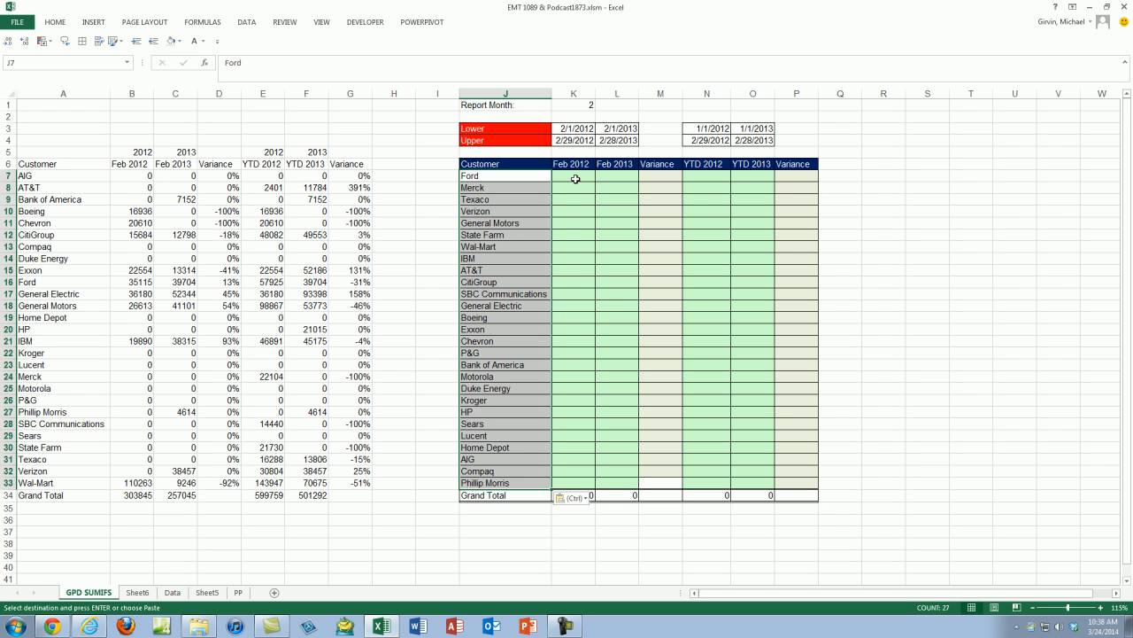
click(574, 175)
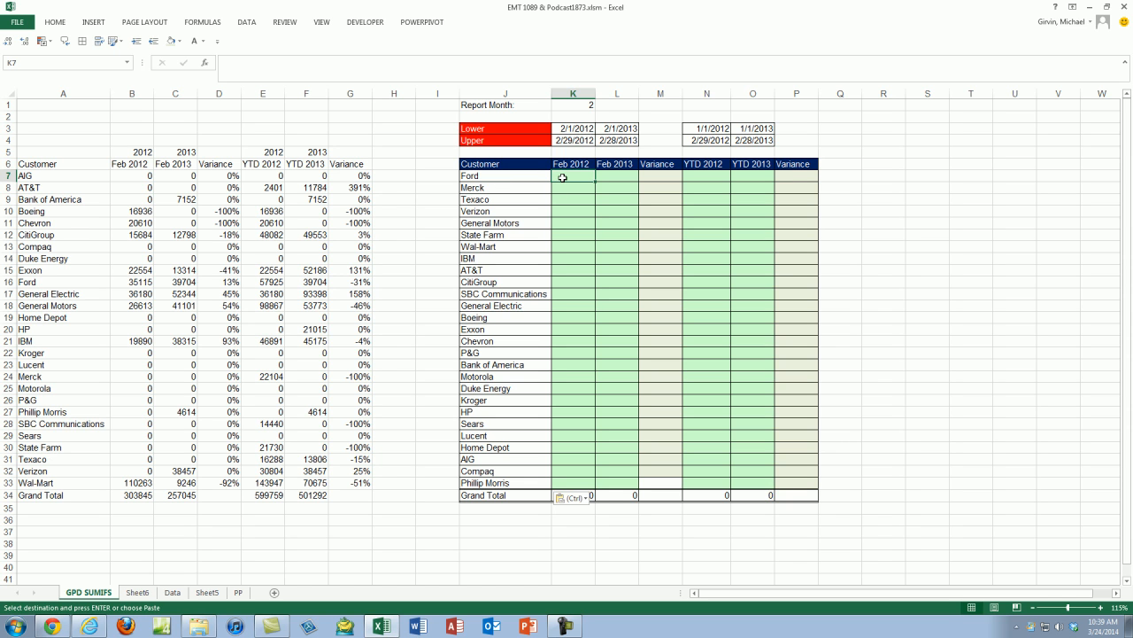
mouse_move(570, 198)
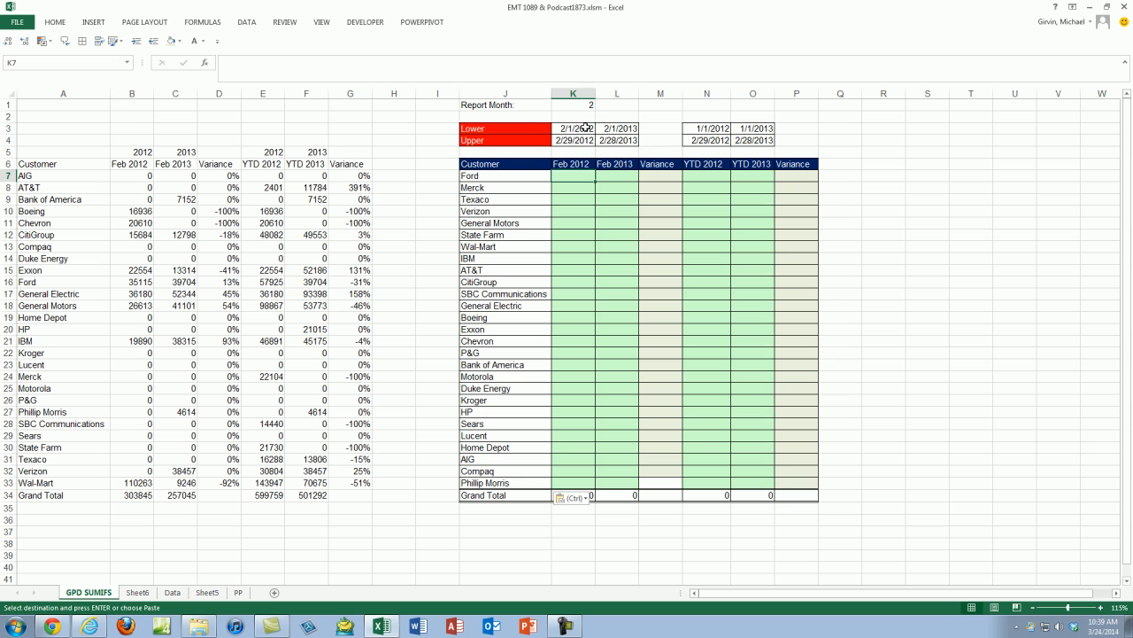
mouse_move(523, 198)
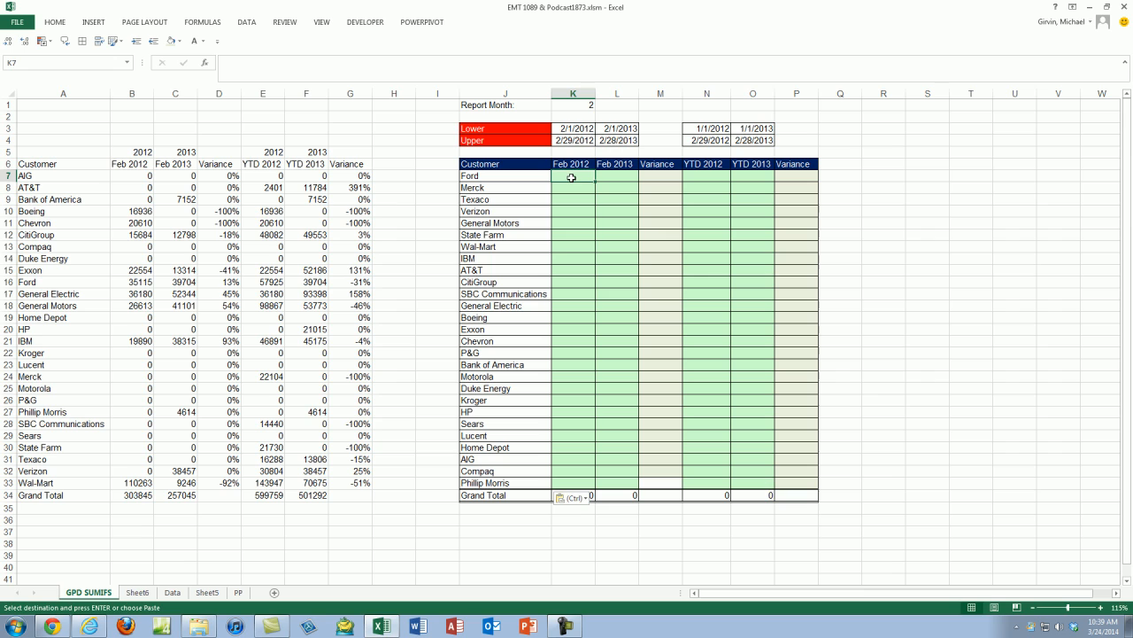
Begin Ford's Feb 2012 formula with =SUMIFS(
text(=sum)
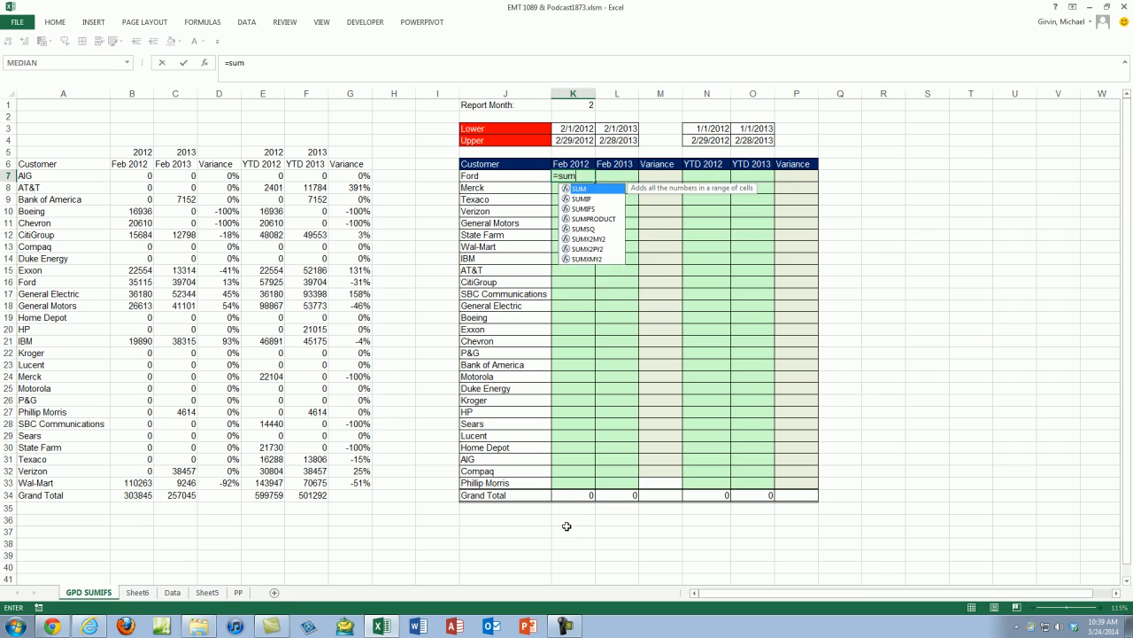
text(IFS()
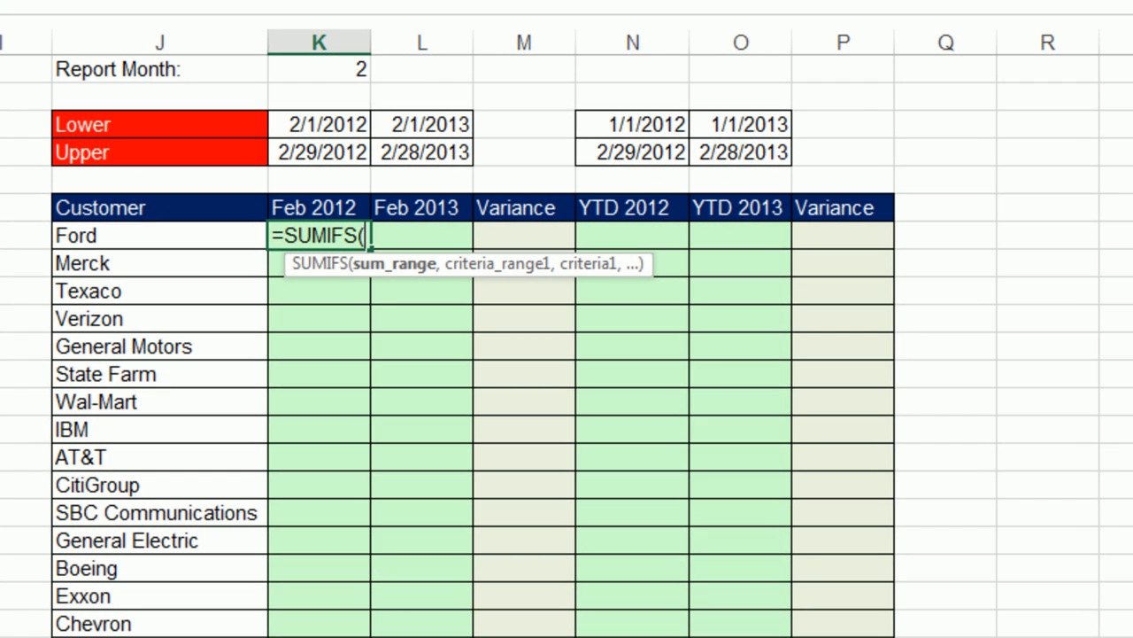
mouse_move(441, 305)
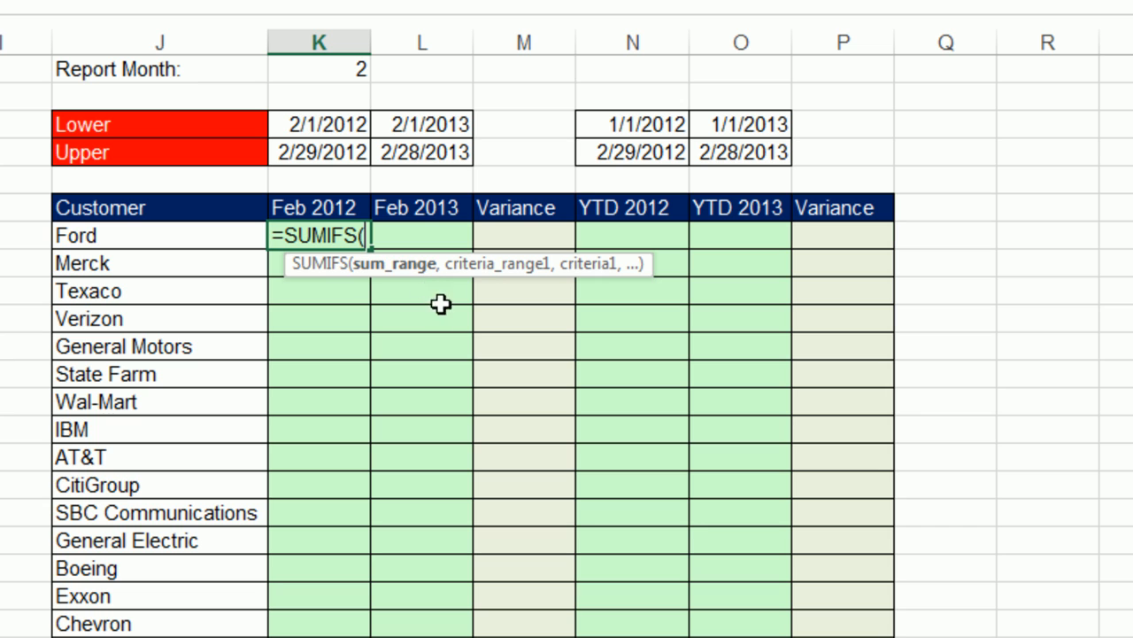
mouse_move(593, 346)
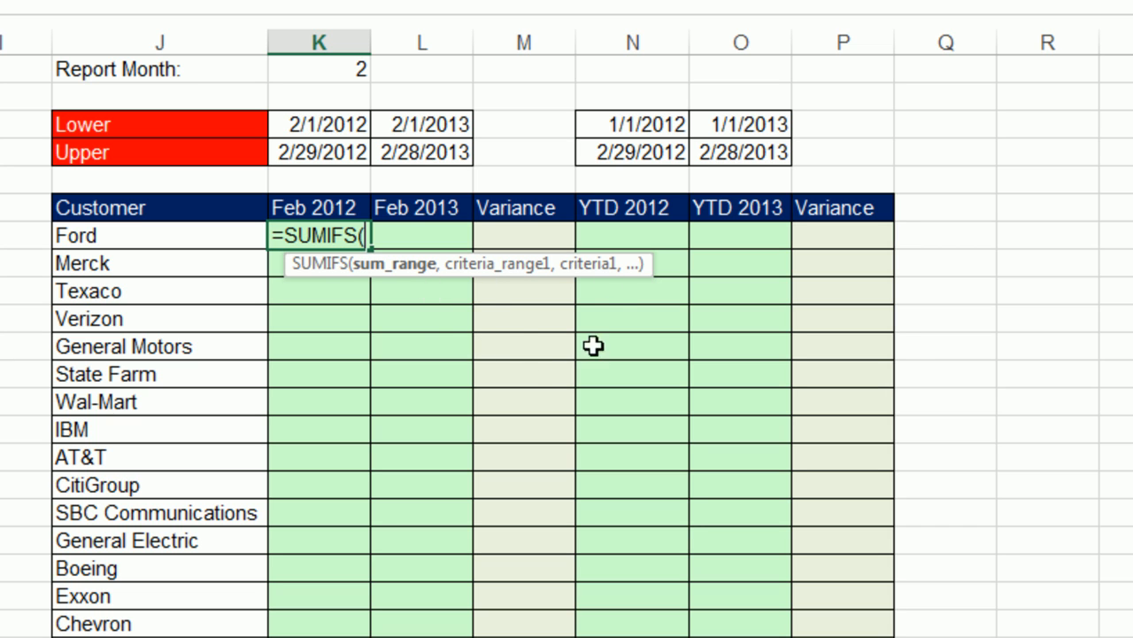
mouse_move(673, 273)
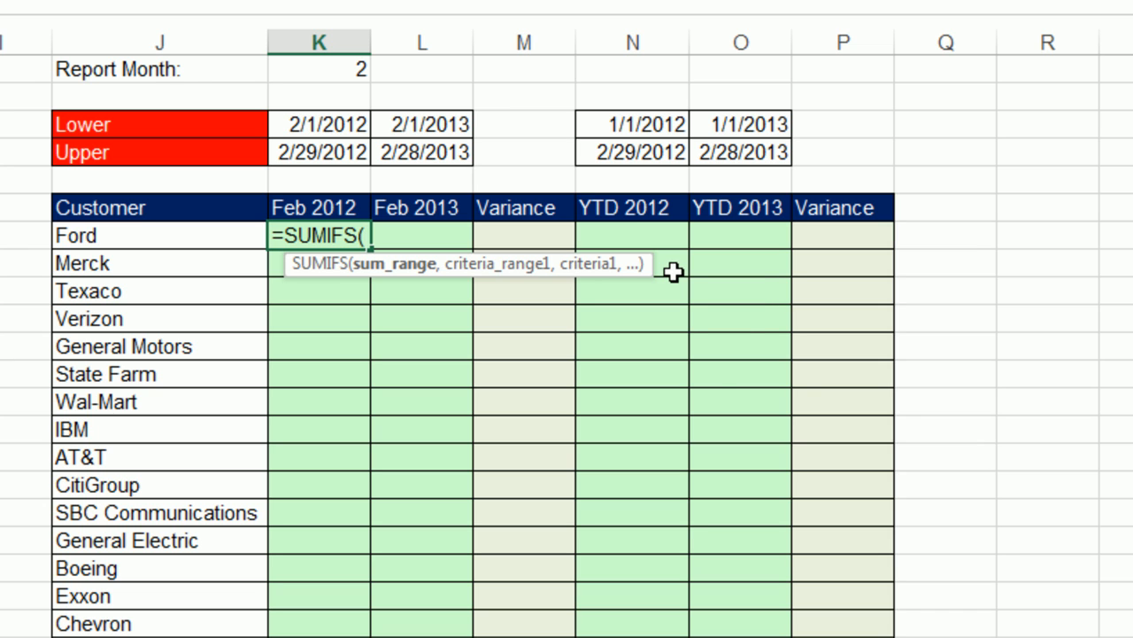
mouse_move(946, 269)
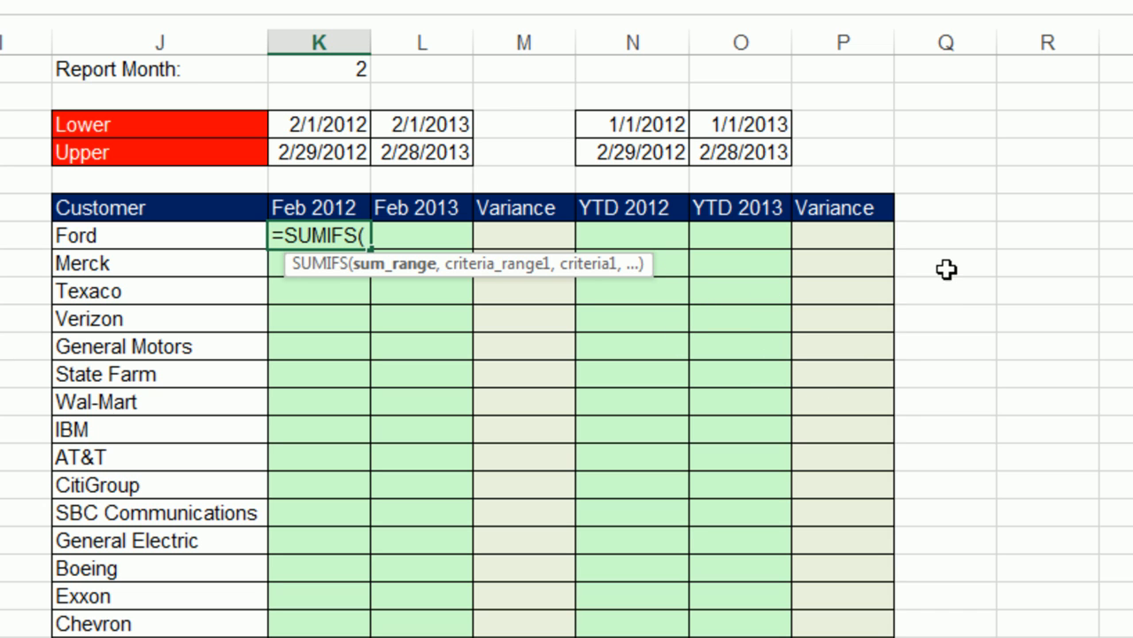
mouse_move(594, 272)
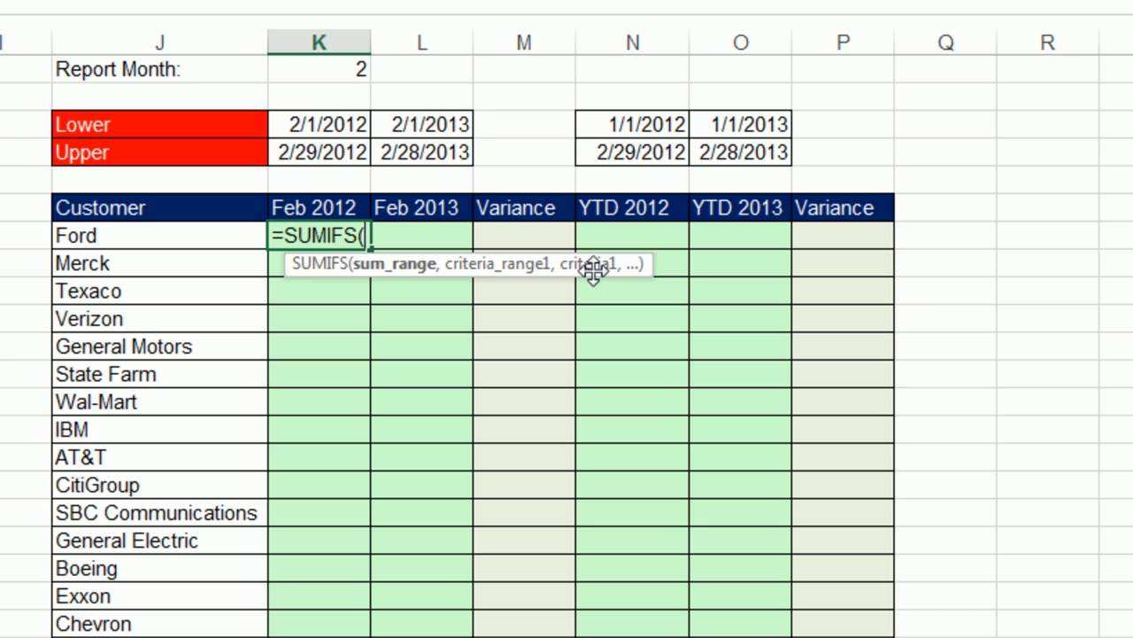
mouse_move(433, 145)
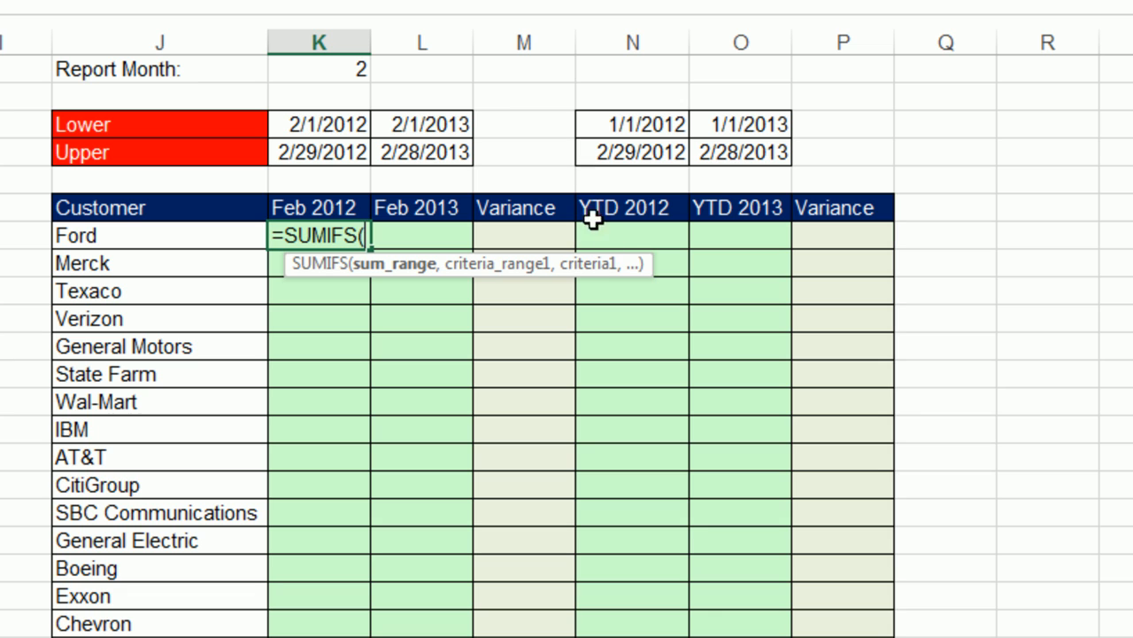
mouse_move(599, 262)
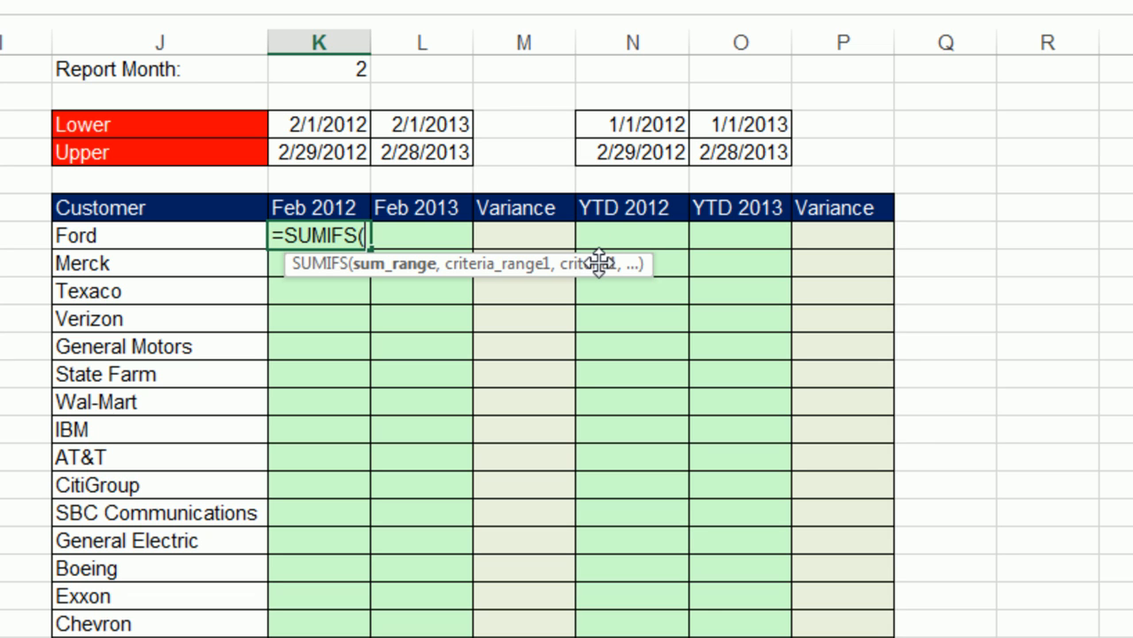
mouse_move(602, 252)
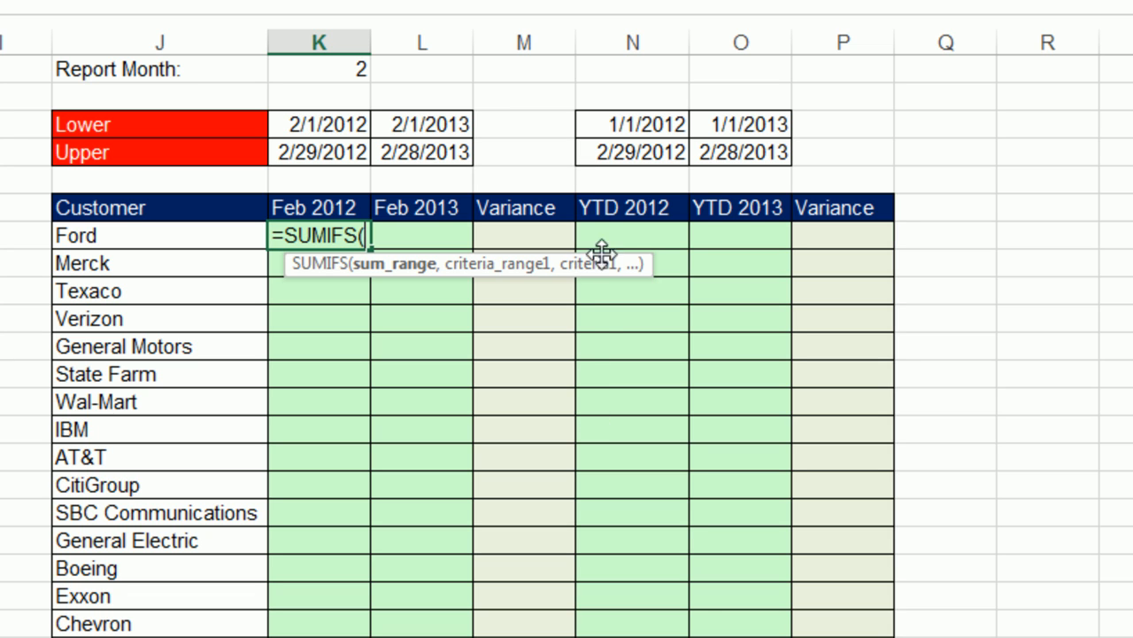
mouse_move(390, 300)
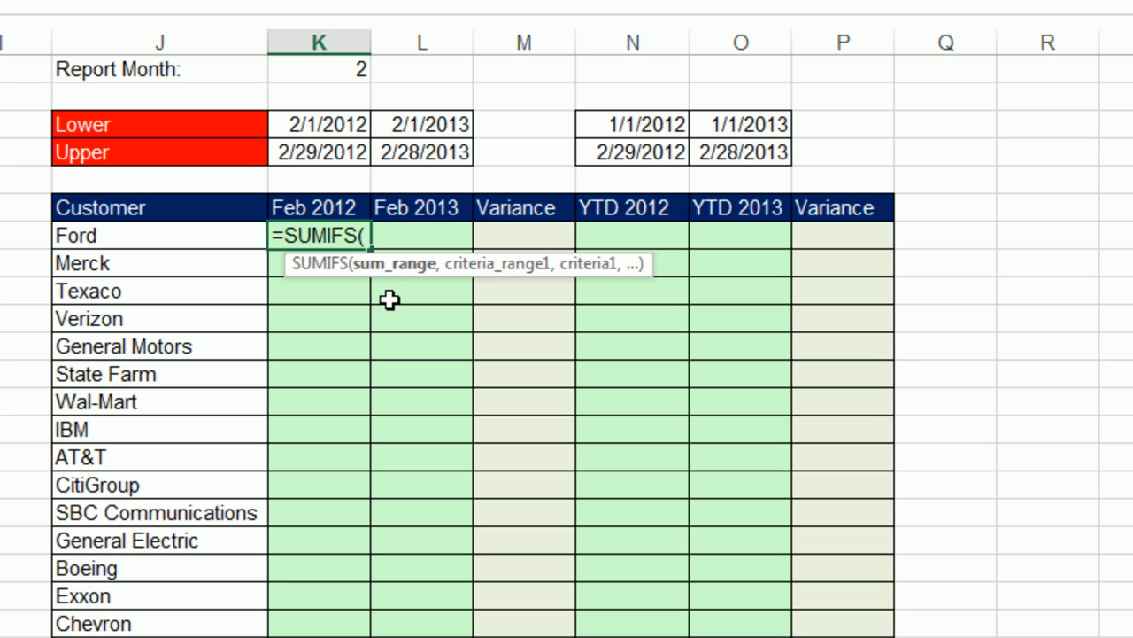
mouse_move(548, 303)
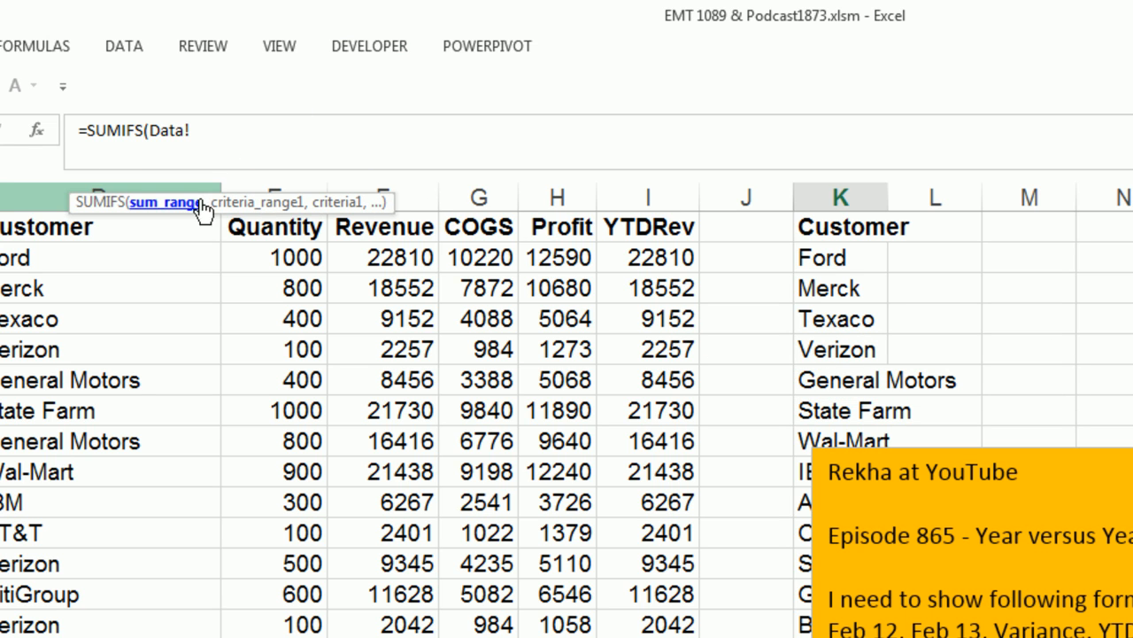
mouse_move(372, 259)
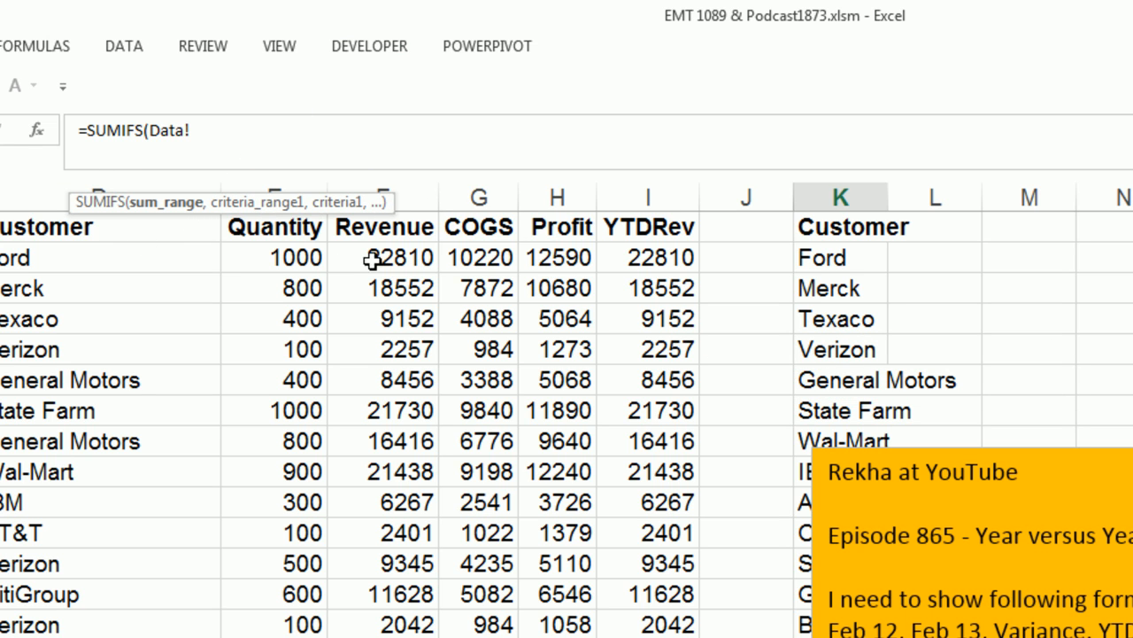
Set Data!$F$2:$F$564 as the sum range and absolute Data!$C$2:$C$564 as the first date criteria range
click(382, 258)
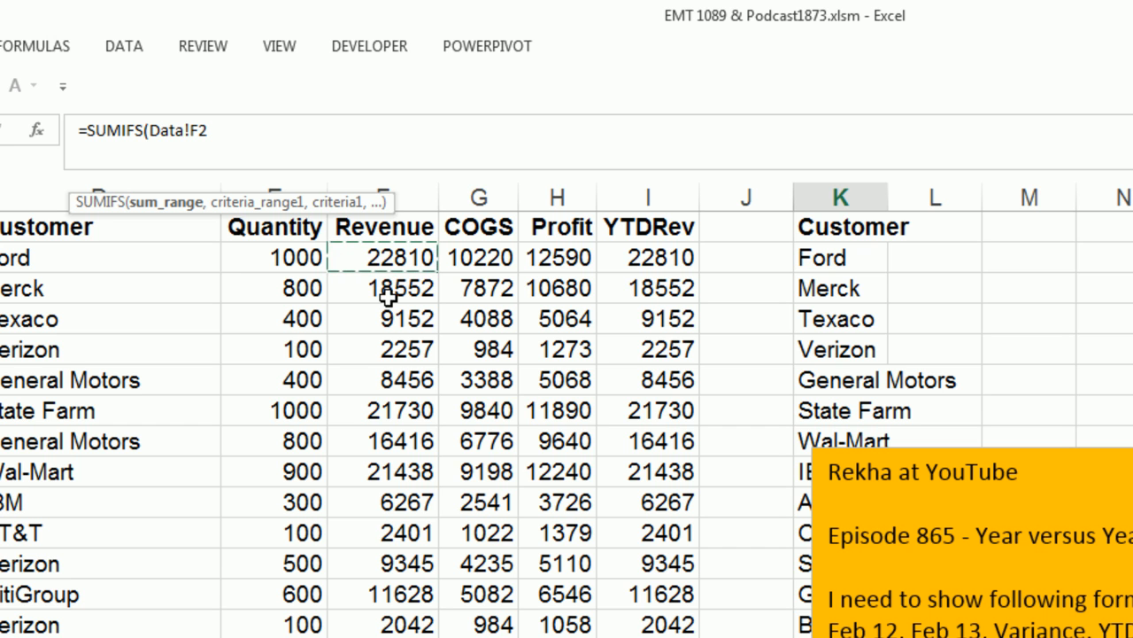
key(ctrl+shift+down)
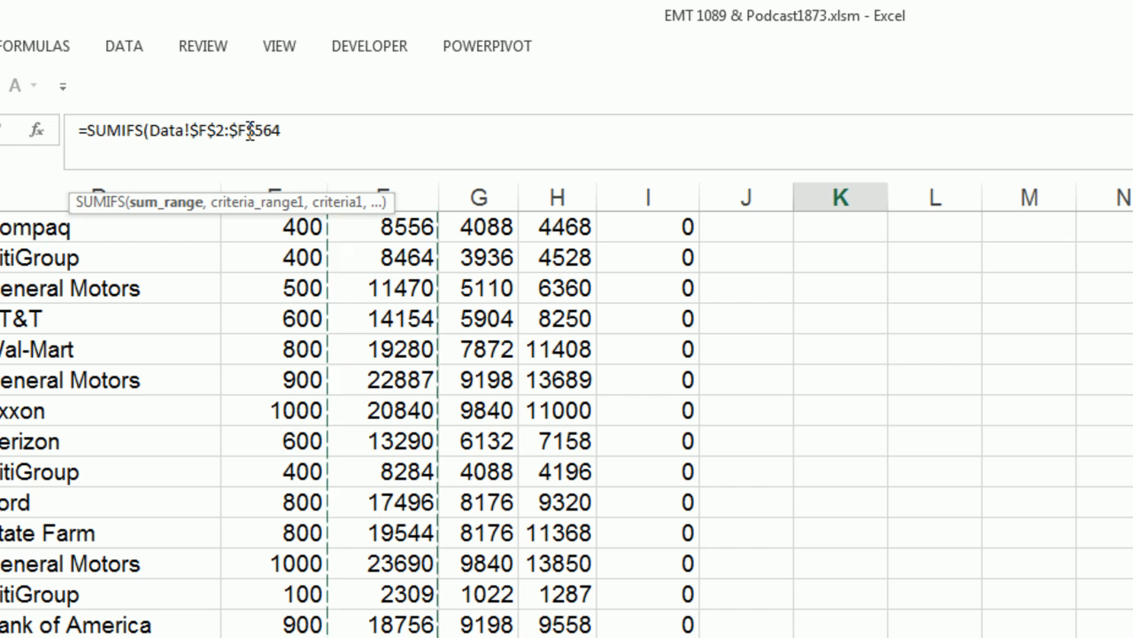
mouse_move(173, 220)
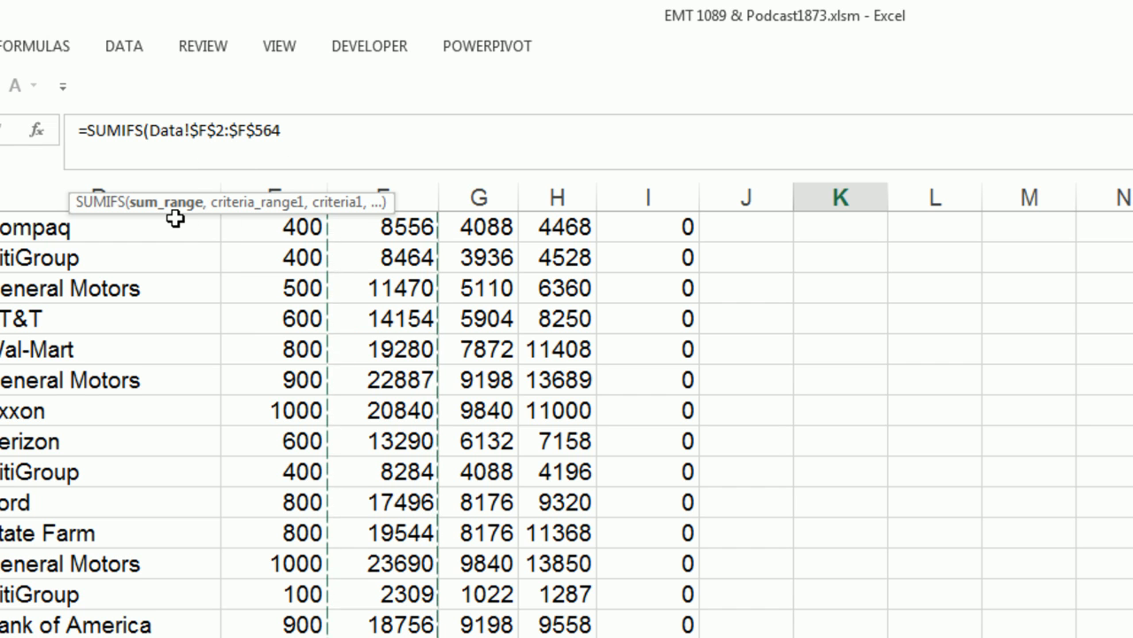
text(,Data!C1)
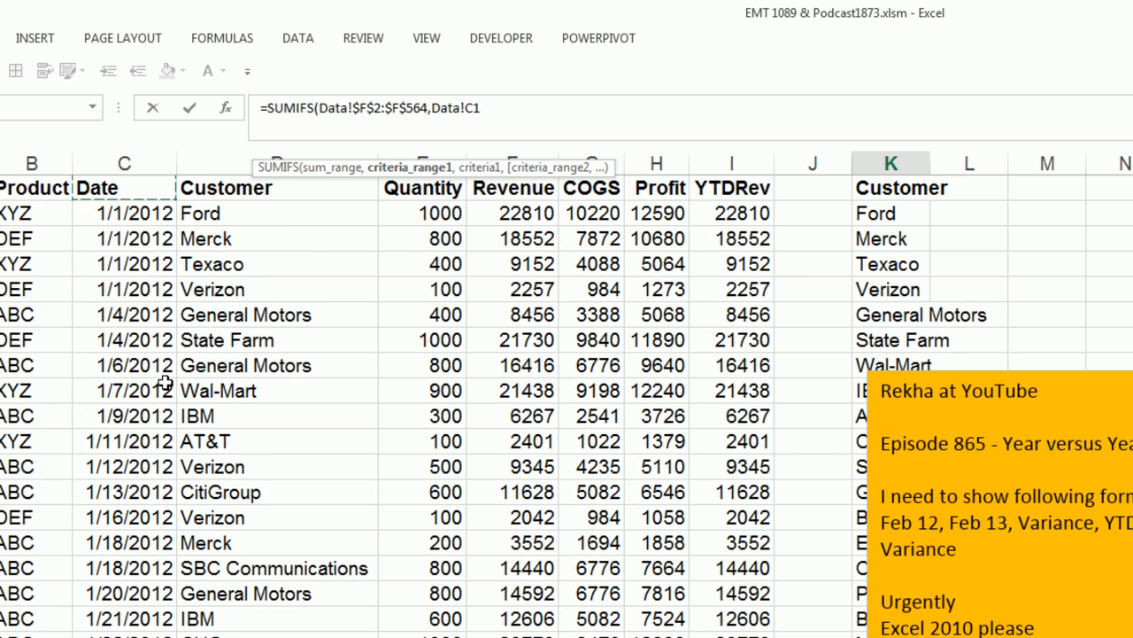
key(ctrl+shift+down)
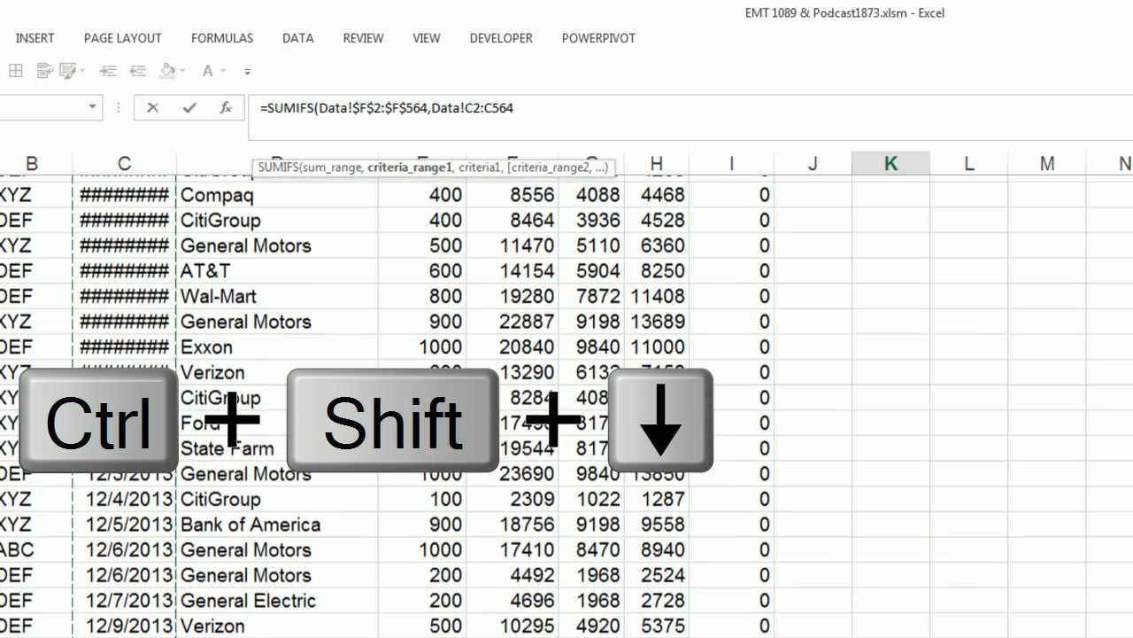
key(f4)
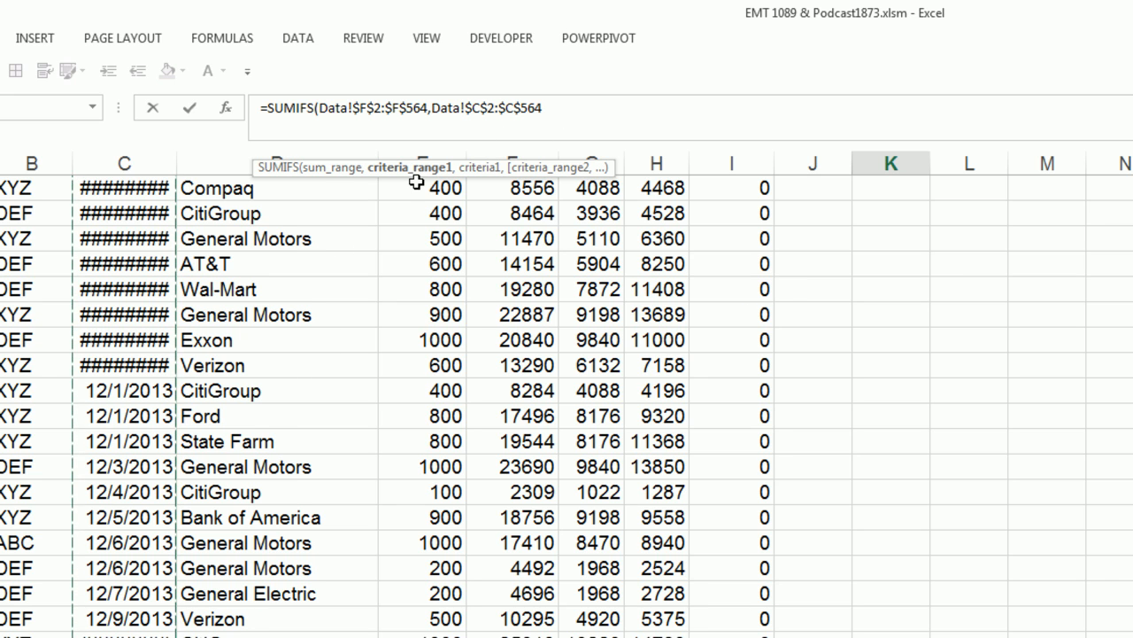
Repeat the absolute date range Data!$C$2:$C$564 as the second criteria range, leaving criteria blank
text(,)
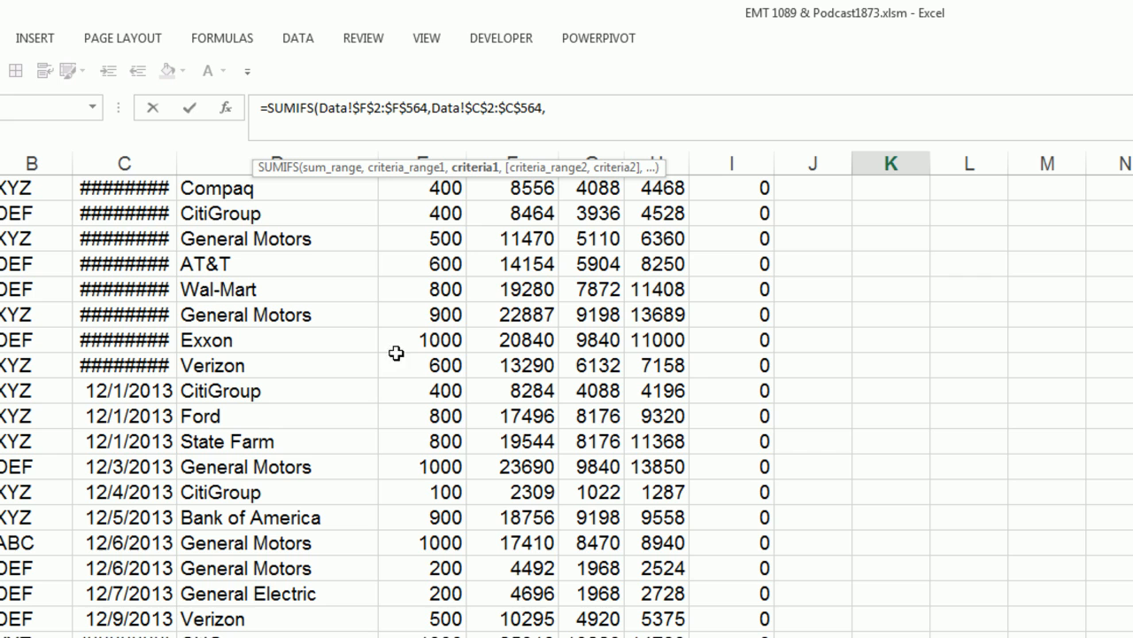
mouse_move(475, 166)
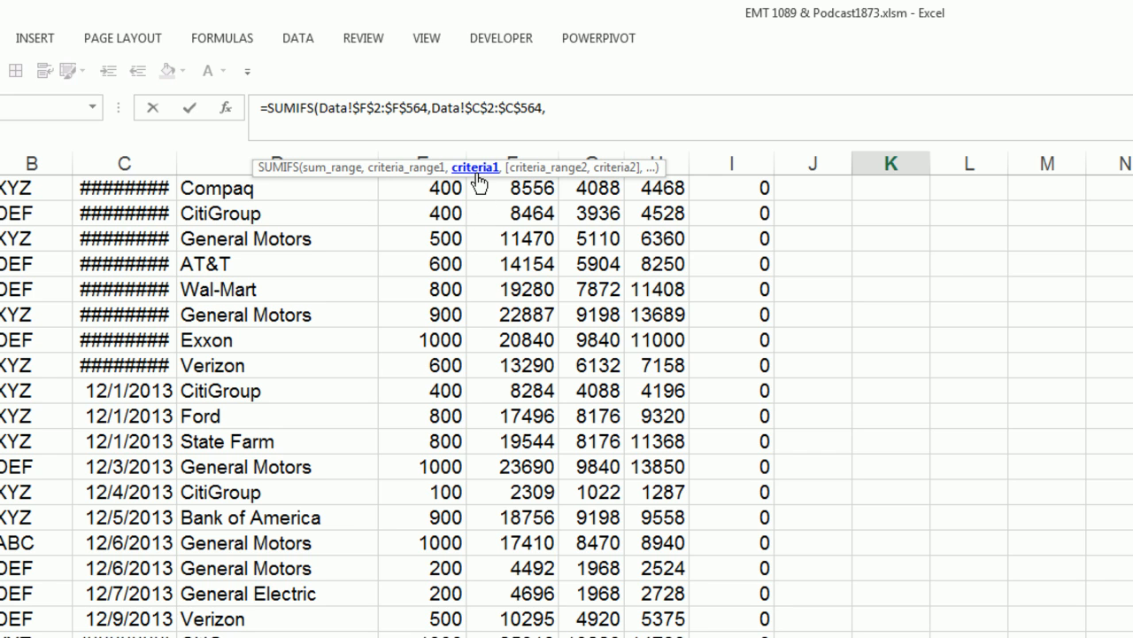
text(,)
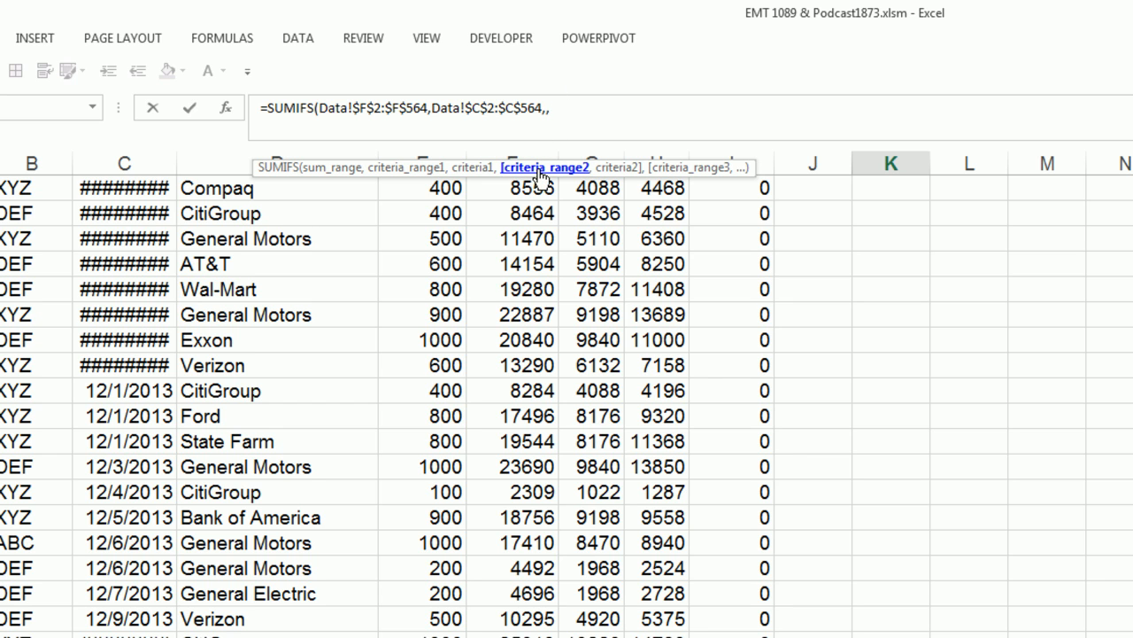
mouse_move(417, 213)
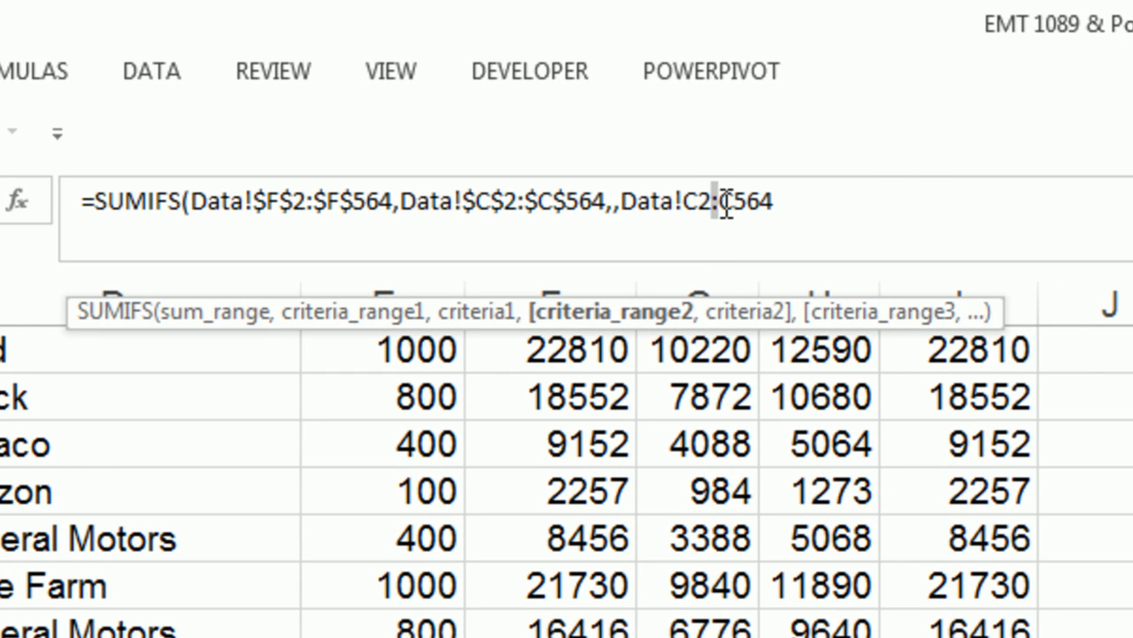
key(f4)
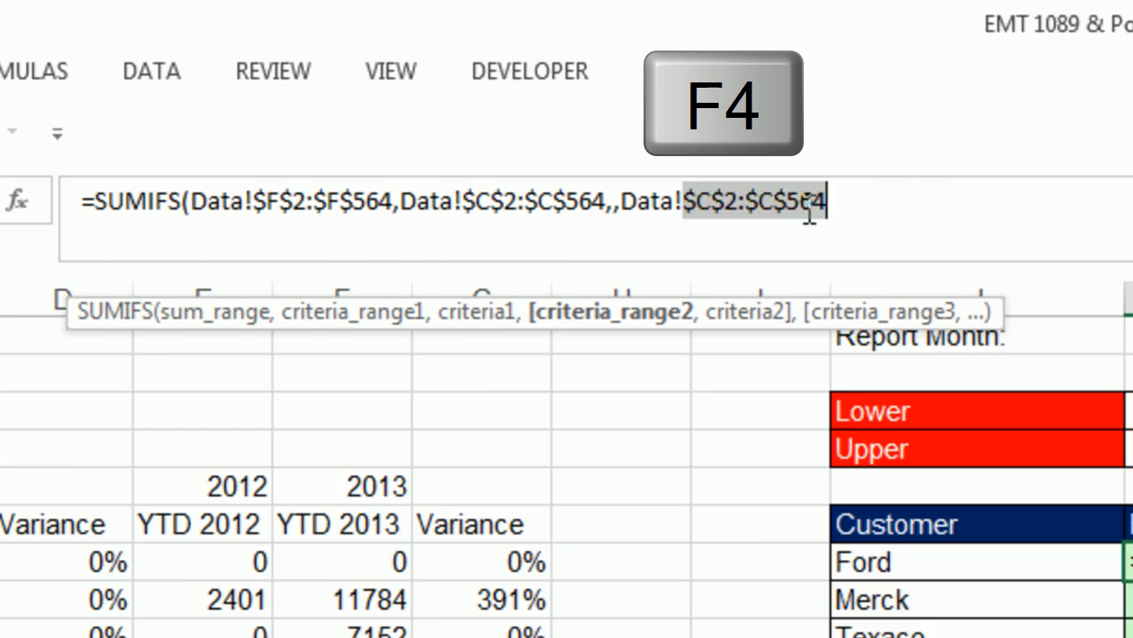
key(f4)
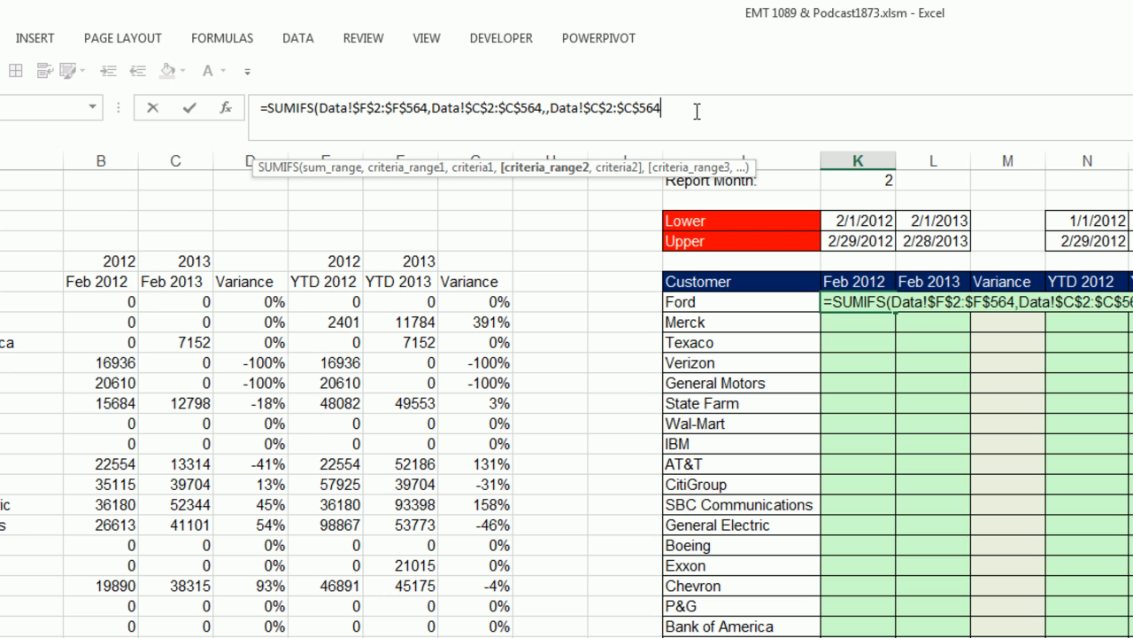
mouse_move(602, 192)
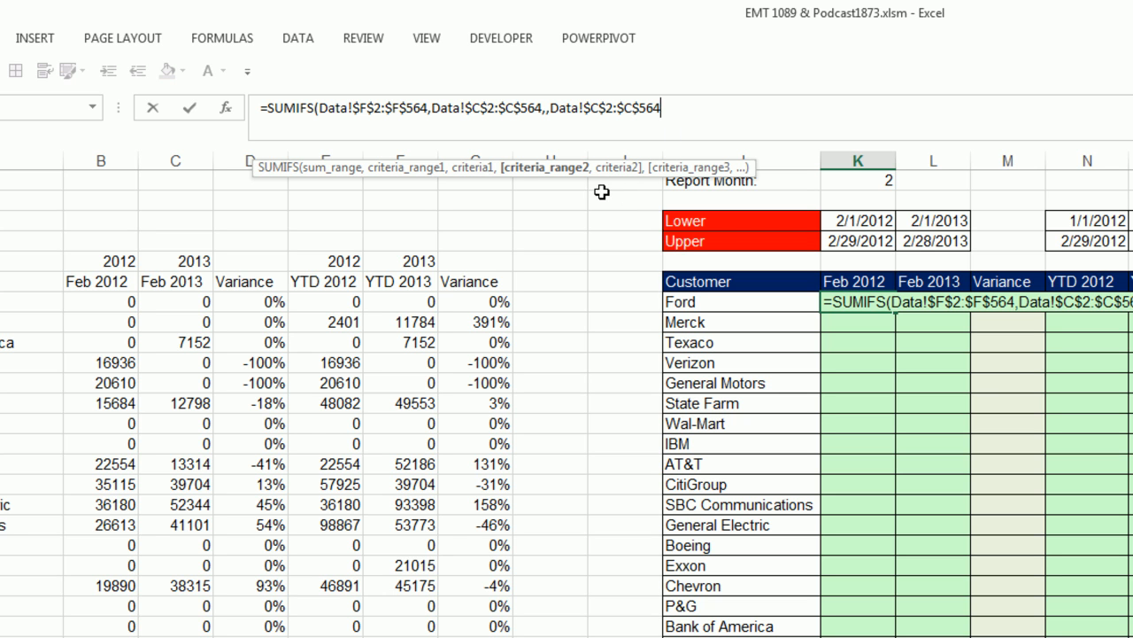
text(,,Data!)
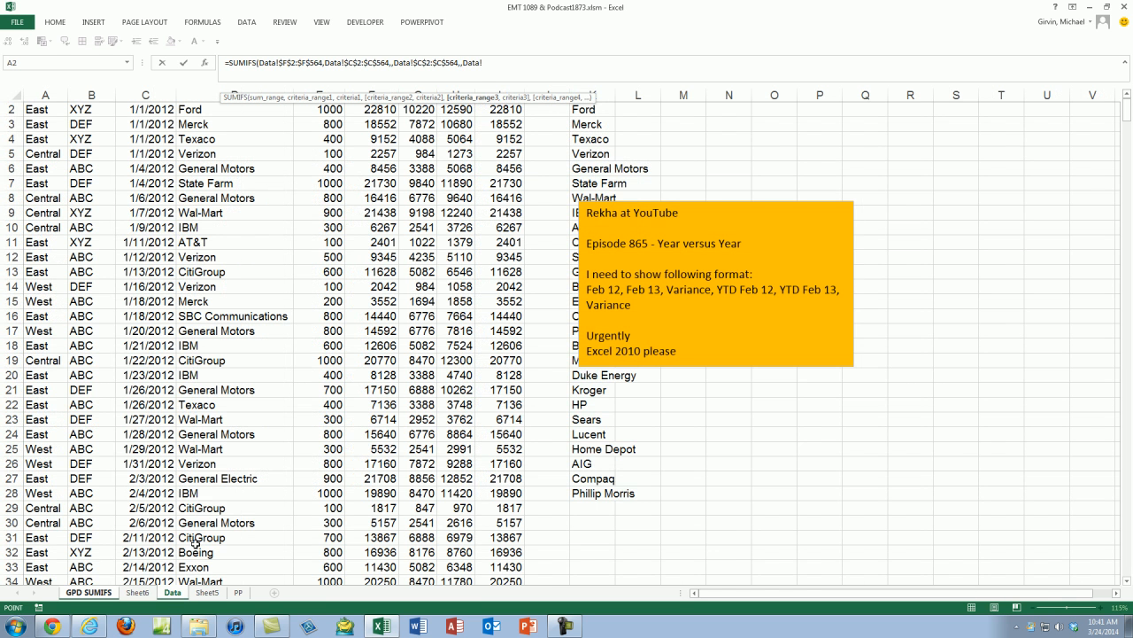
Add Data!$D$2:$D$564 customers as the third criteria range and close the SUMIFS
click(265, 241)
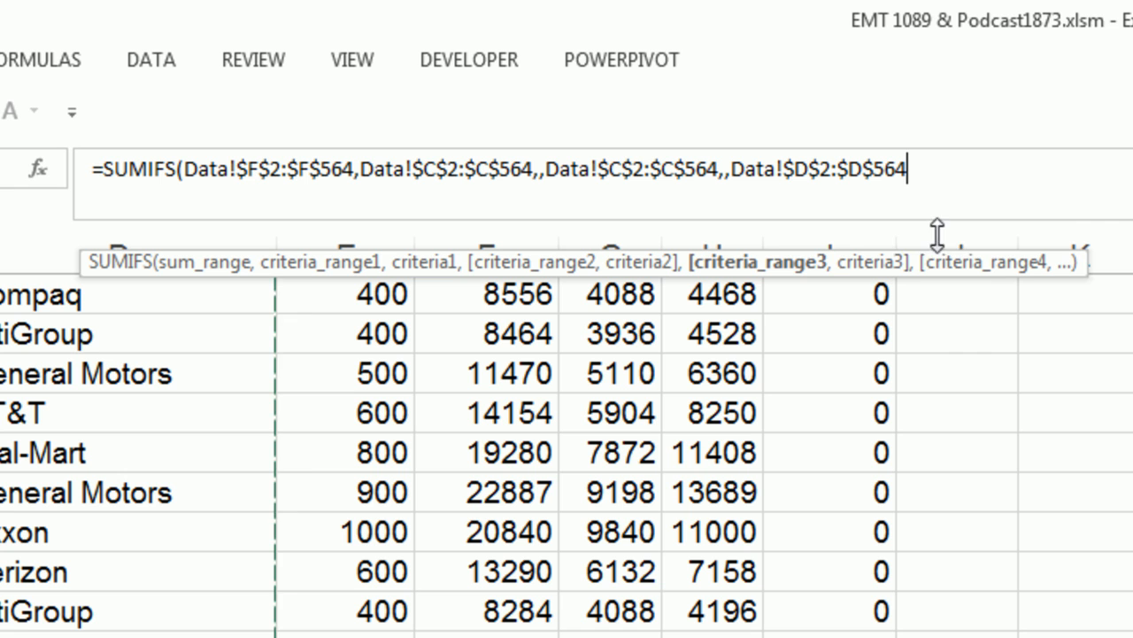
text(,)
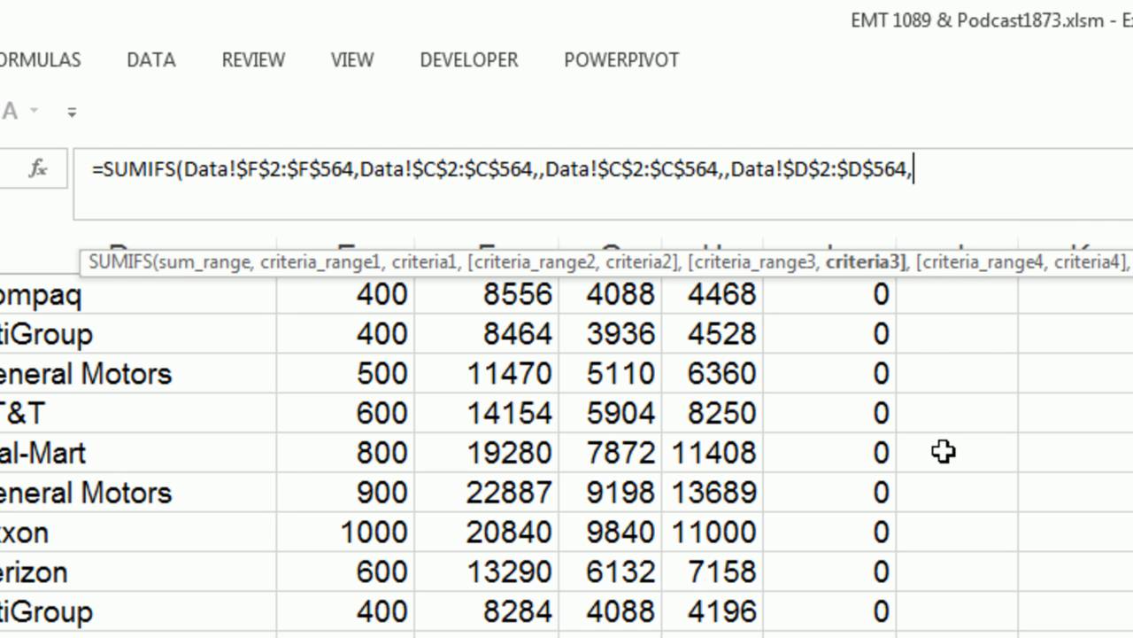
text())
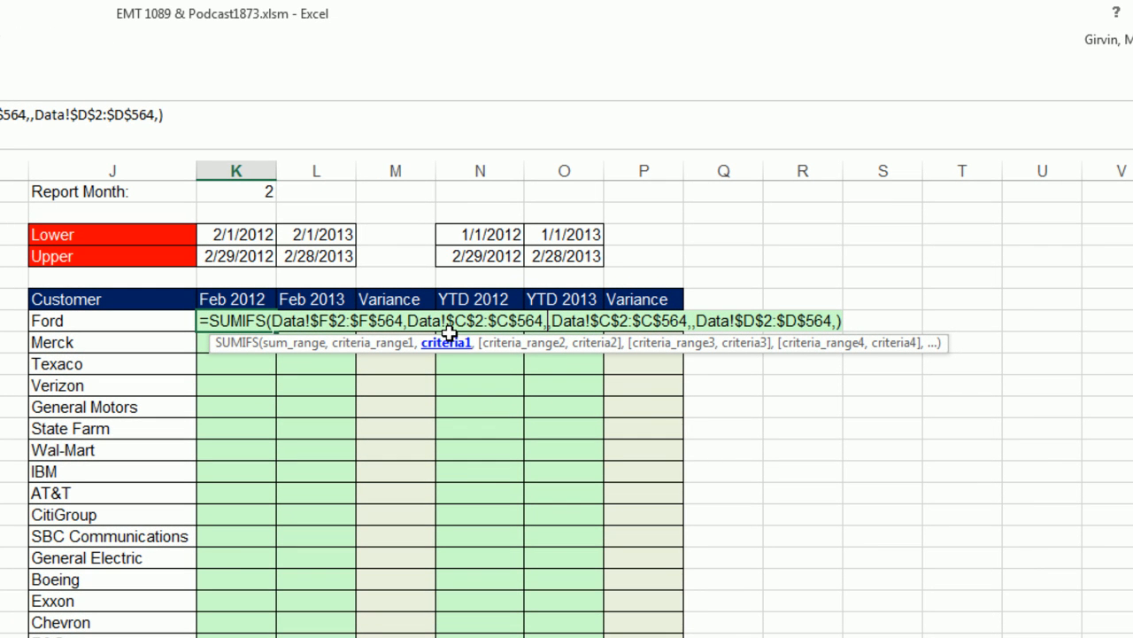
mouse_move(659, 326)
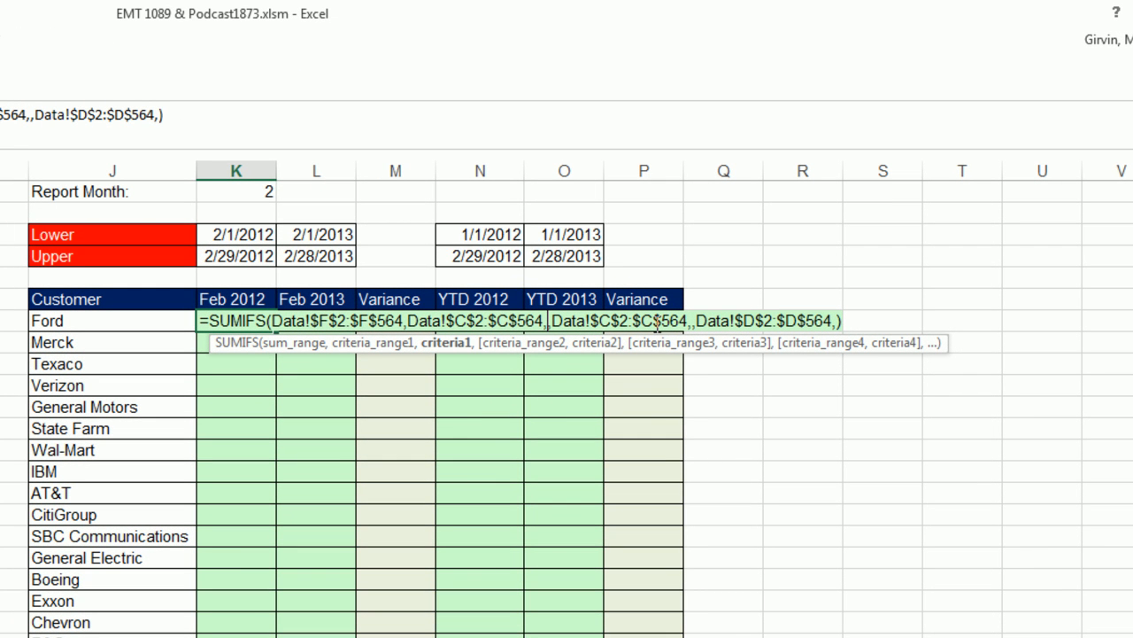
mouse_move(439, 366)
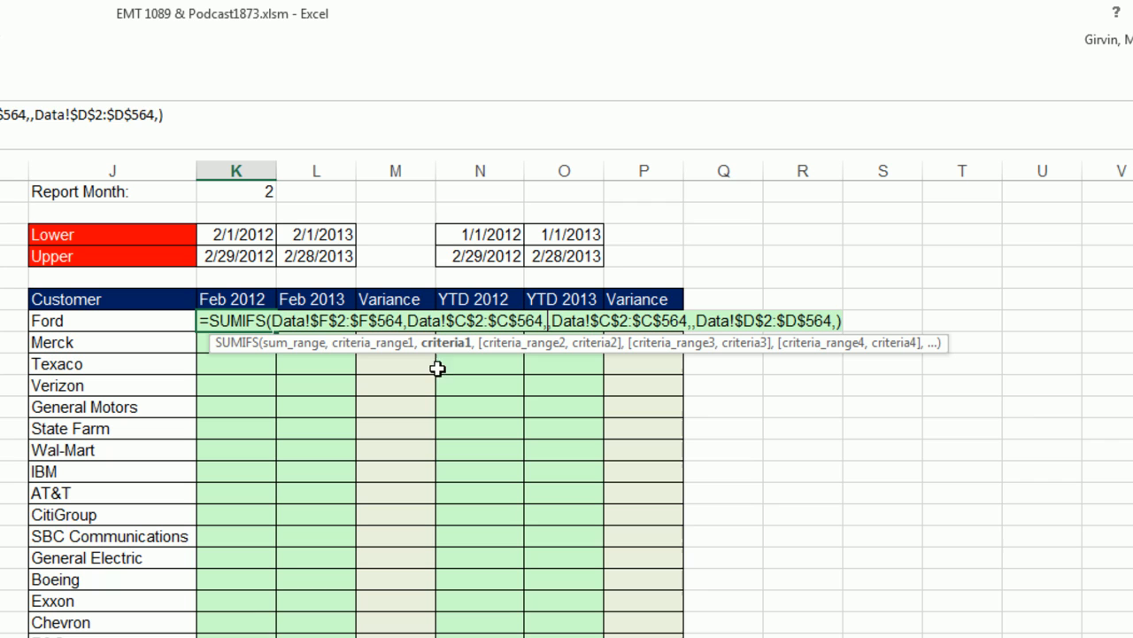
mouse_move(231, 231)
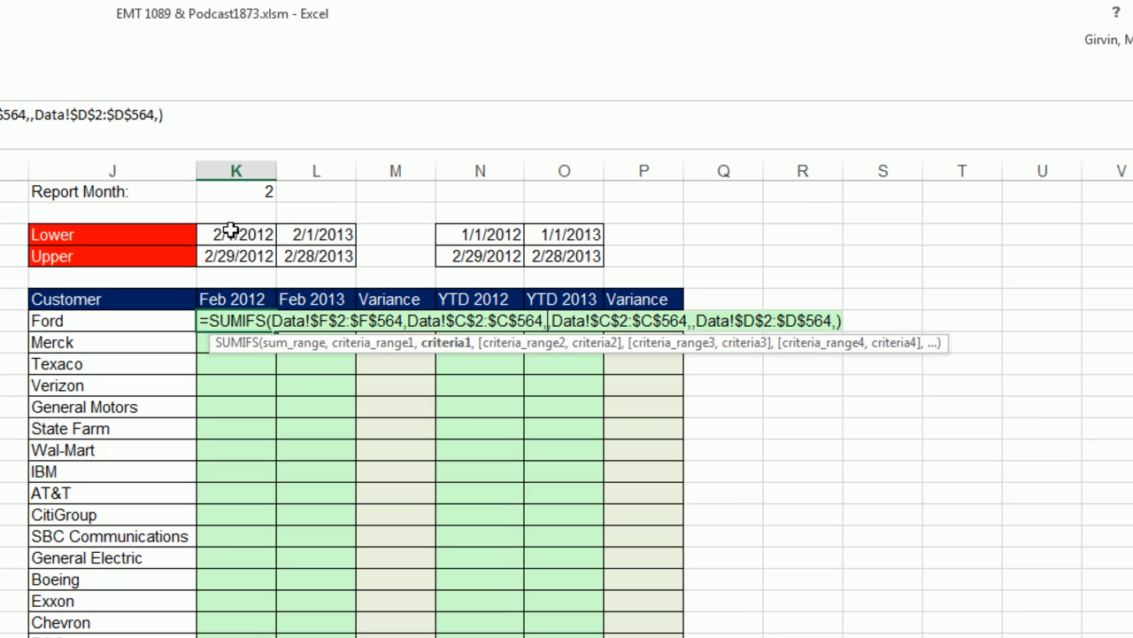
Fill criteria ">="&Lower date, "<="&Upper date and Ford's name, giving Feb totals 303,845 and 257,045
text(")
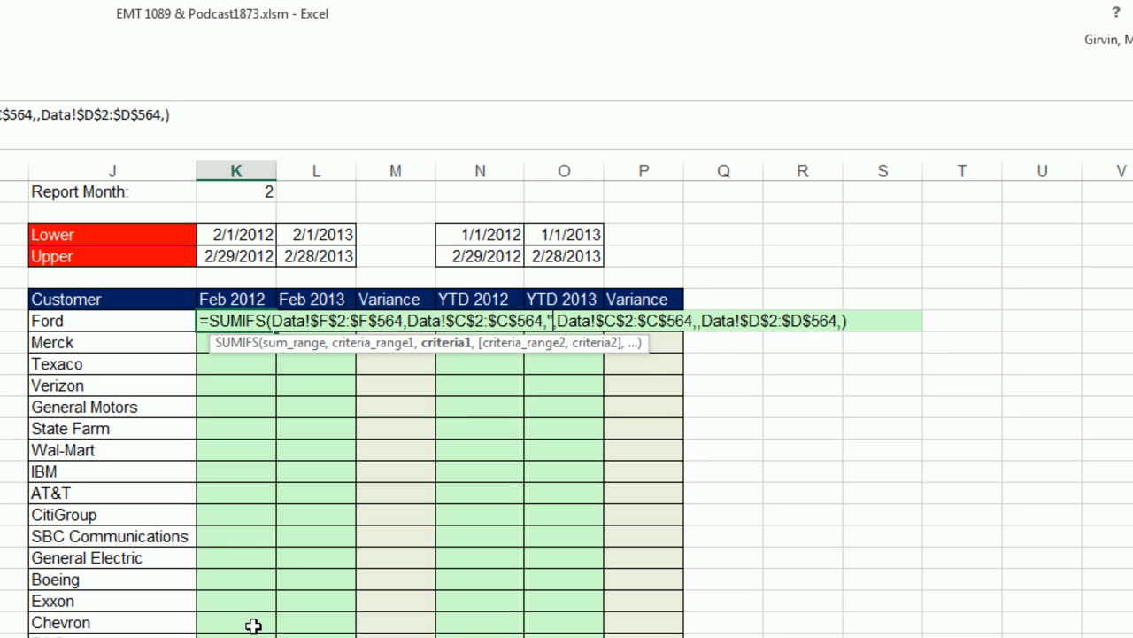
text(>)
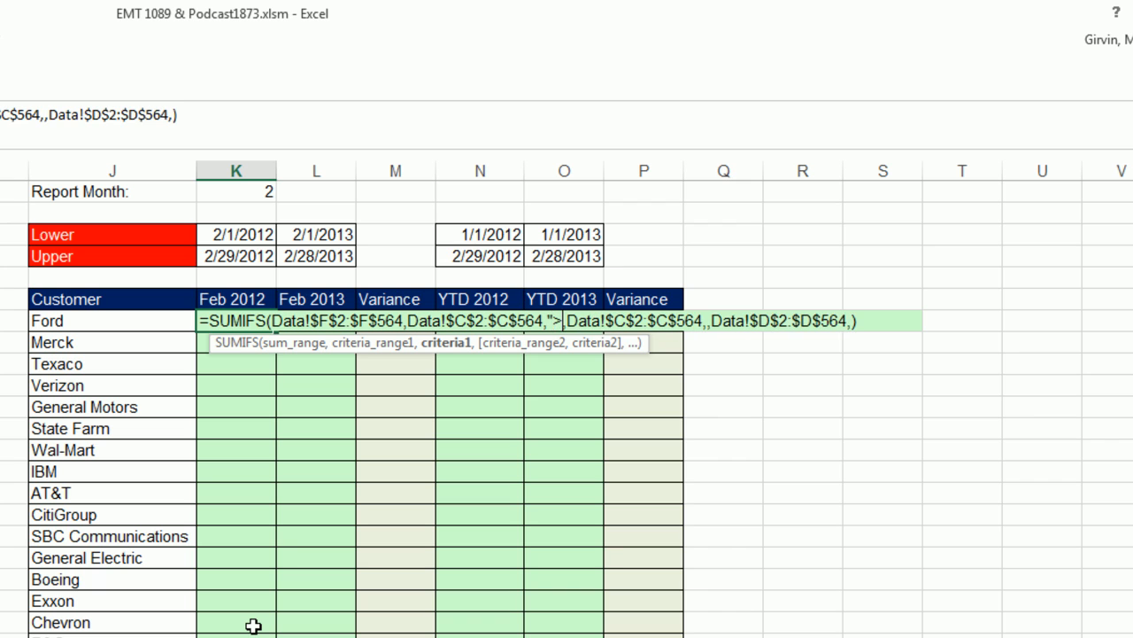
text(="&)
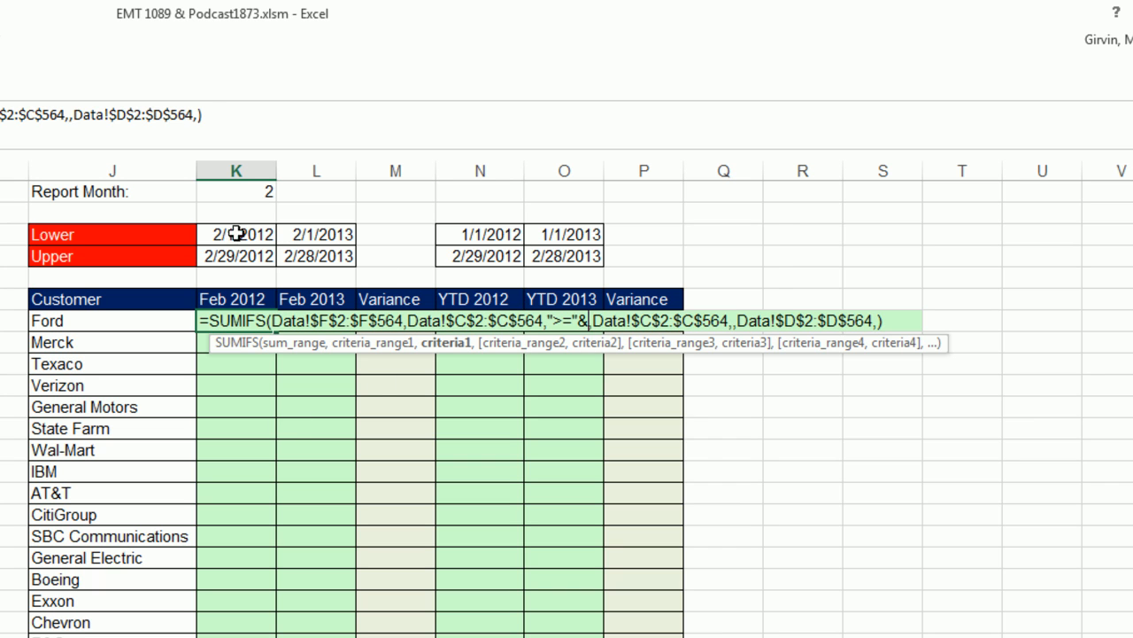
click(236, 234)
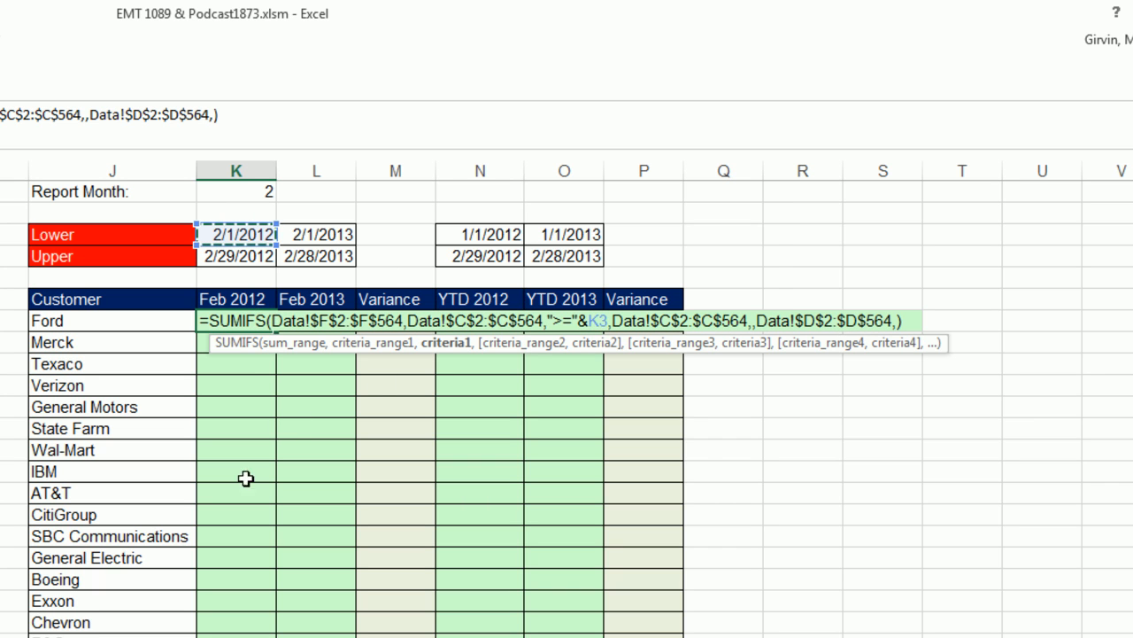
mouse_move(524, 354)
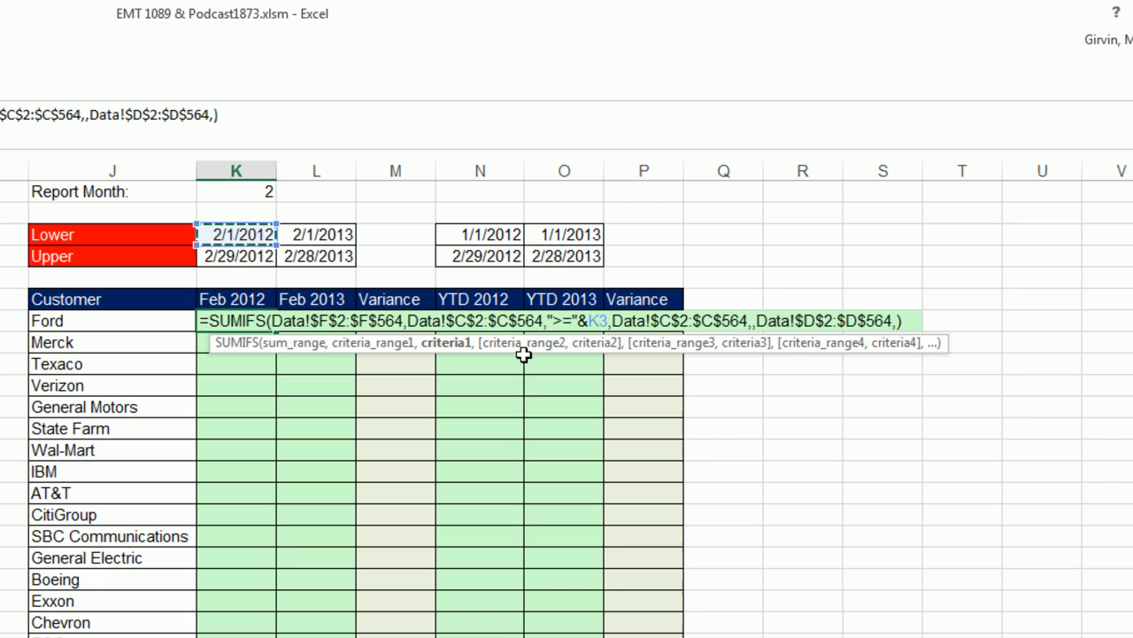
mouse_move(424, 305)
text($)
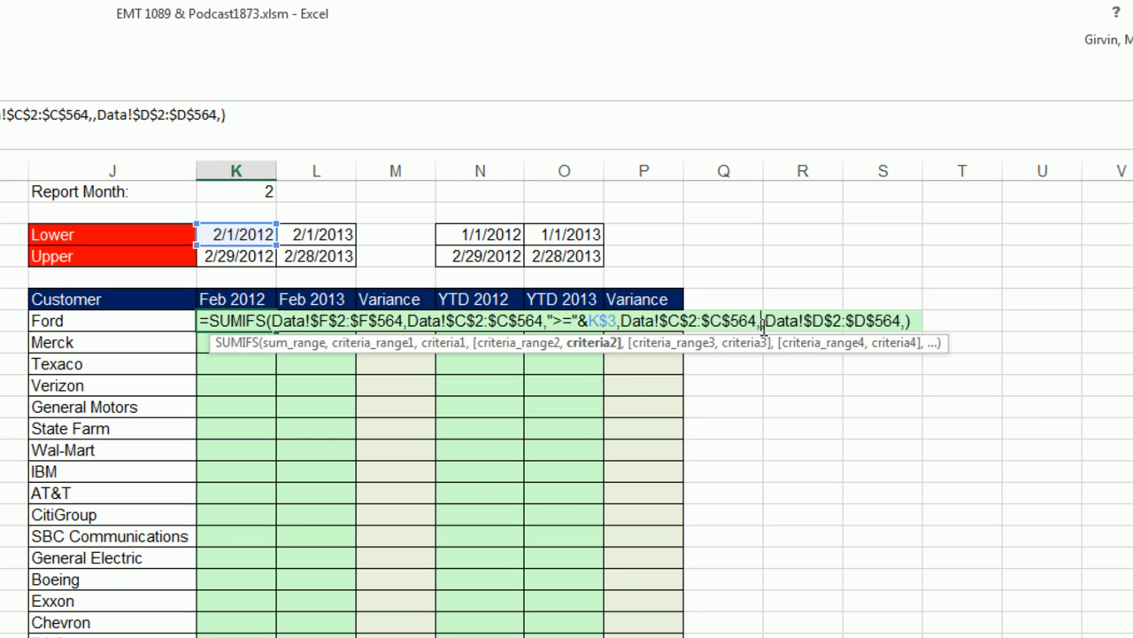
mouse_move(589, 461)
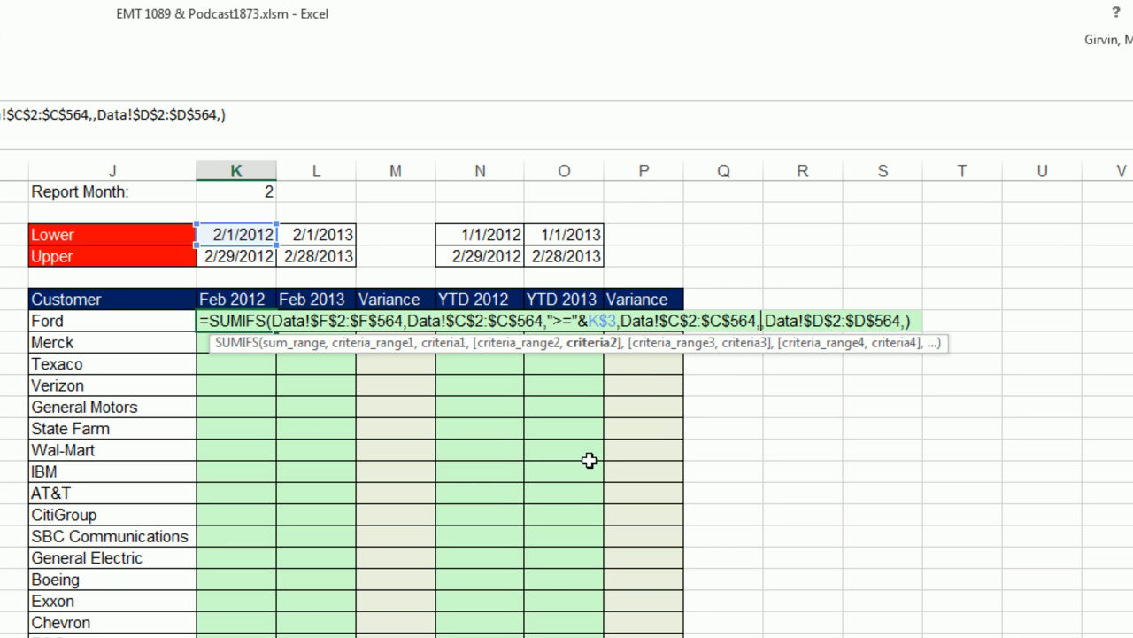
text("<="&)
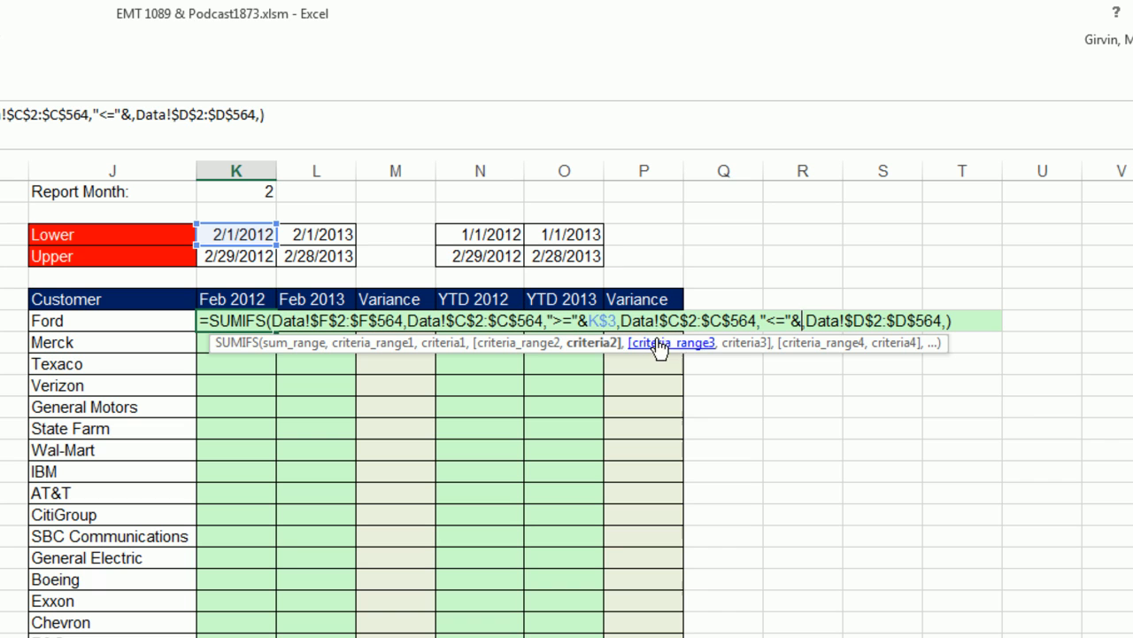
mouse_move(232, 255)
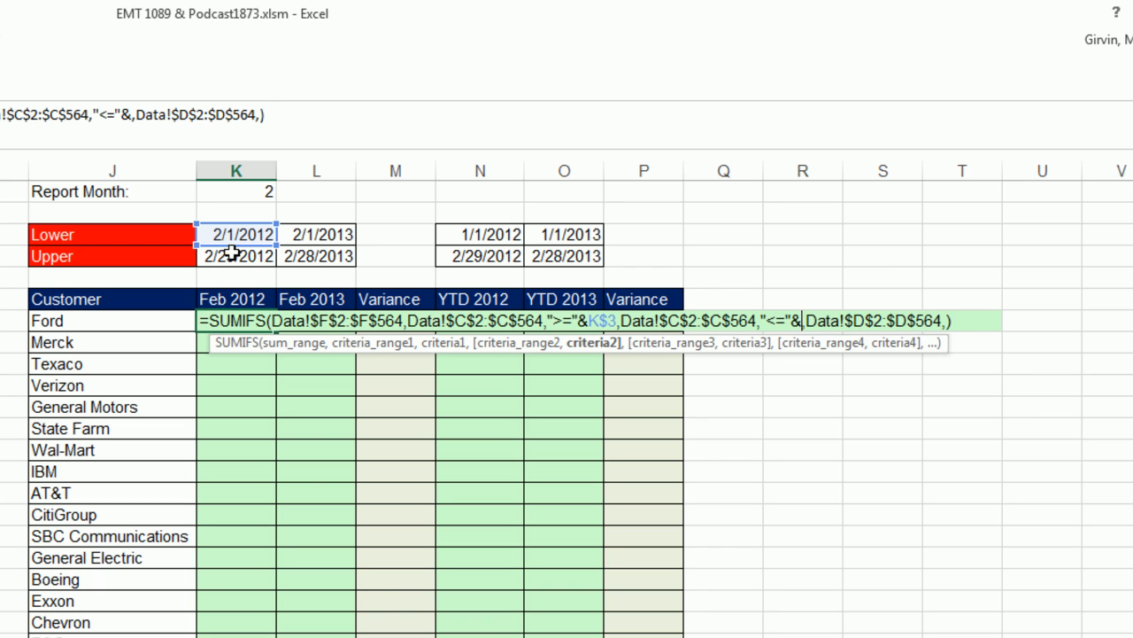
click(236, 255)
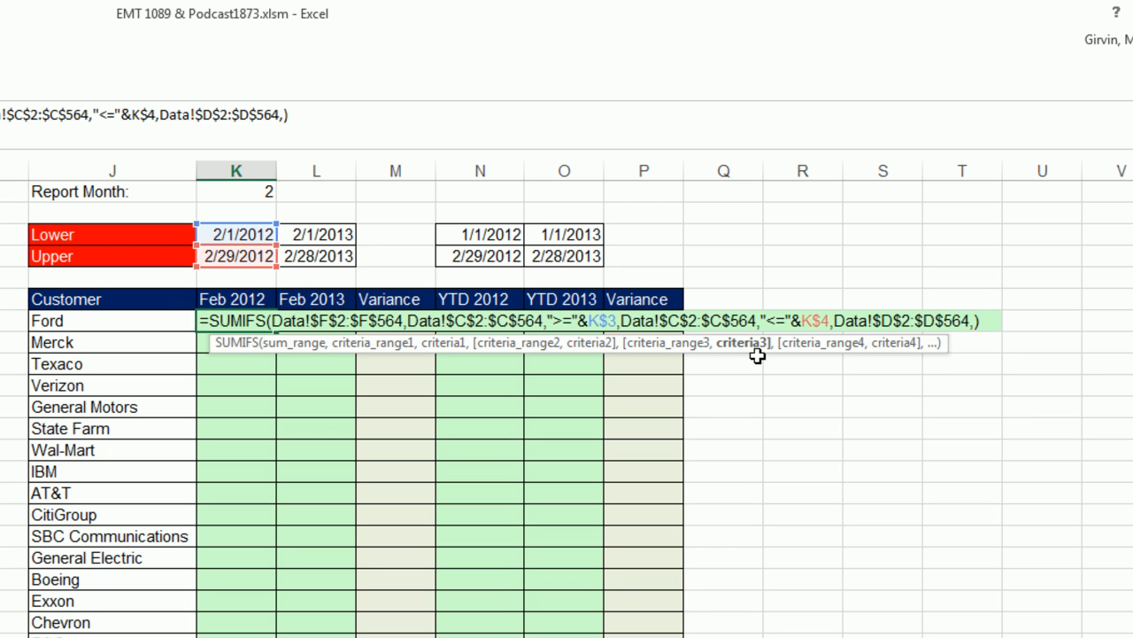
click(113, 319)
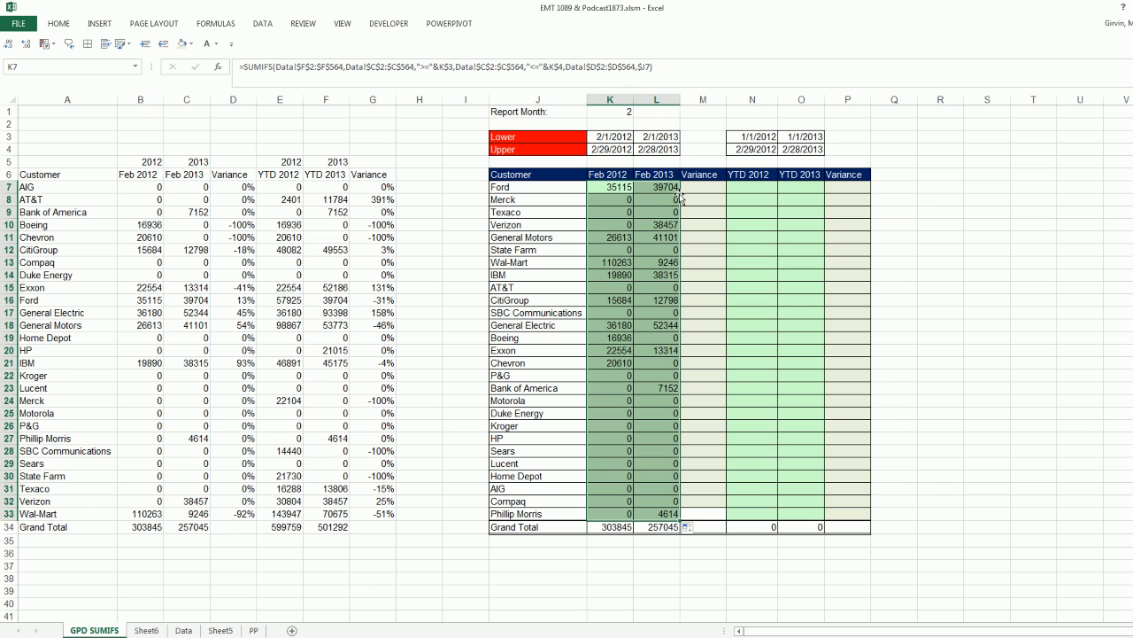
mouse_move(526, 198)
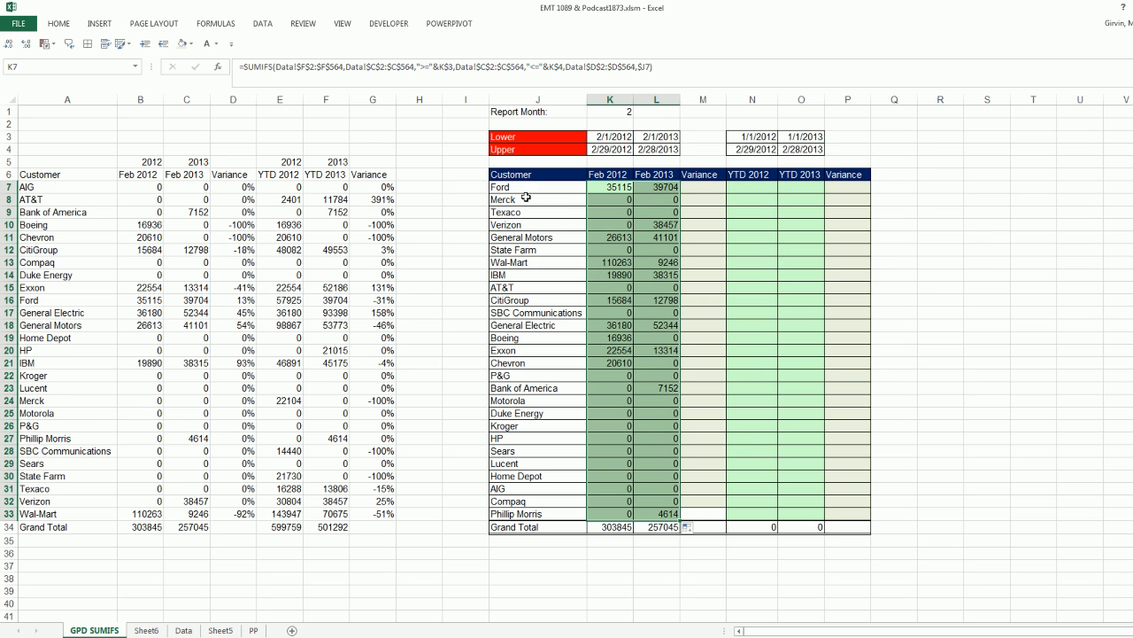
mouse_move(532, 168)
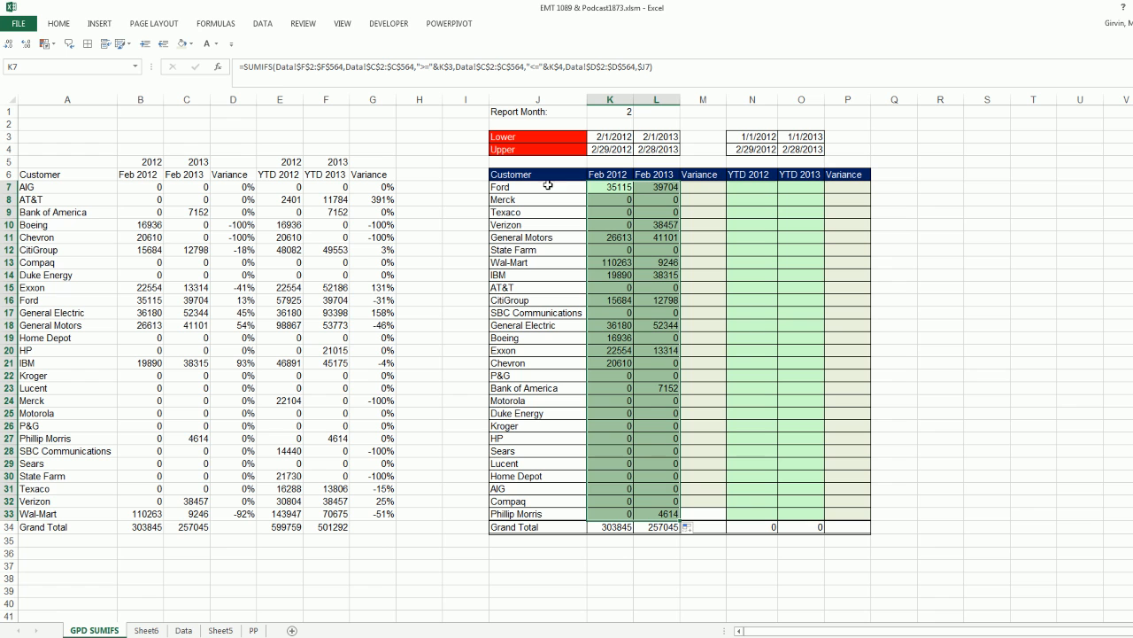
mouse_move(644, 186)
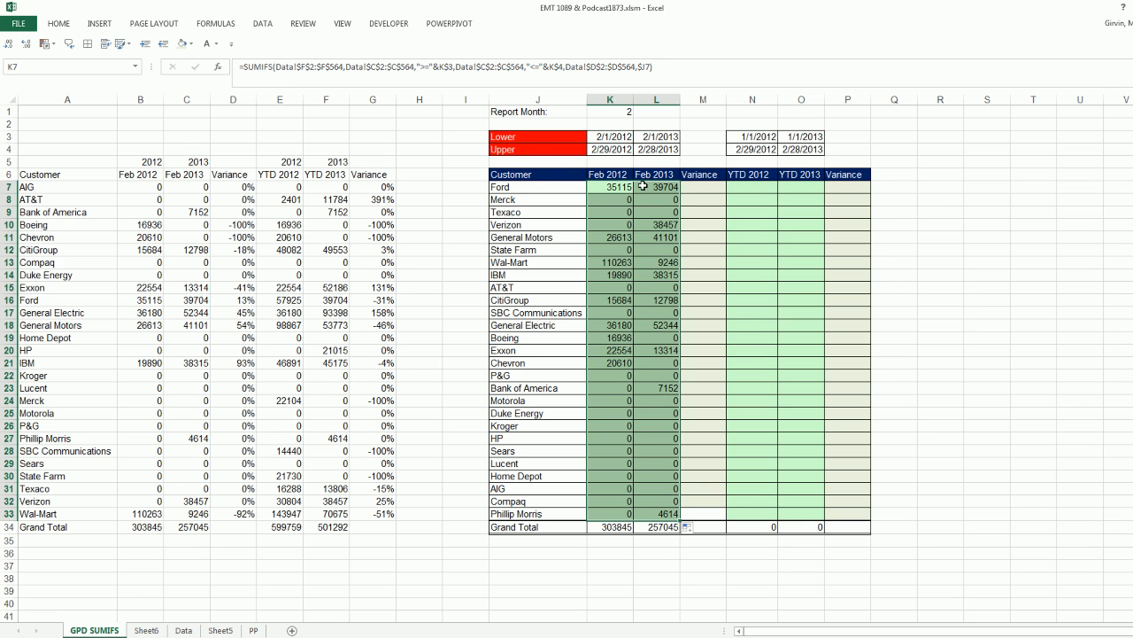
click(535, 188)
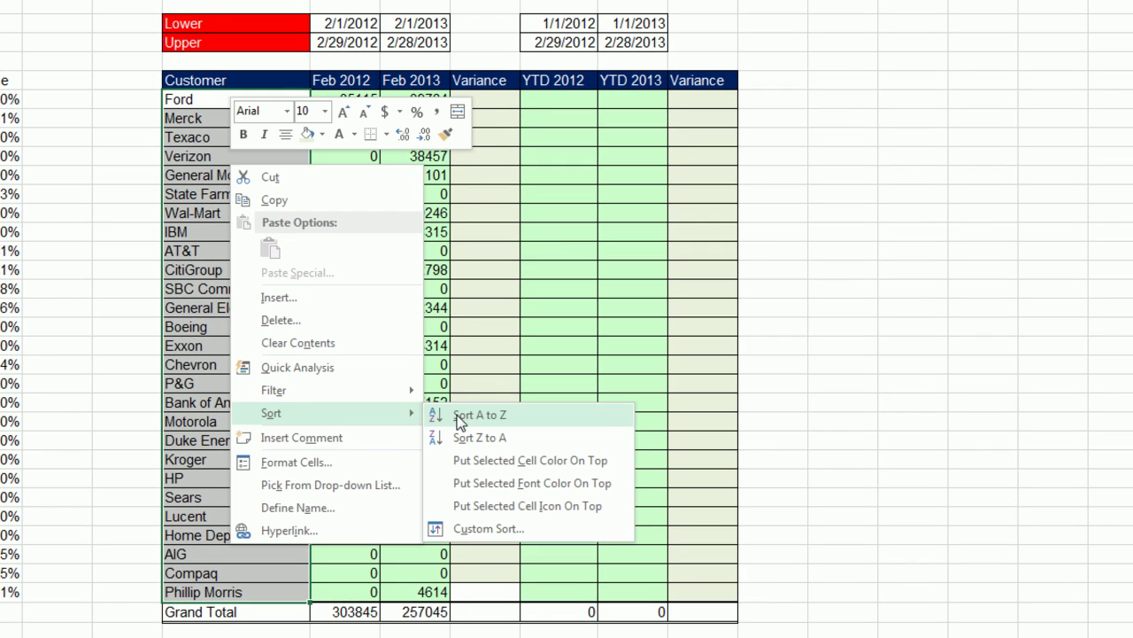
Sort only the selected customer names A to Z, continuing with the current selection
click(478, 414)
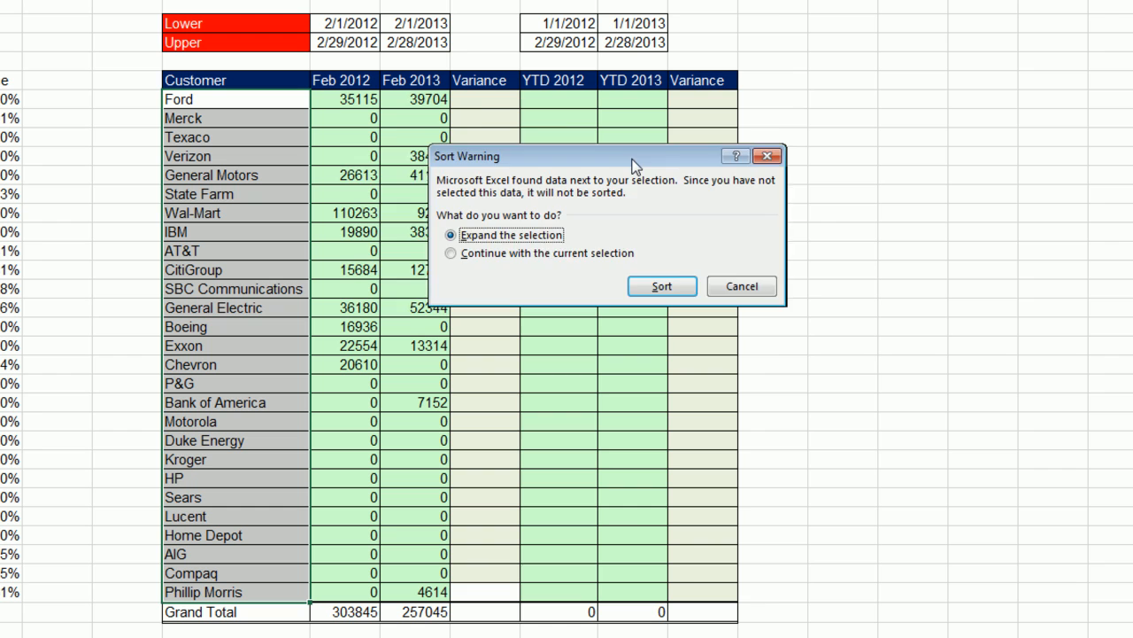
drag(635, 156, 512, 156)
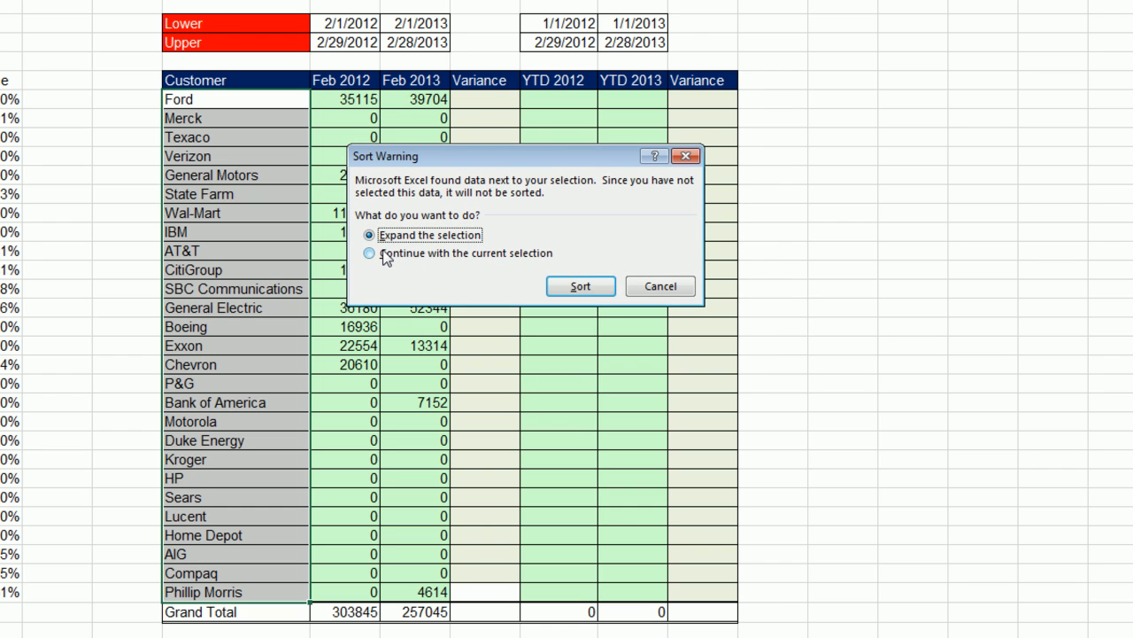
mouse_move(230, 85)
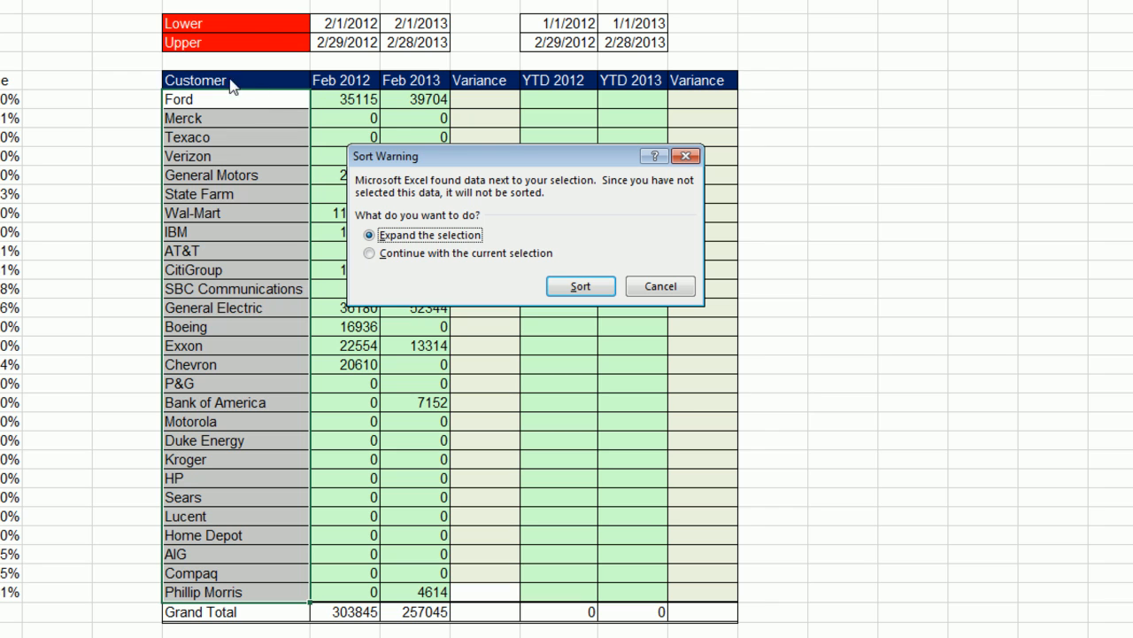
mouse_move(255, 151)
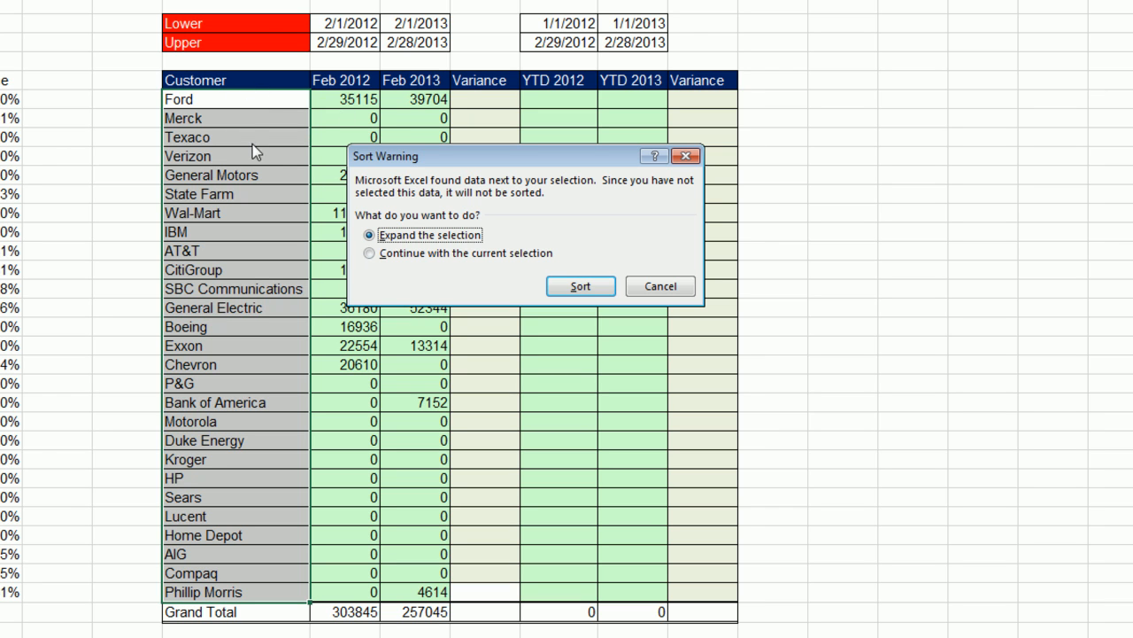
click(369, 253)
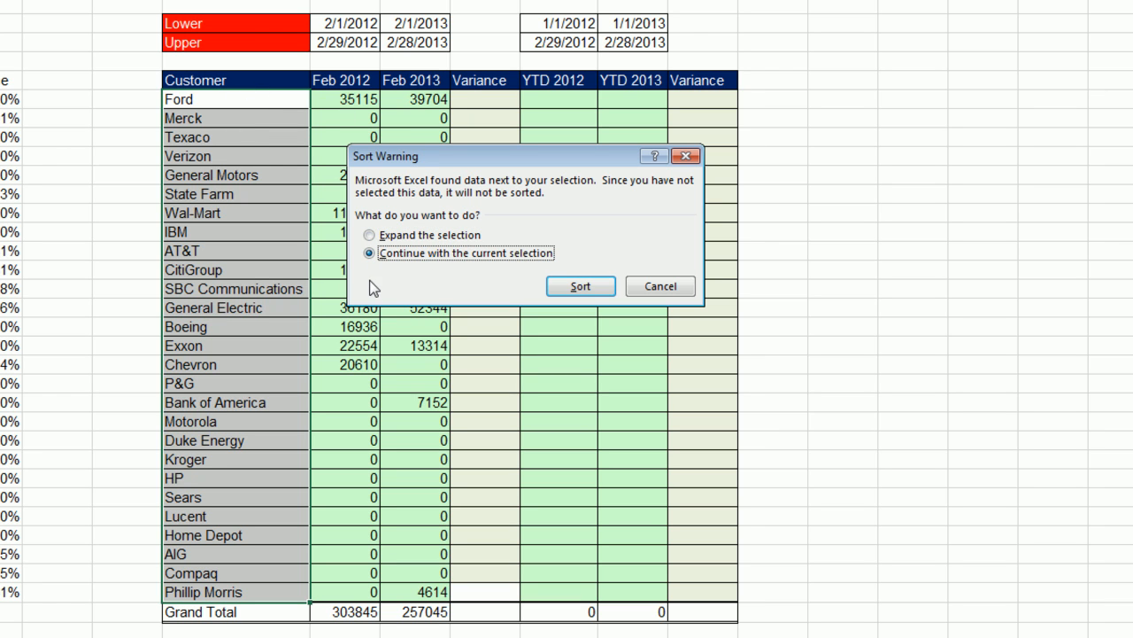
click(581, 285)
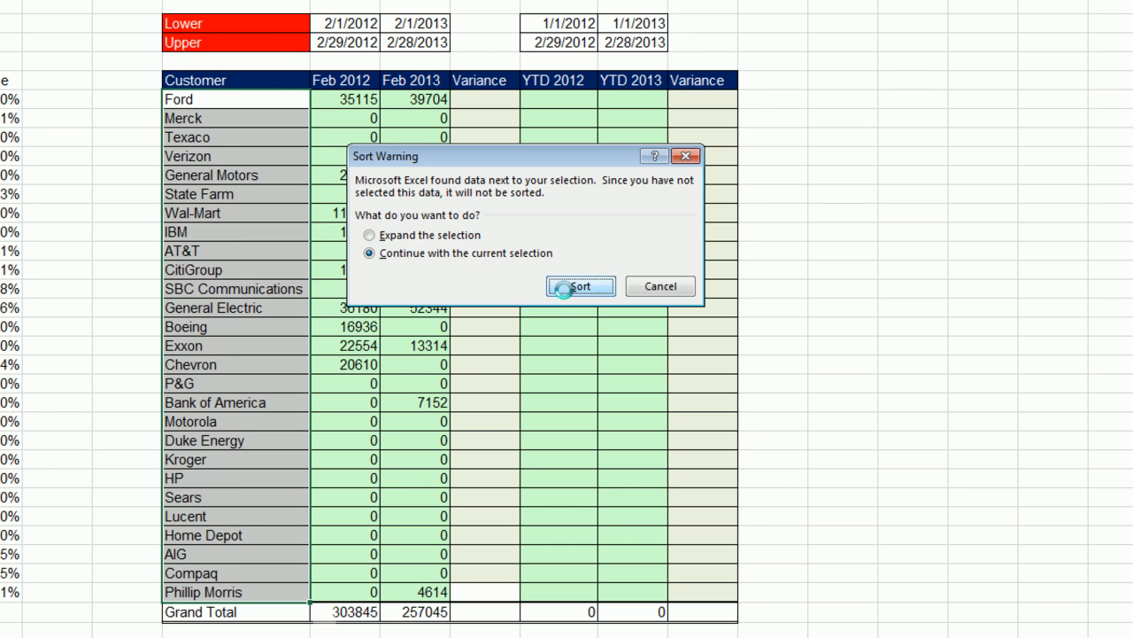
click(581, 287)
text(=)
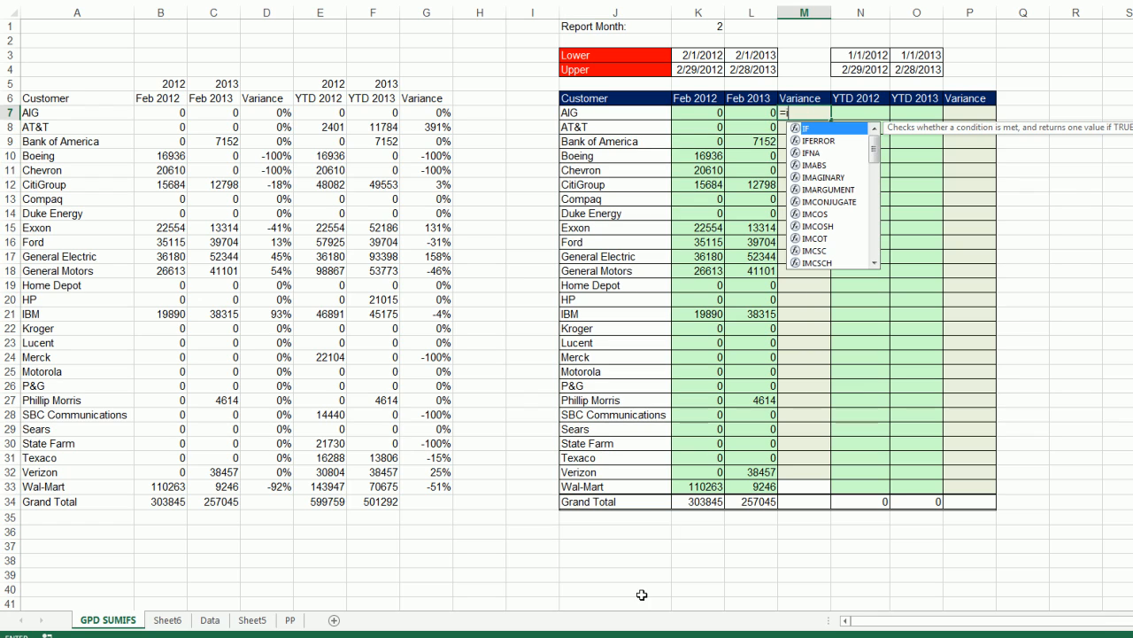
Enter =IFERROR(L7/K7-1,0) across M7:M33 so zero 2012 values show 0% variance
text(if)
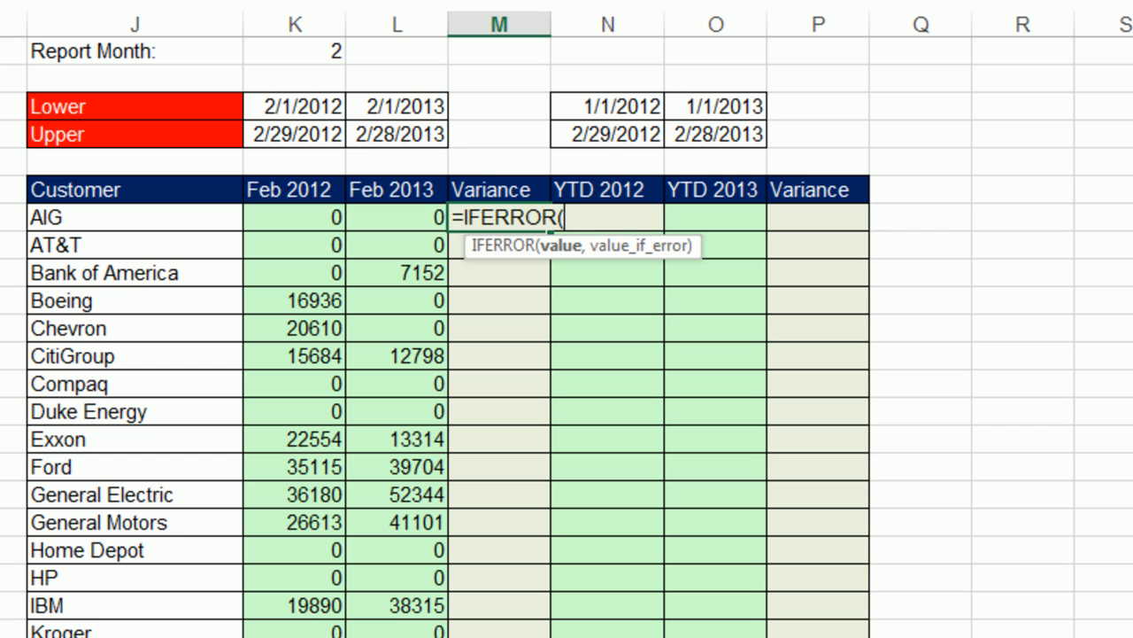
mouse_move(450, 262)
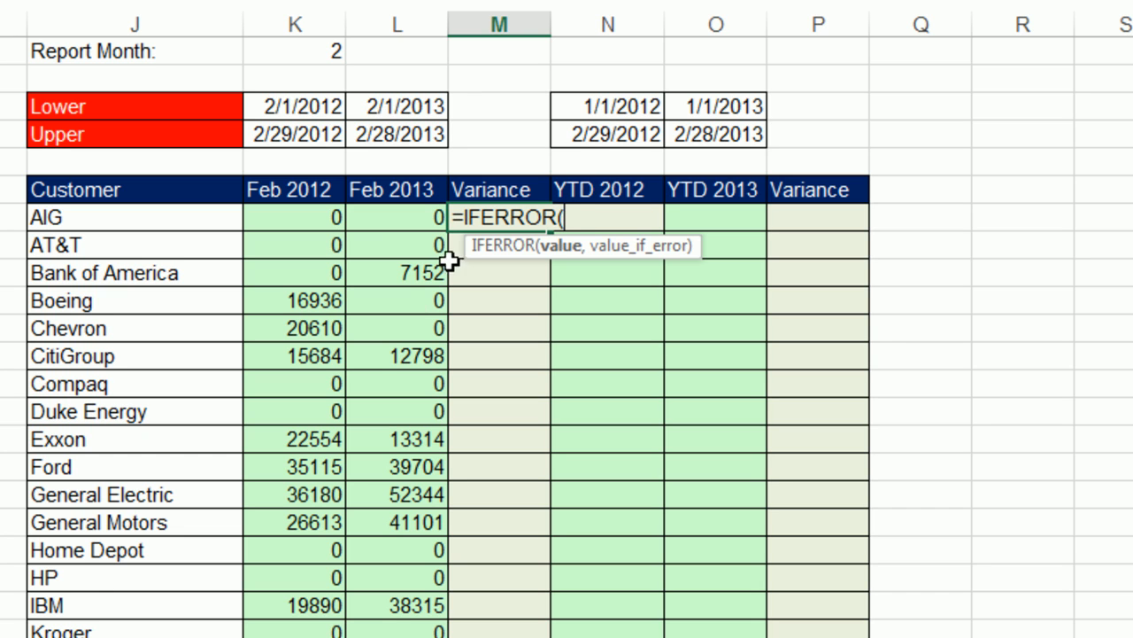
click(397, 217)
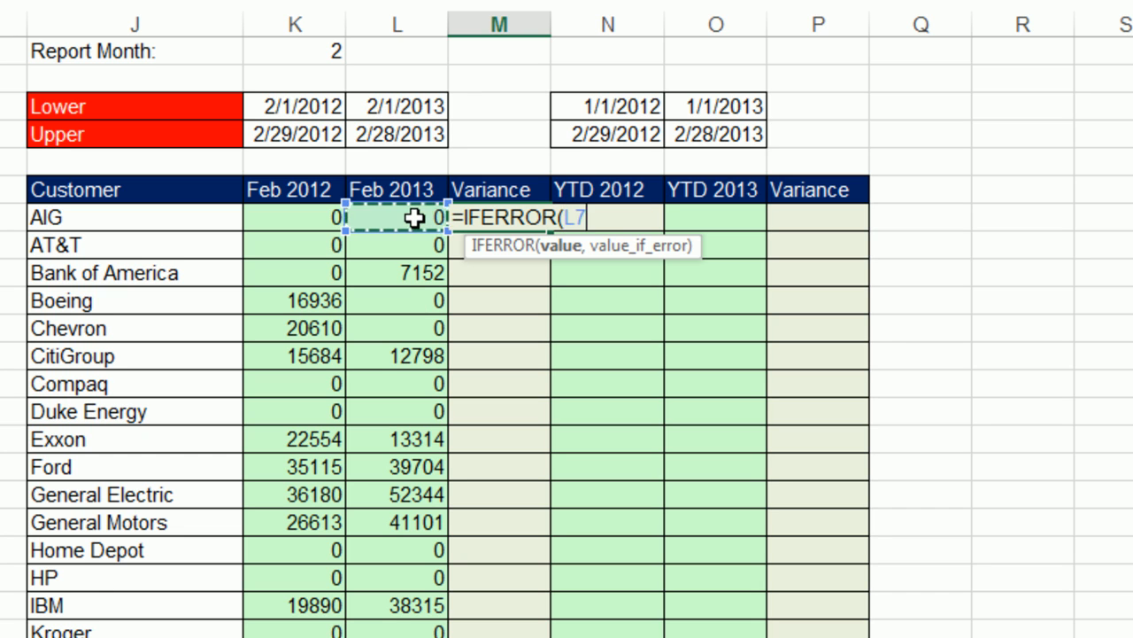
text(/K7-1)
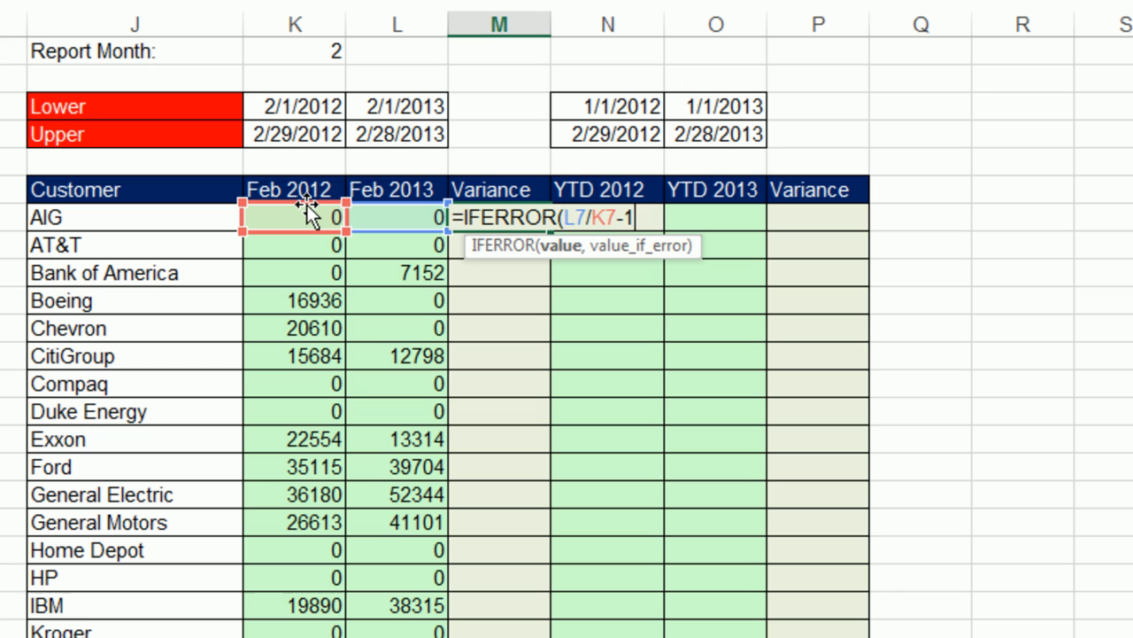
mouse_move(384, 255)
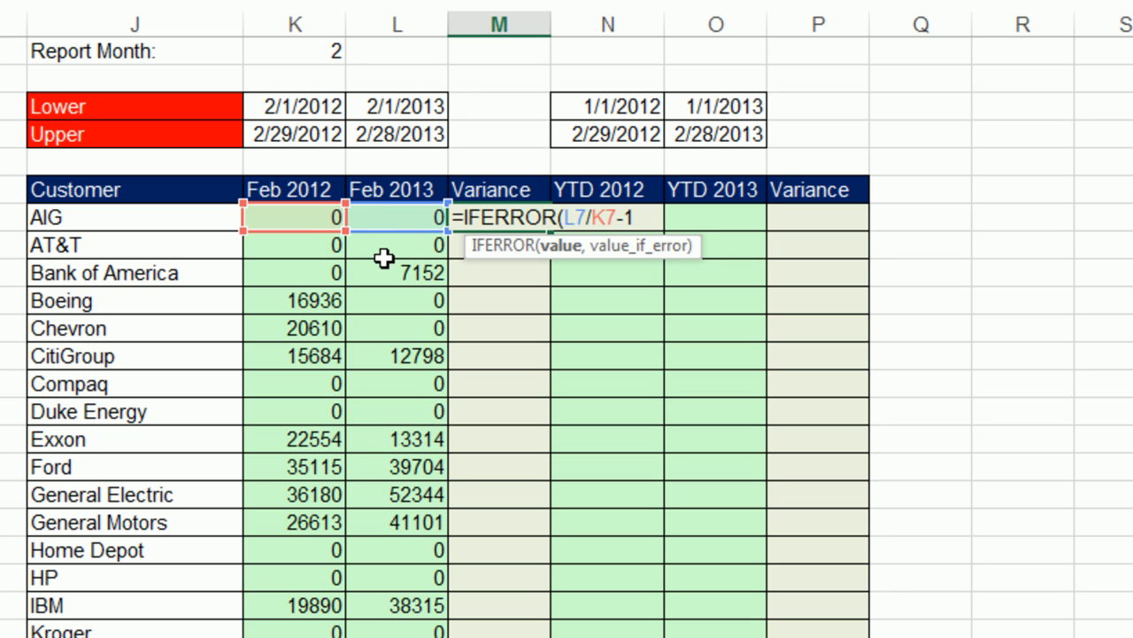
text(,)
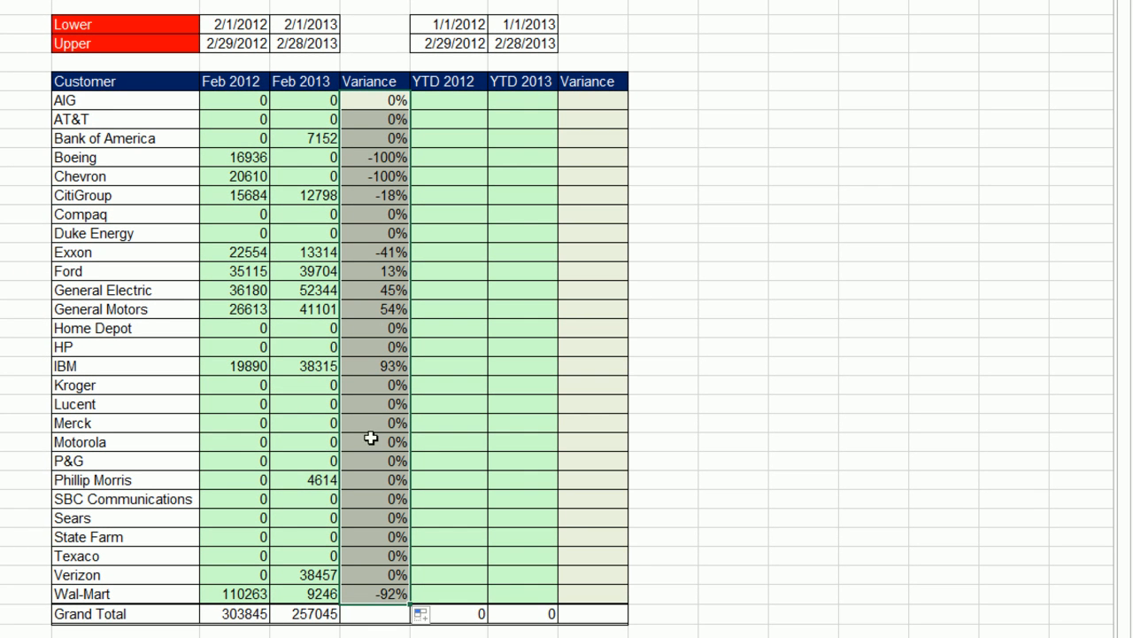
mouse_move(383, 613)
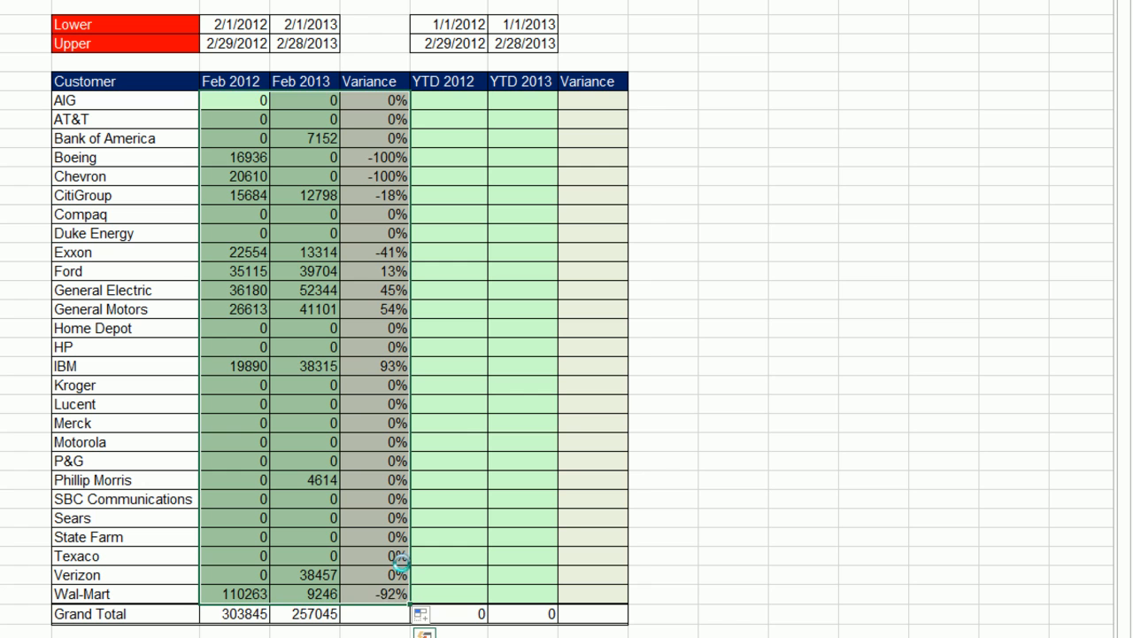
Paste the copied February formulas into N7 to fill YTD 2012, 2013 and Variance
key(ctrl+v)
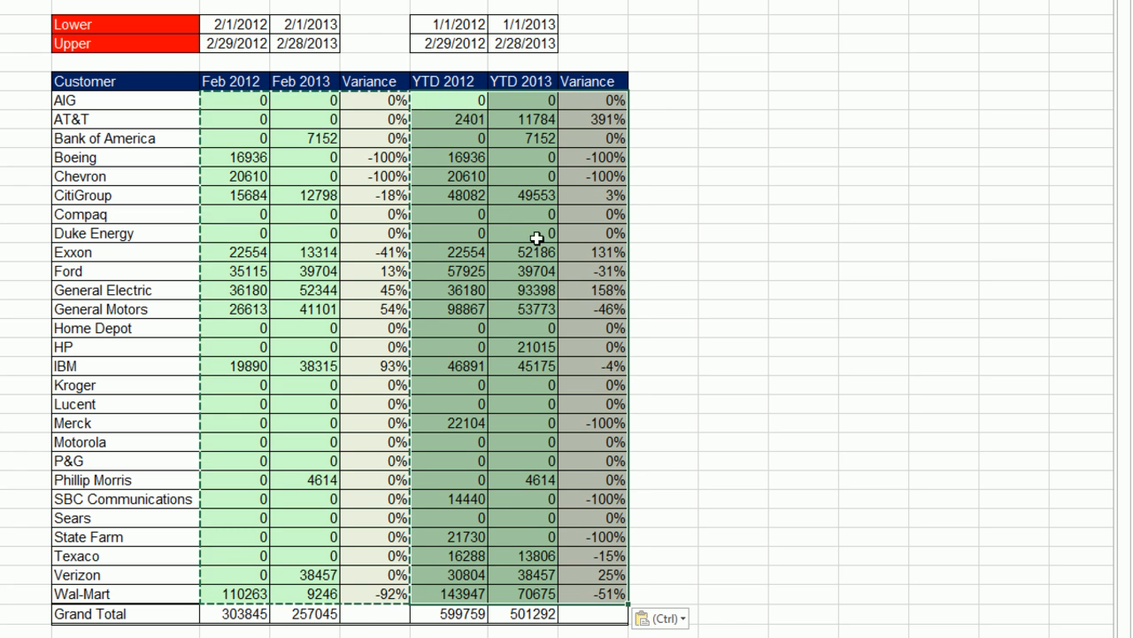
mouse_move(230, 140)
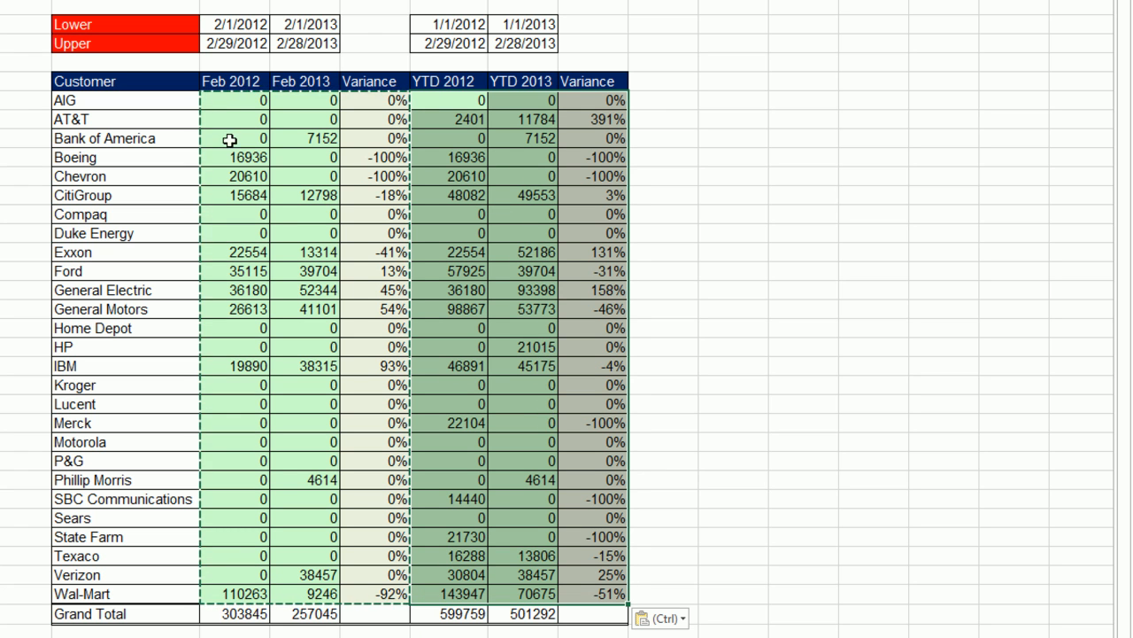
mouse_move(251, 99)
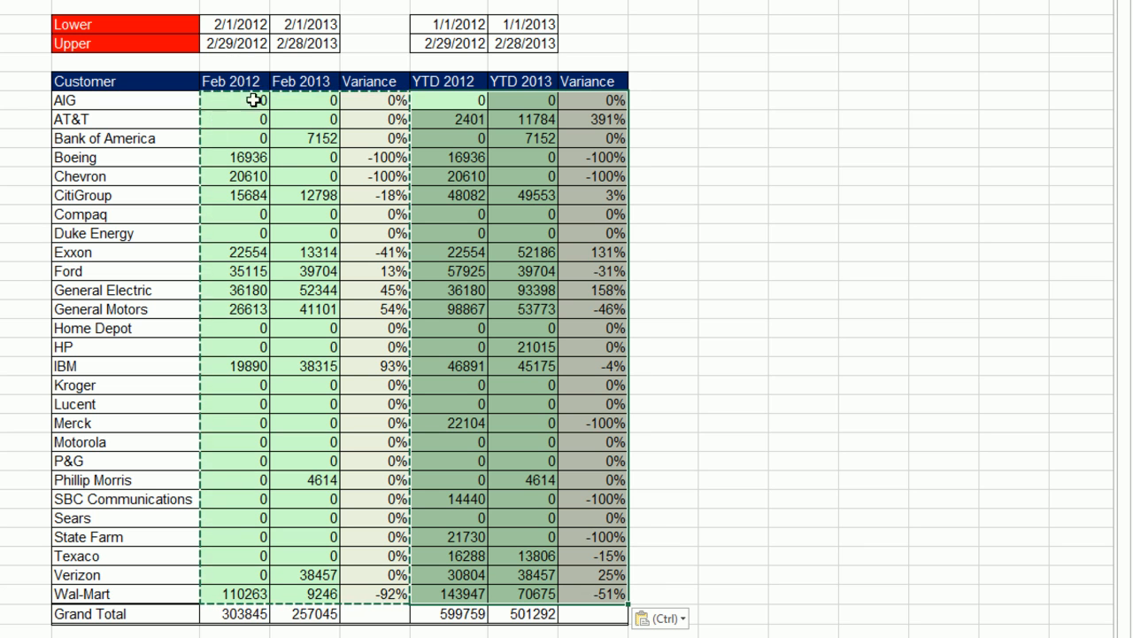
mouse_move(386, 53)
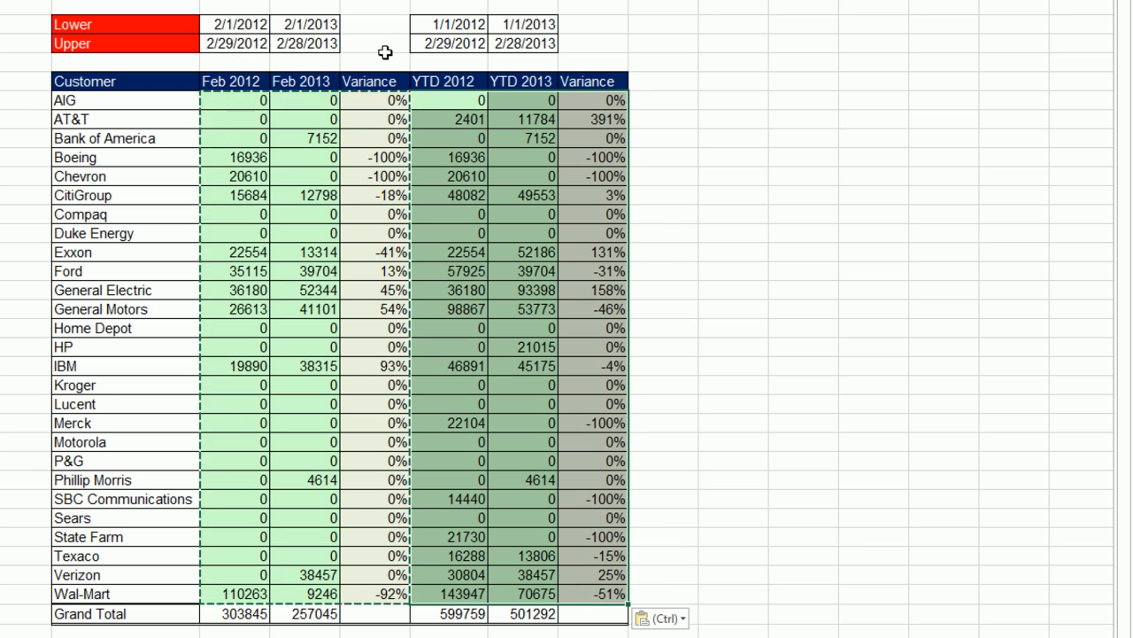
mouse_move(449, 19)
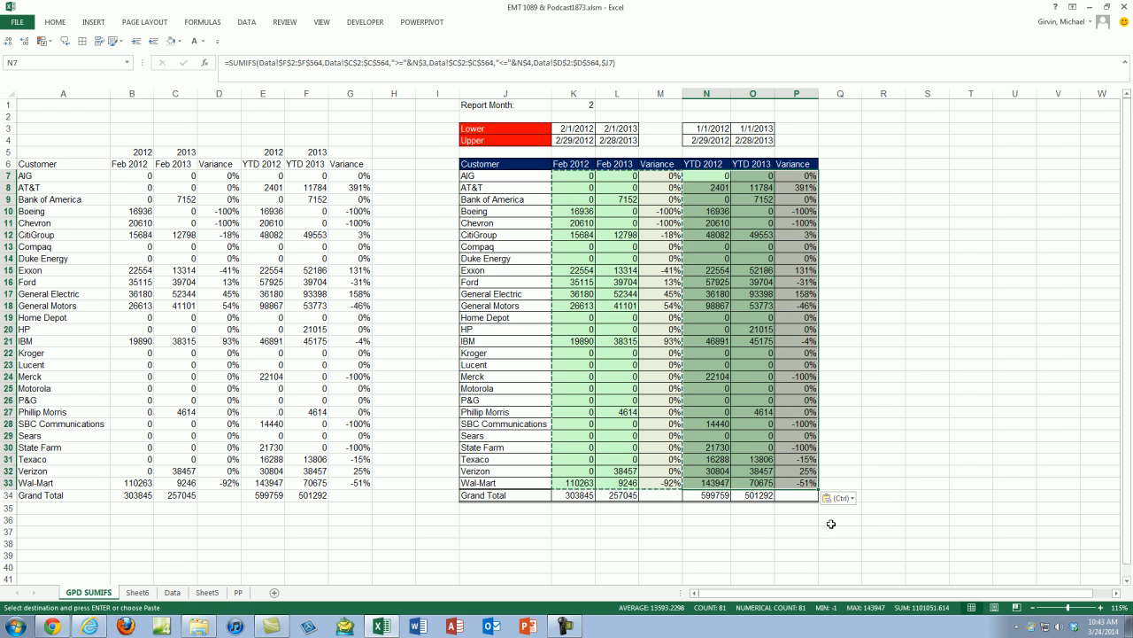
mouse_move(740, 560)
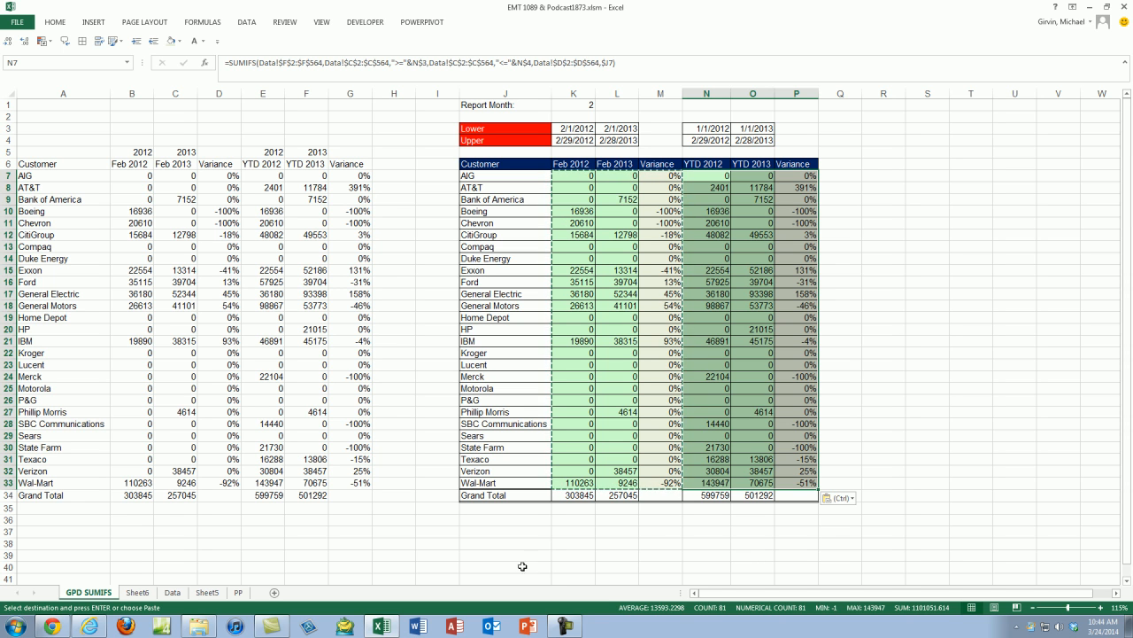
mouse_move(482, 543)
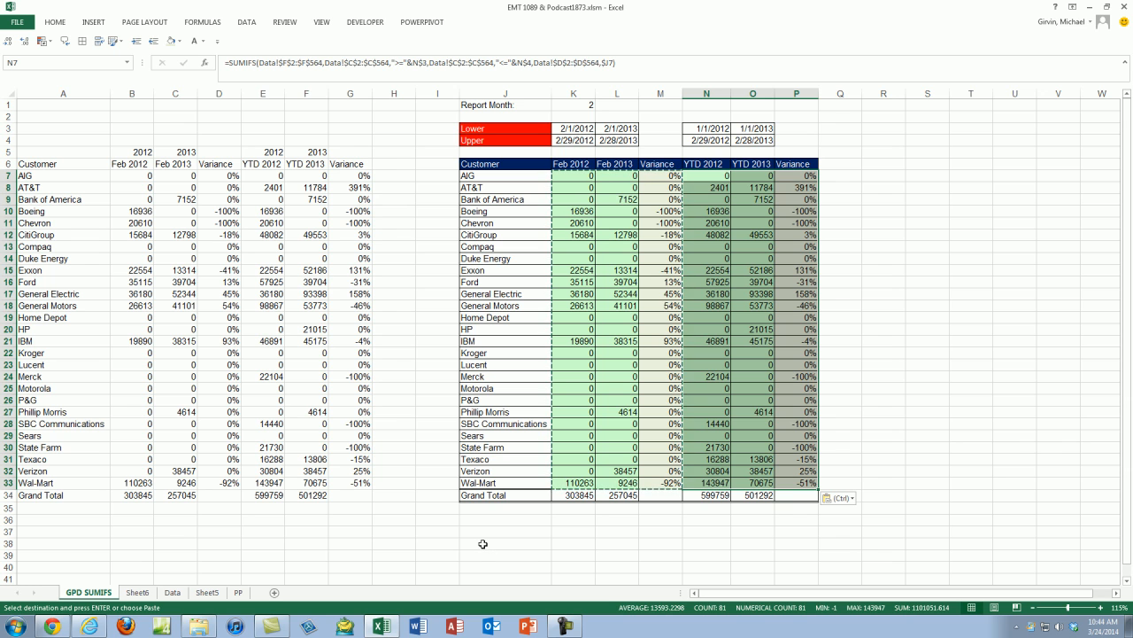